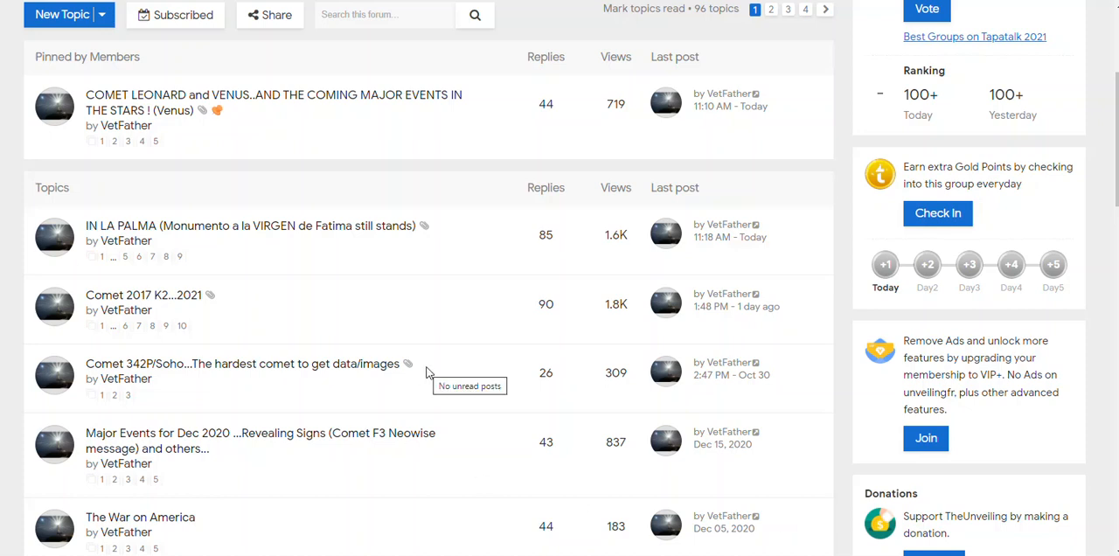
mouse_move(149, 102)
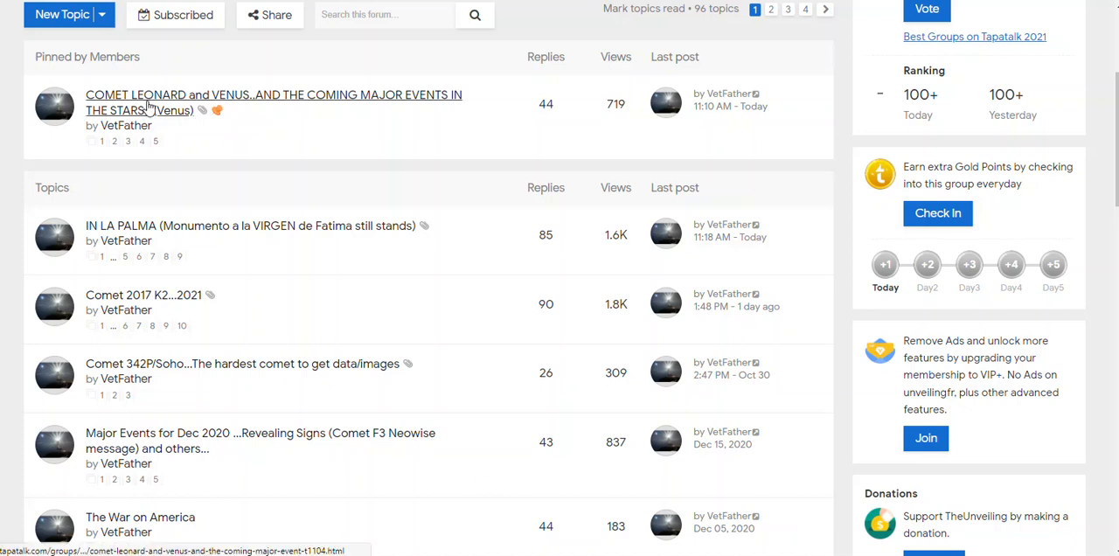
- Open the pinned 'COMET LEONARD and VENUS...COMING MAJOR EVENTS IN THE STARS' thread
left_click(272, 95)
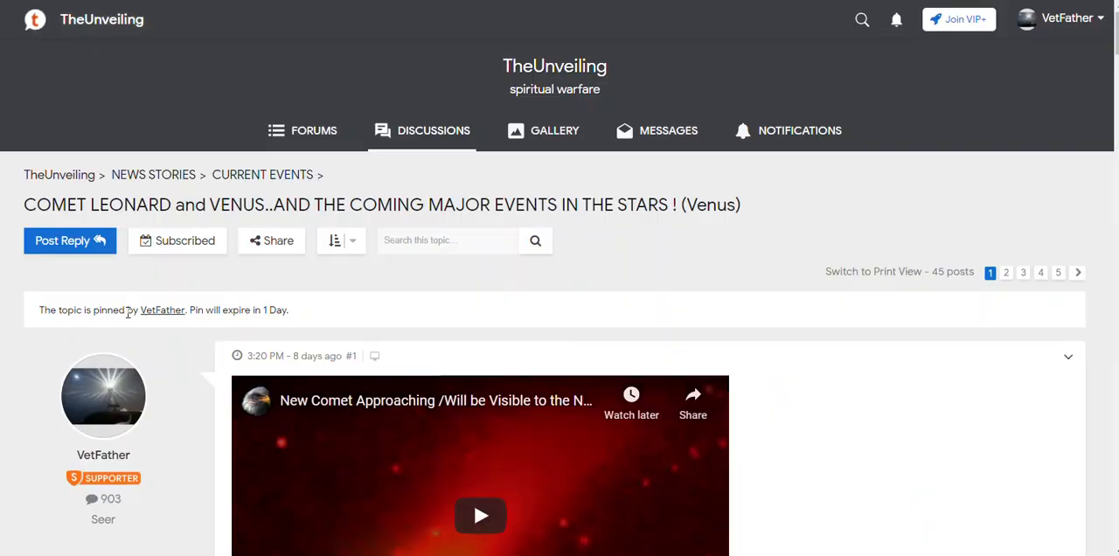
mouse_move(168, 377)
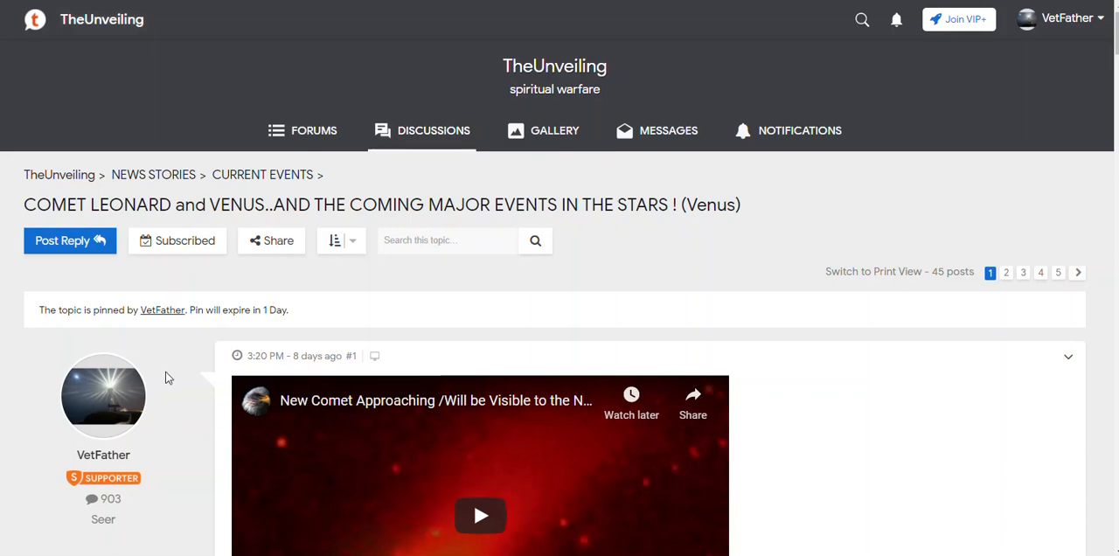
- Read down through the opening post's videos and Comet Leonard photo
scroll("down", 3)
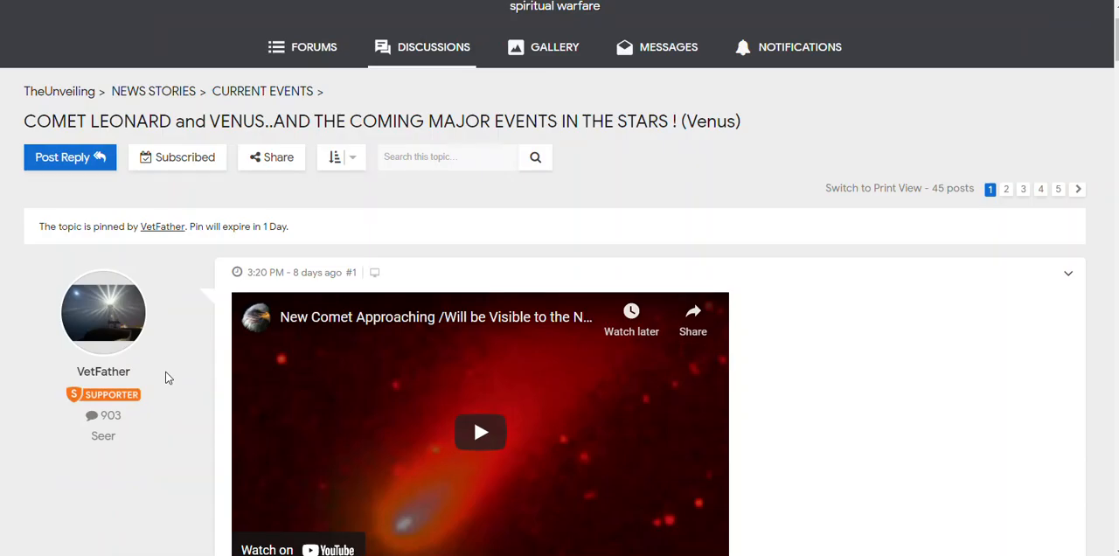
scroll("down", 3)
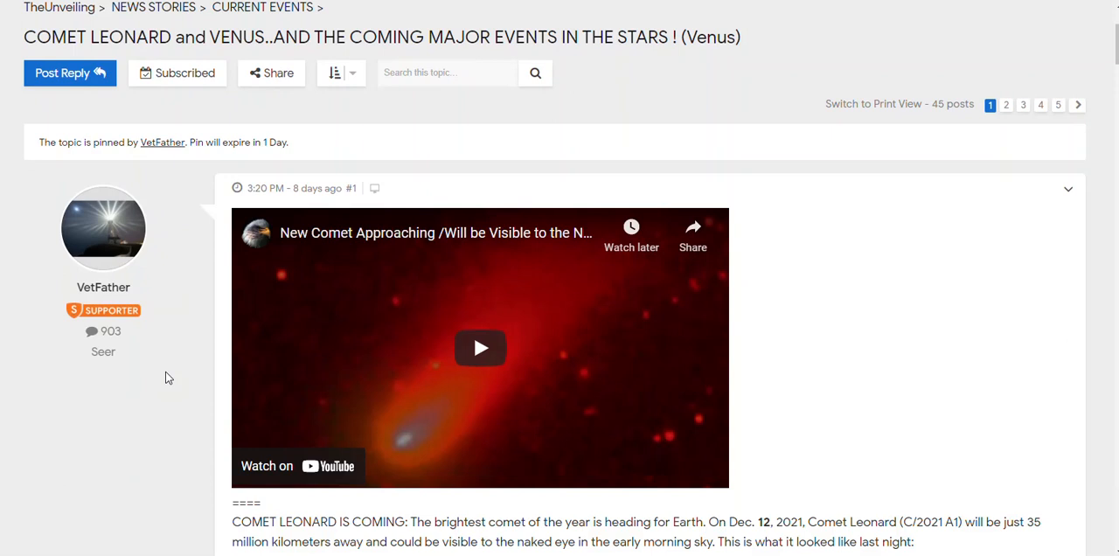
scroll("down", 3)
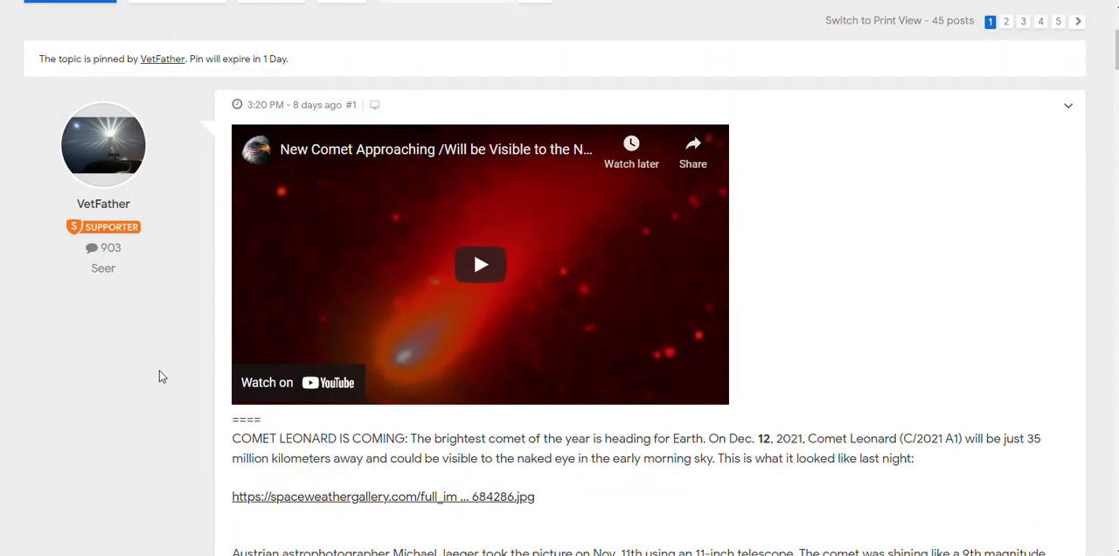
mouse_move(259, 149)
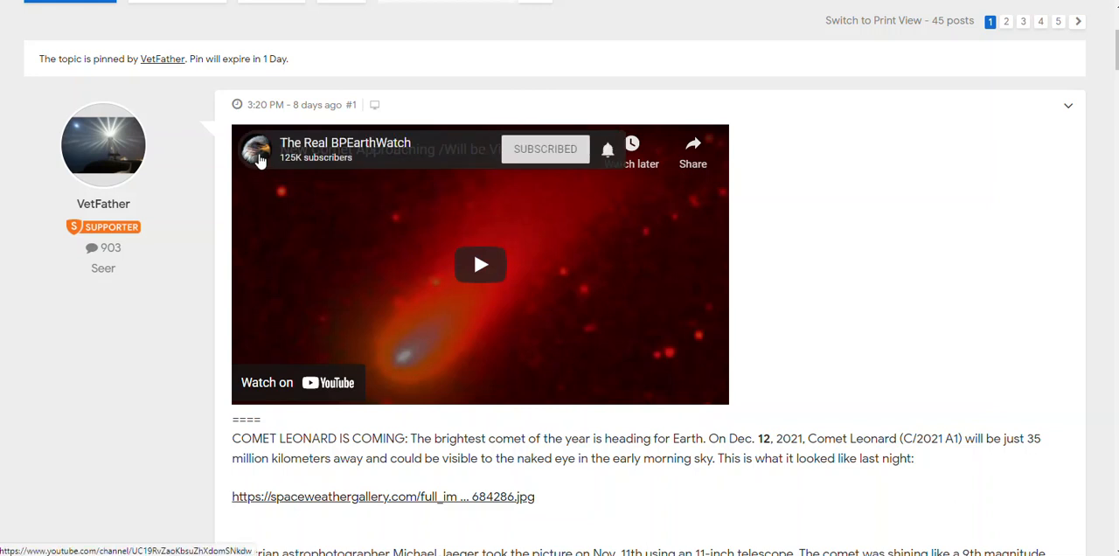
mouse_move(362, 153)
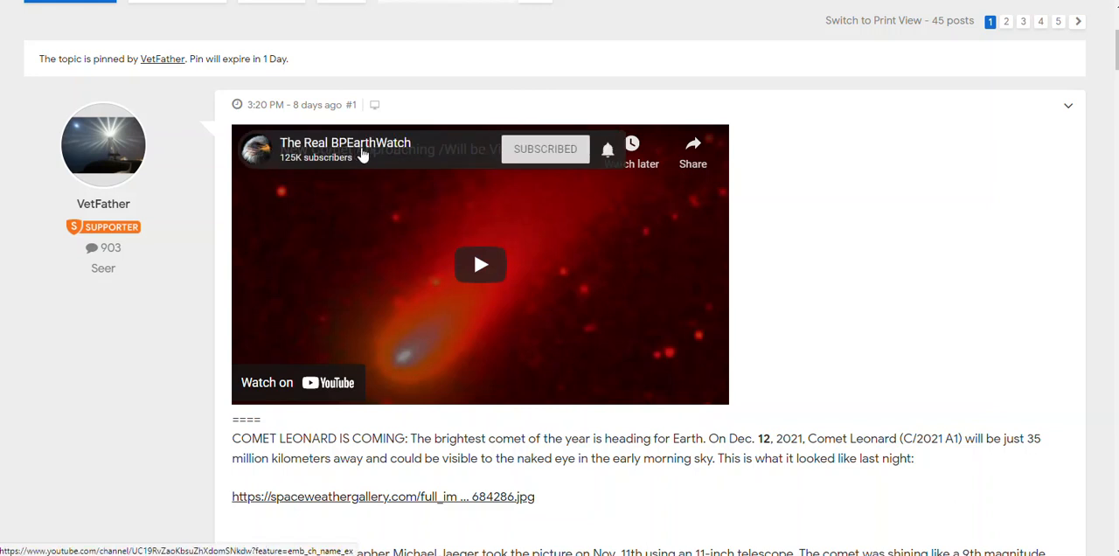
mouse_move(241, 199)
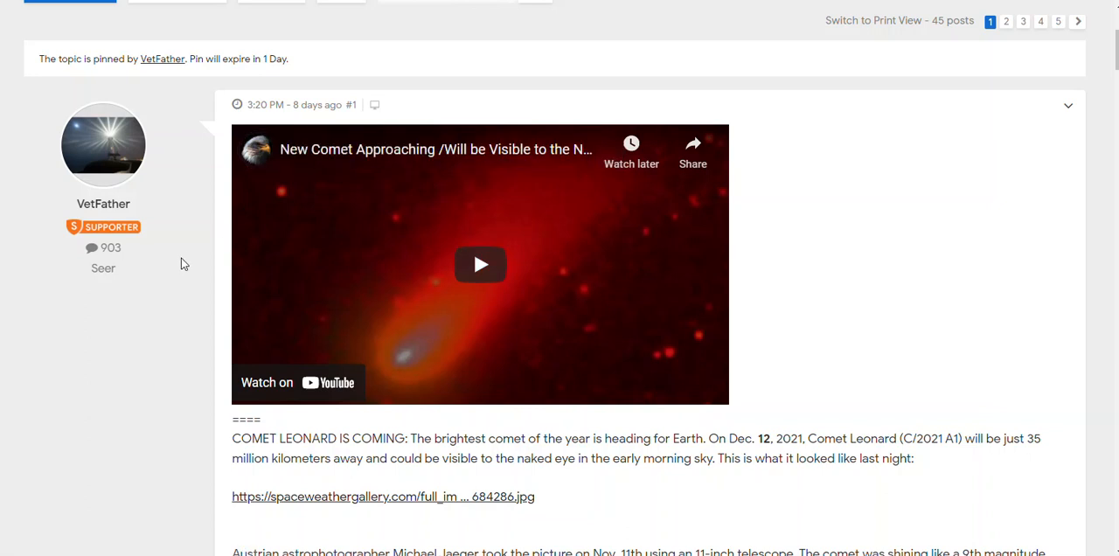
scroll("down", 3)
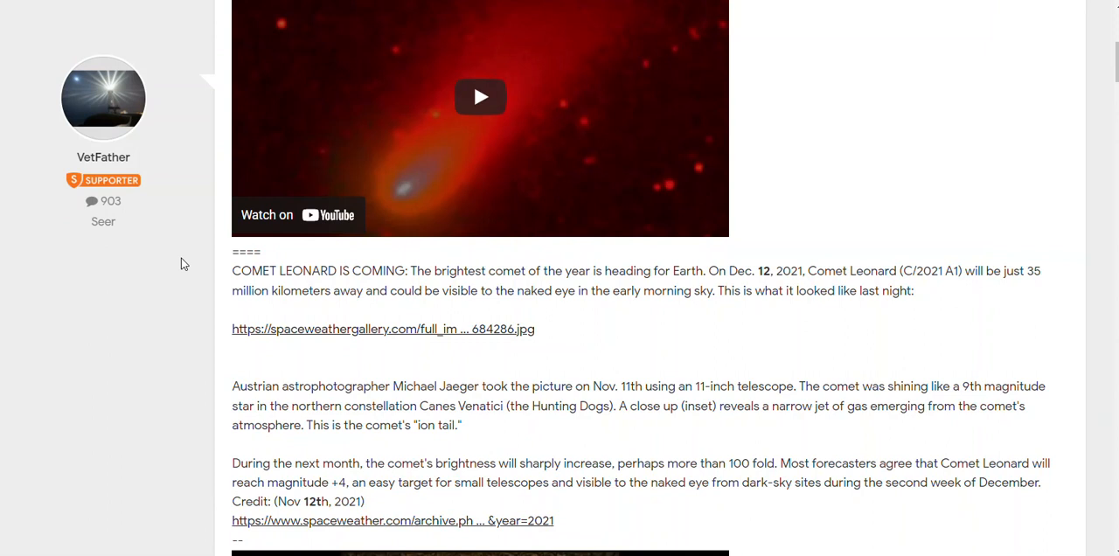
scroll("down", 3)
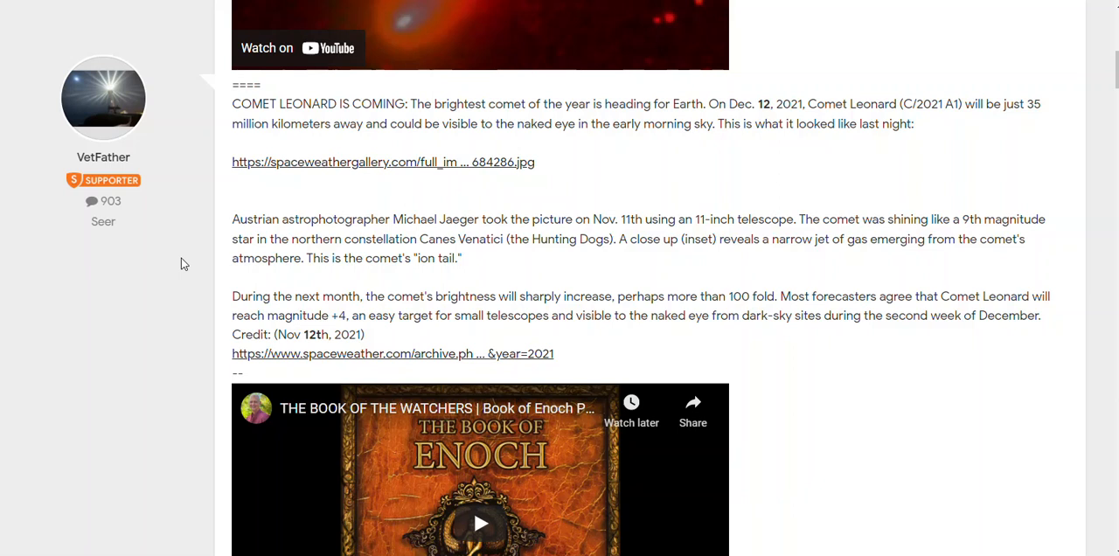
scroll("down", 3)
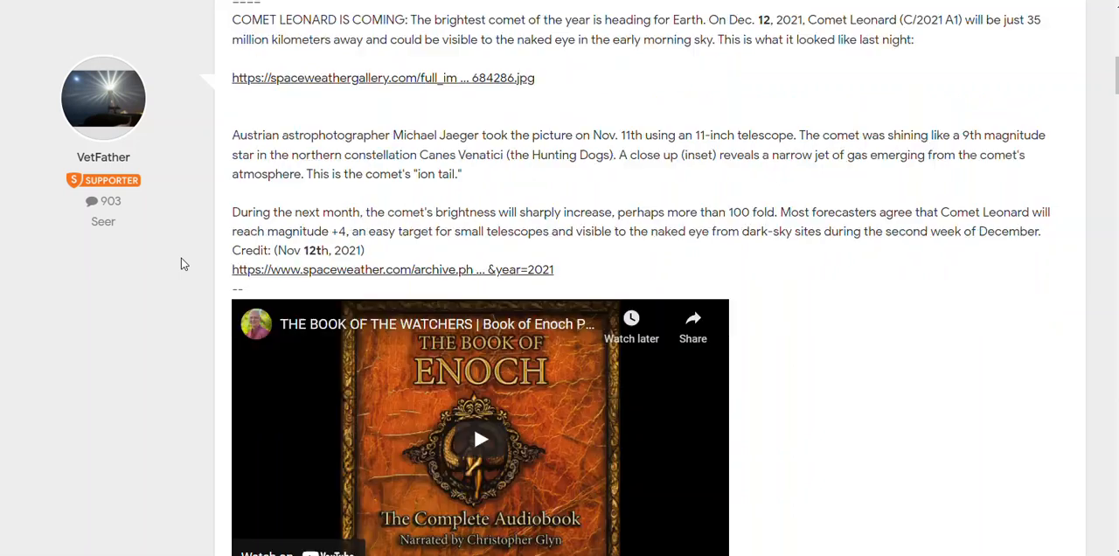
scroll("down", 3)
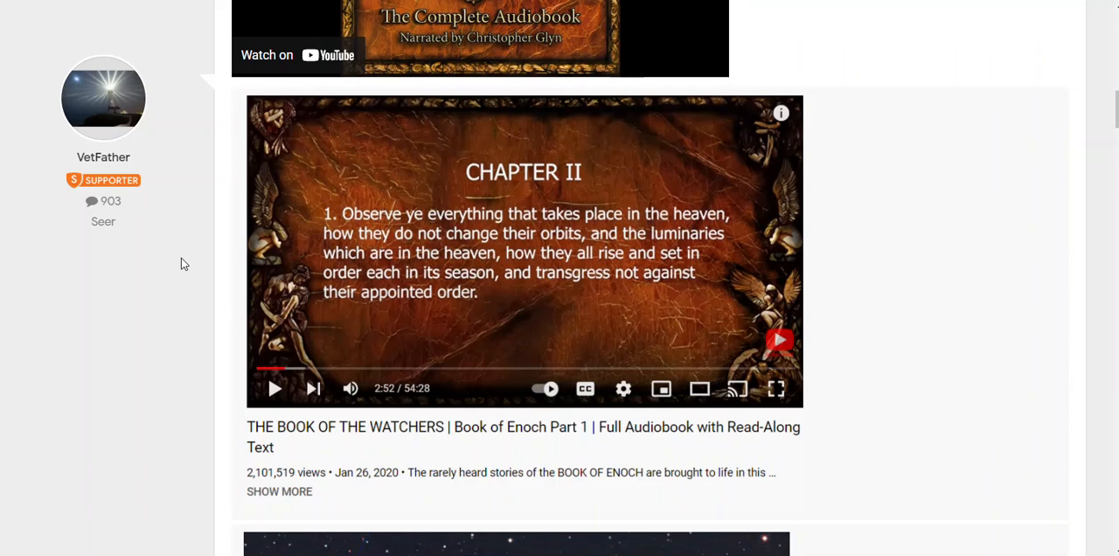
- Continue to post #2 with the COBS link and Comet Leonard light-curve chart
scroll("down", 3)
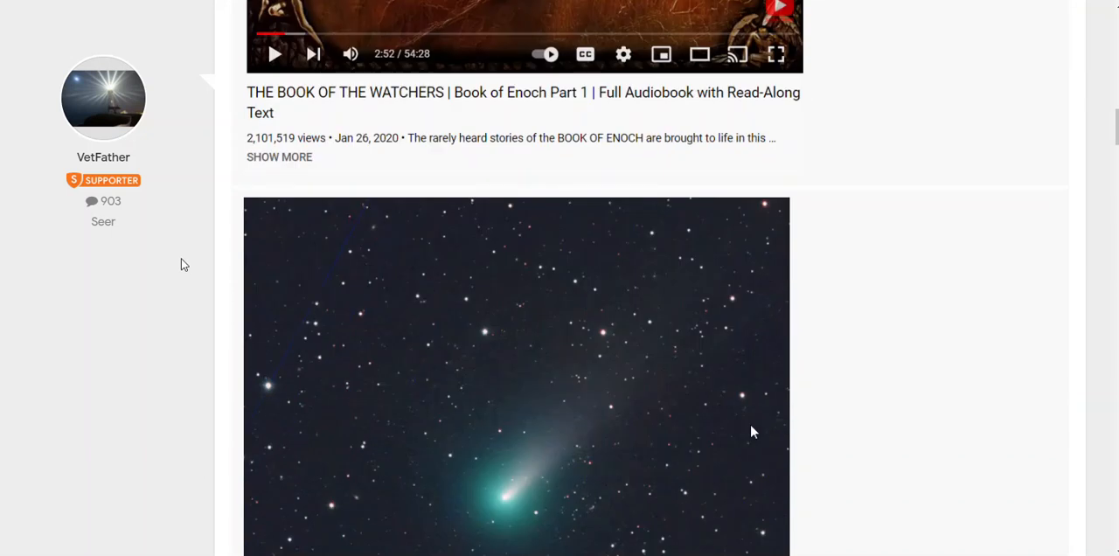
scroll("down", 3)
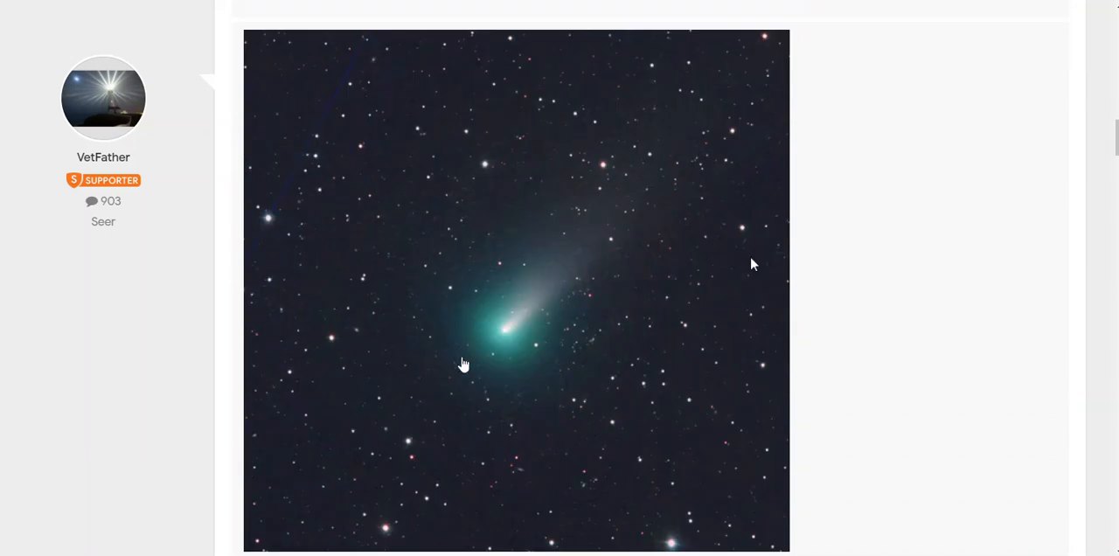
mouse_move(356, 354)
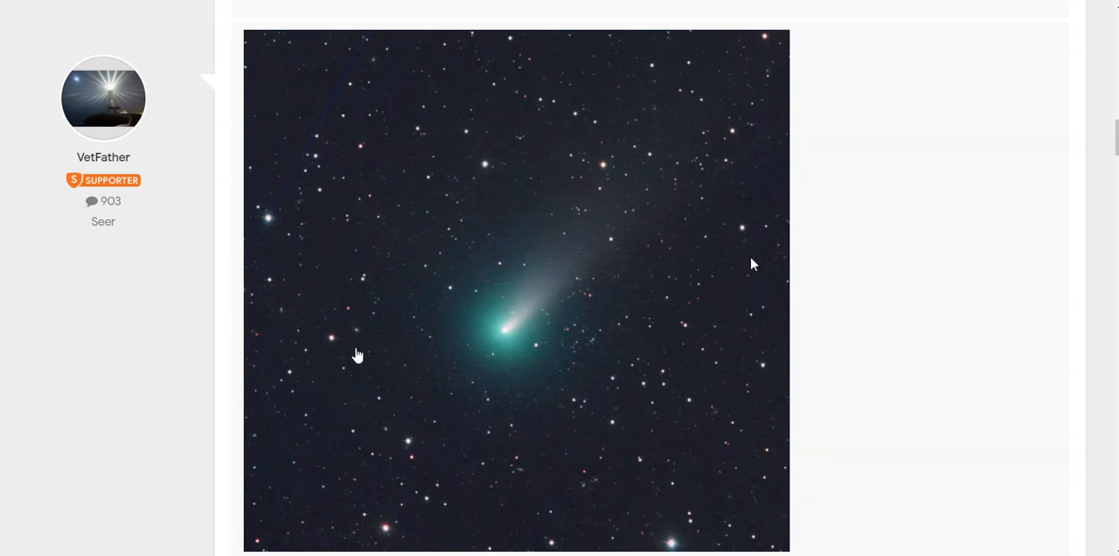
scroll("down", 3)
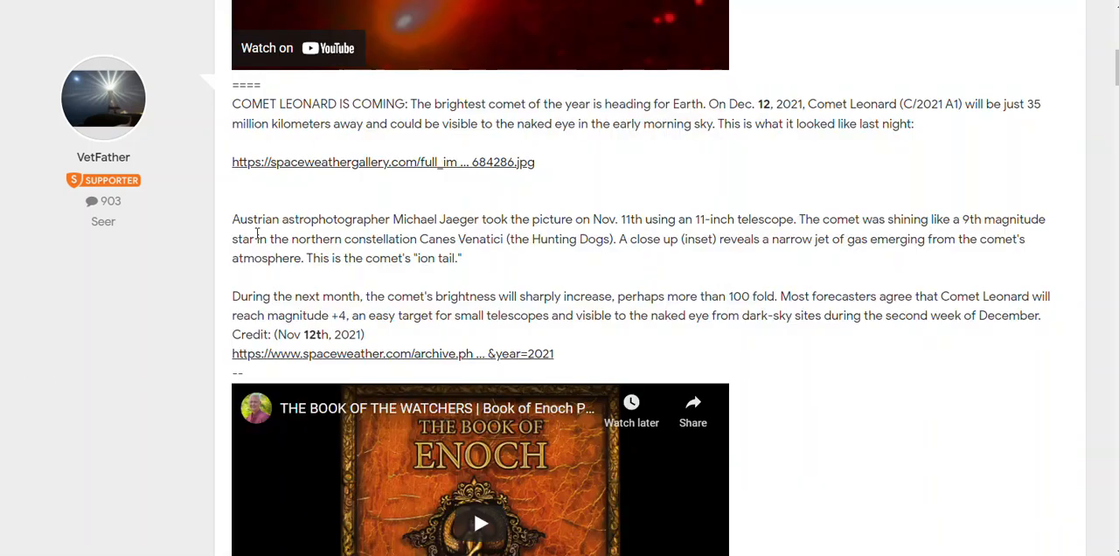
mouse_move(235, 257)
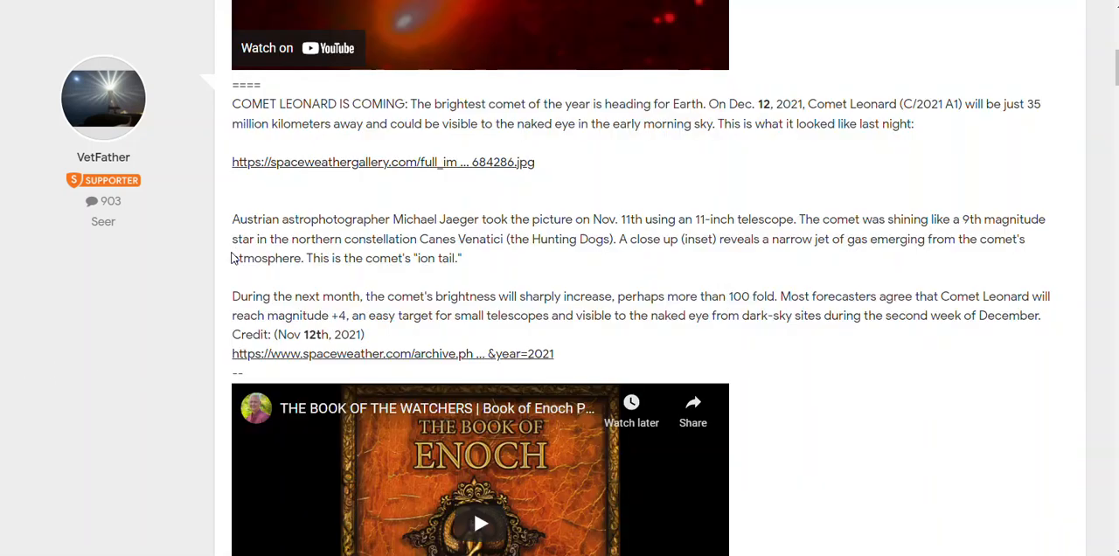
mouse_move(196, 295)
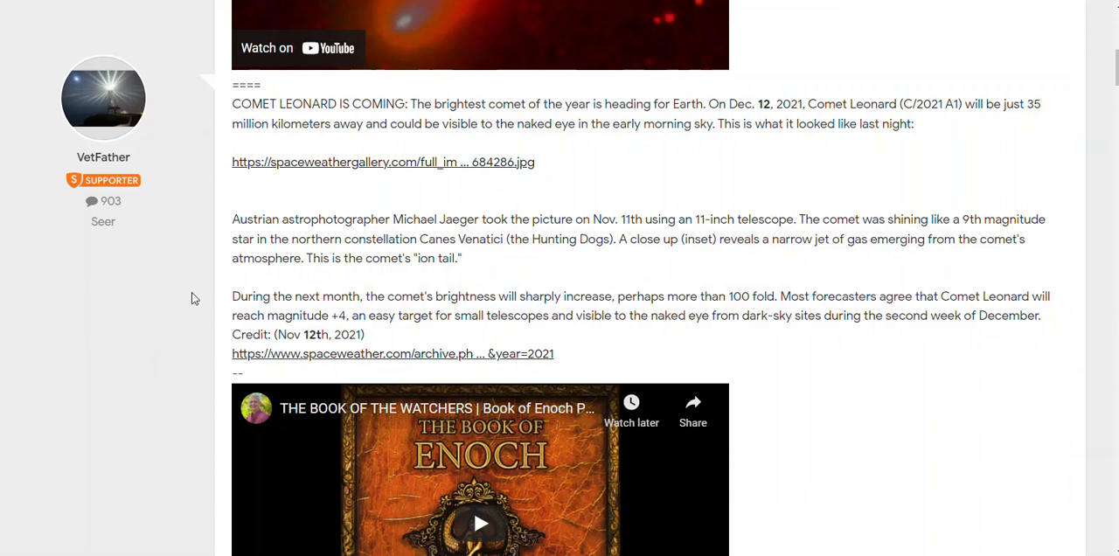
scroll("down", 3)
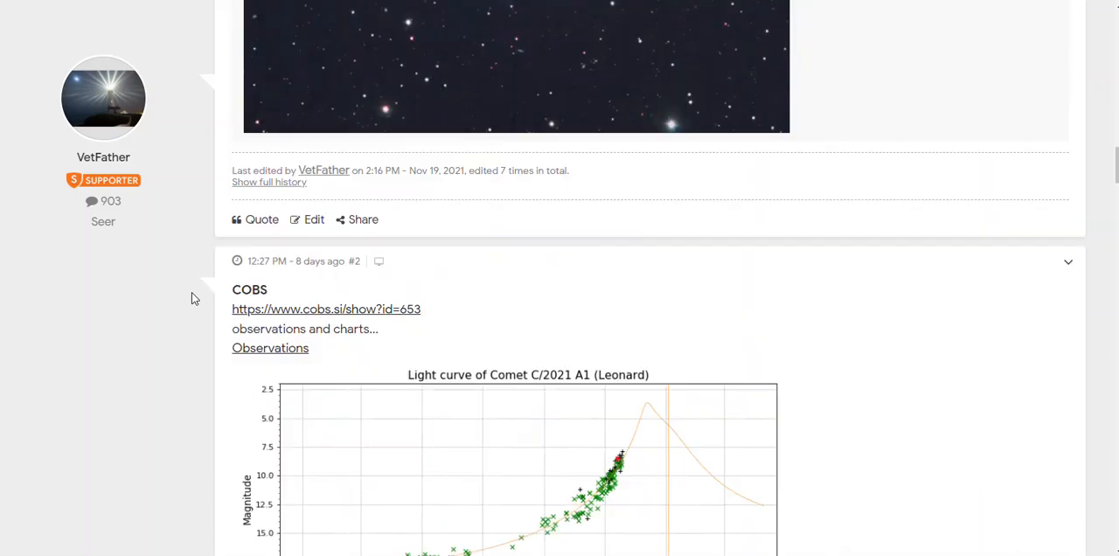
scroll("down", 3)
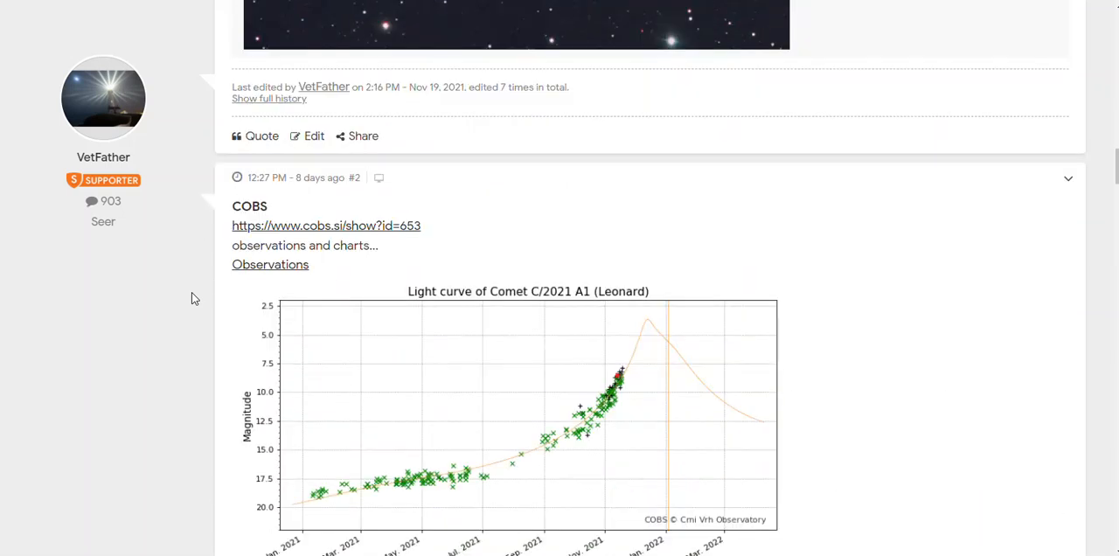
mouse_move(201, 286)
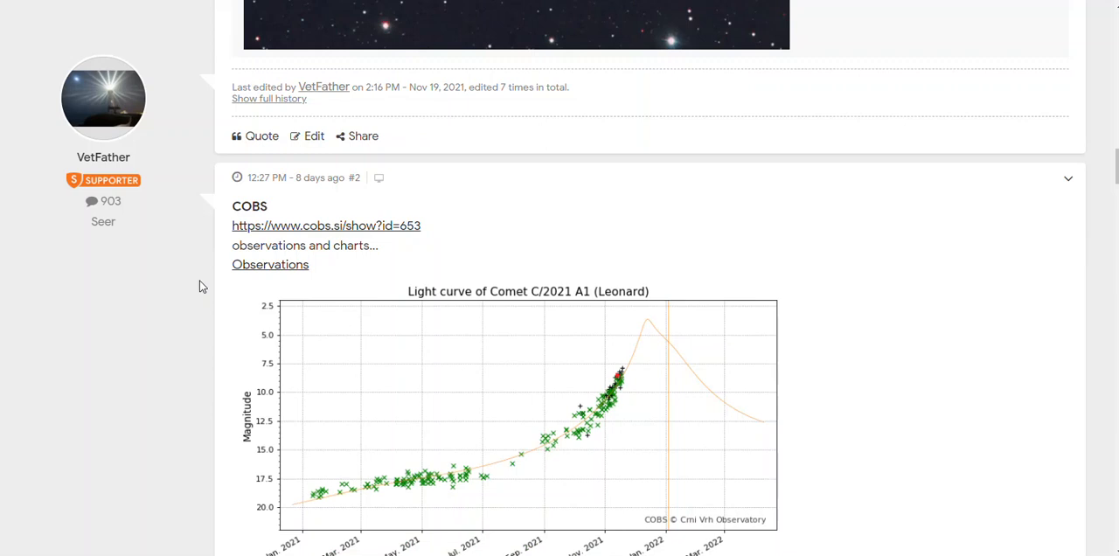
mouse_move(204, 271)
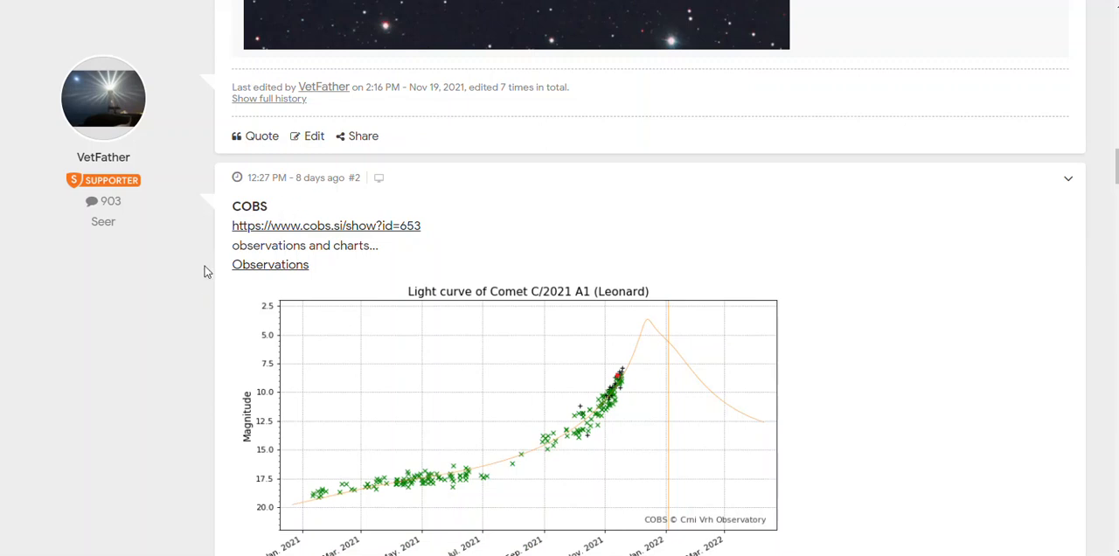
mouse_move(276, 234)
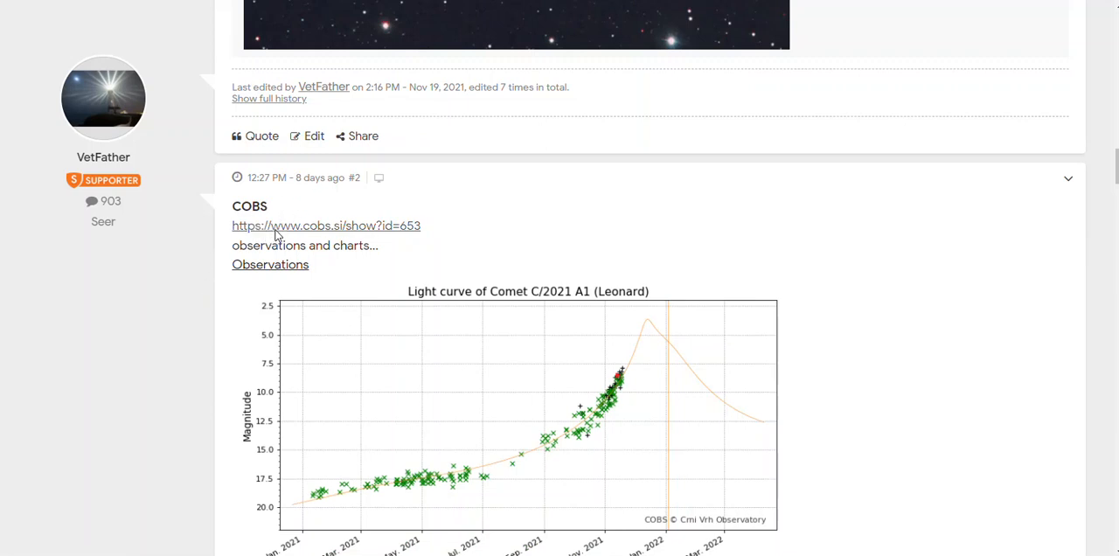
- Follow the cobs.si link and read the C/2021 A1 (Leonard) news page down to its magnitude graph
left_click(325, 225)
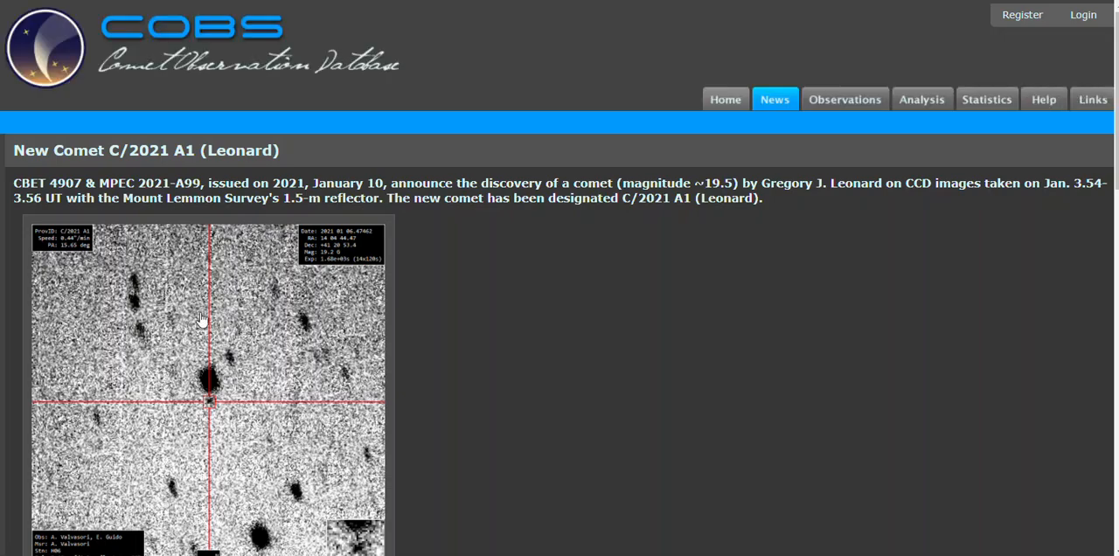
mouse_move(217, 311)
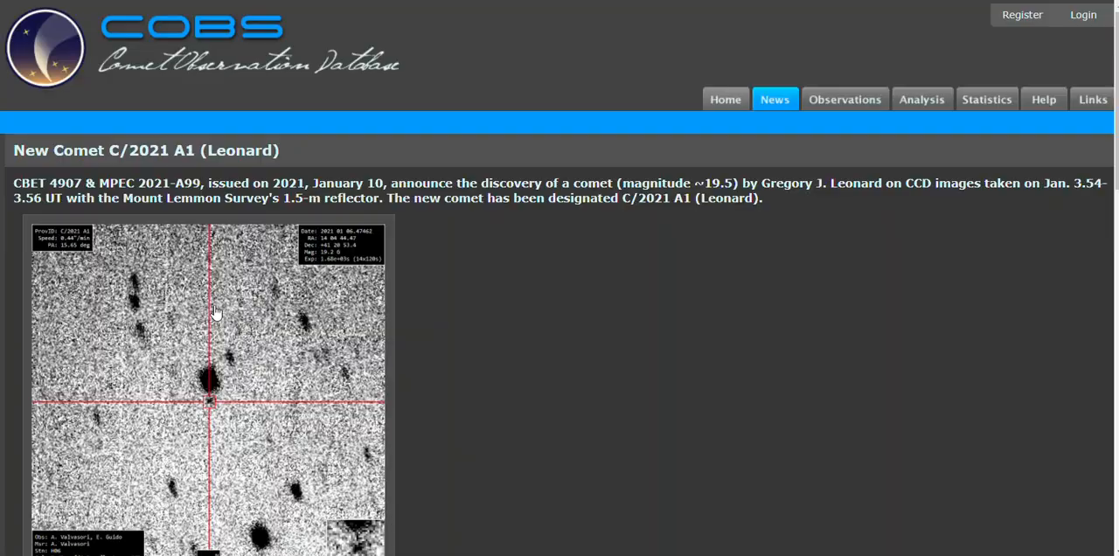
scroll("down", 3)
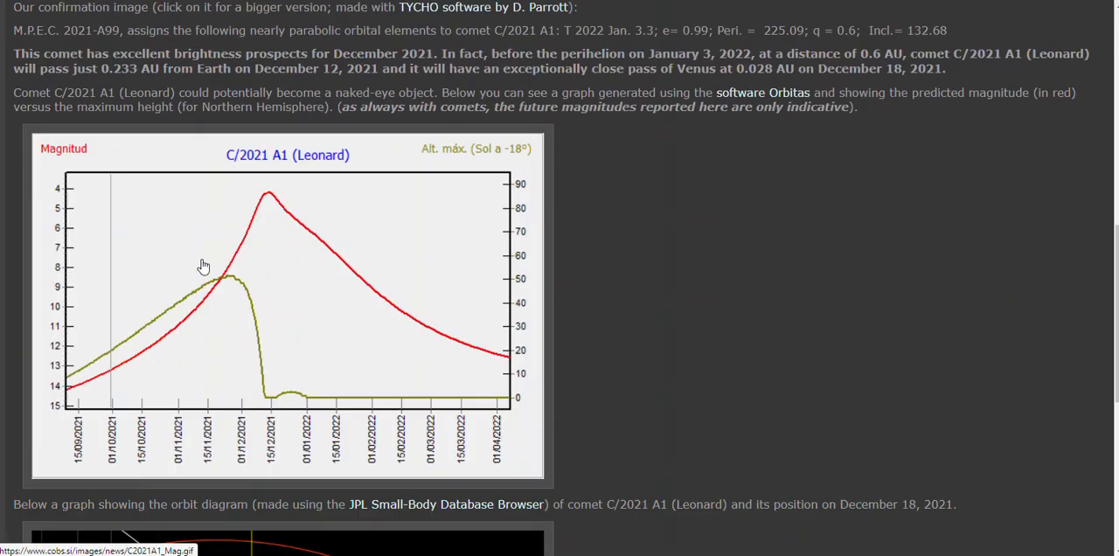
mouse_move(220, 201)
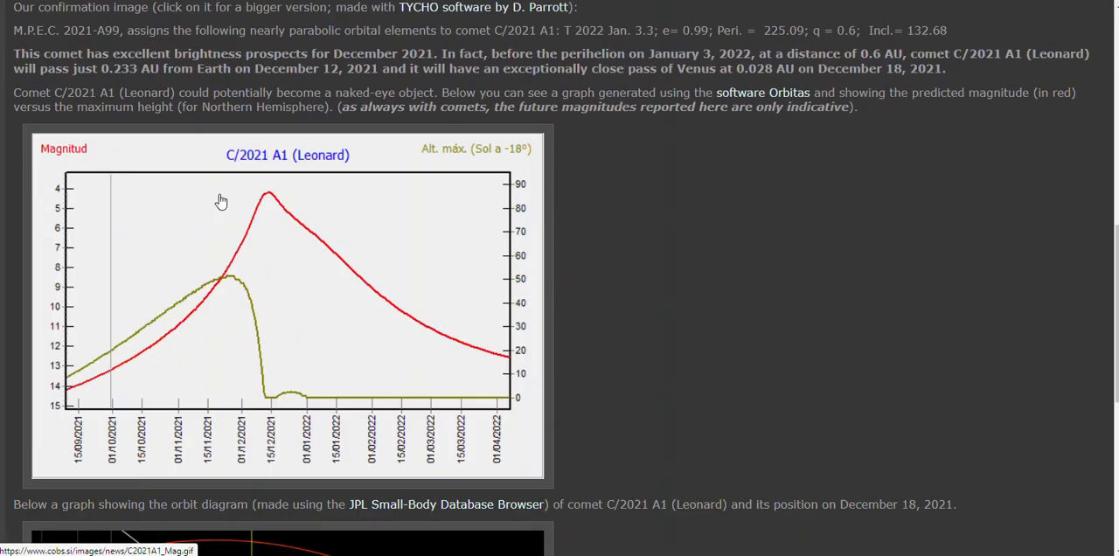
mouse_move(244, 226)
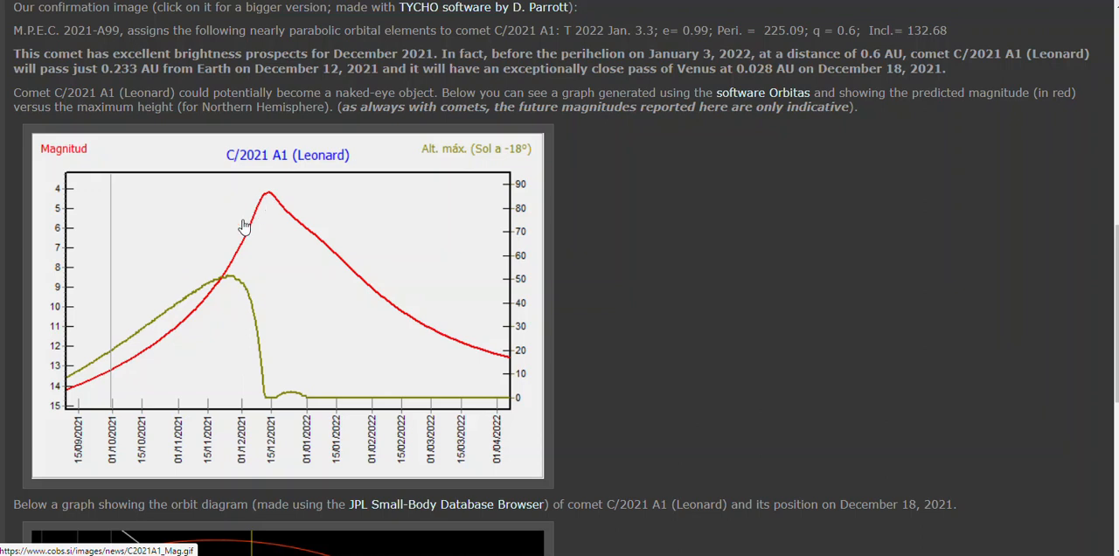
scroll("down", 3)
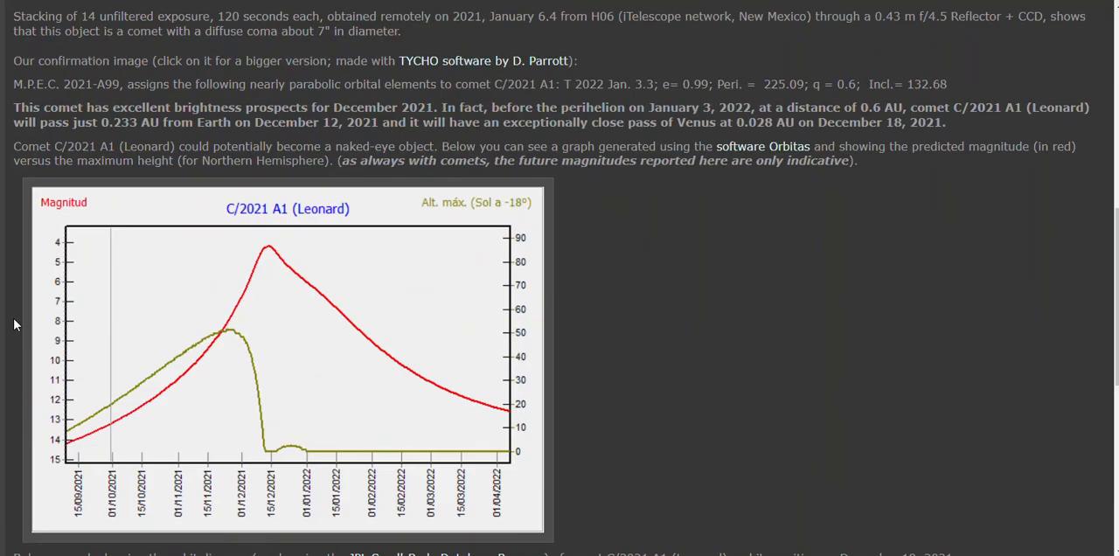
scroll("down", 3)
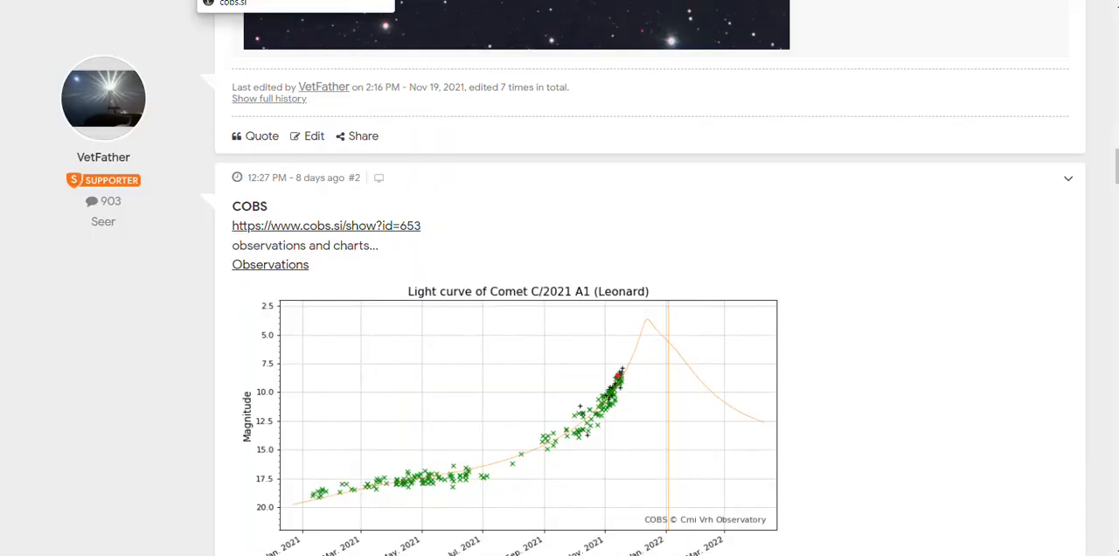
- Browse the COBS observation records for C/2021 A1 (Leonard) listed below the light curve
scroll("down", 3)
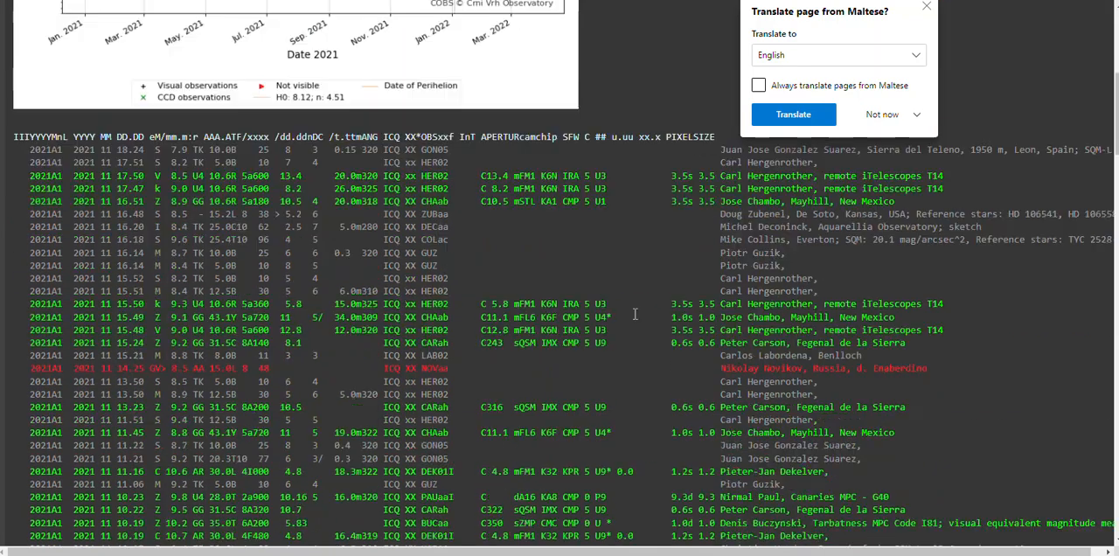
scroll("down", 3)
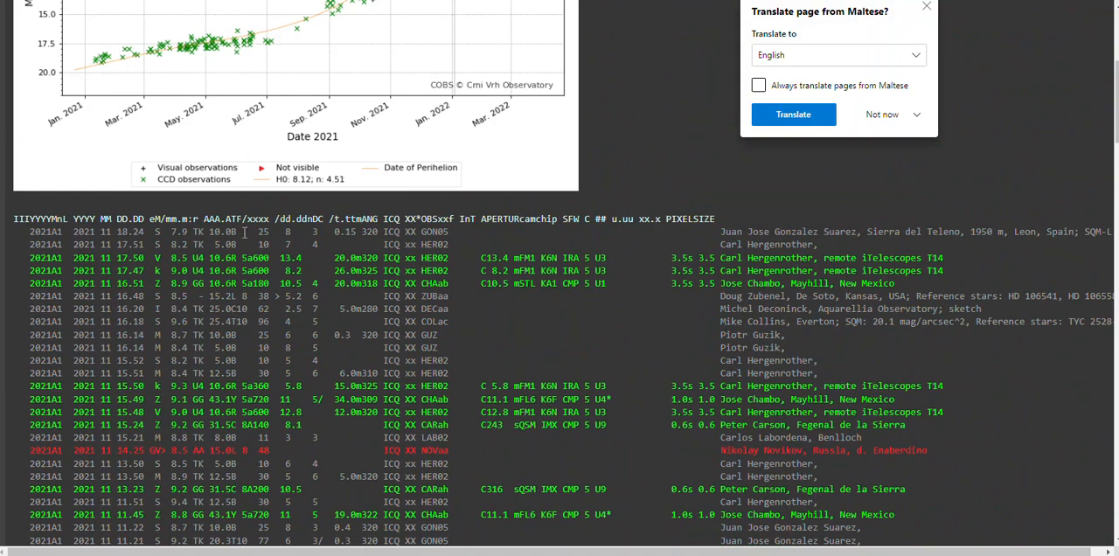
mouse_move(916, 249)
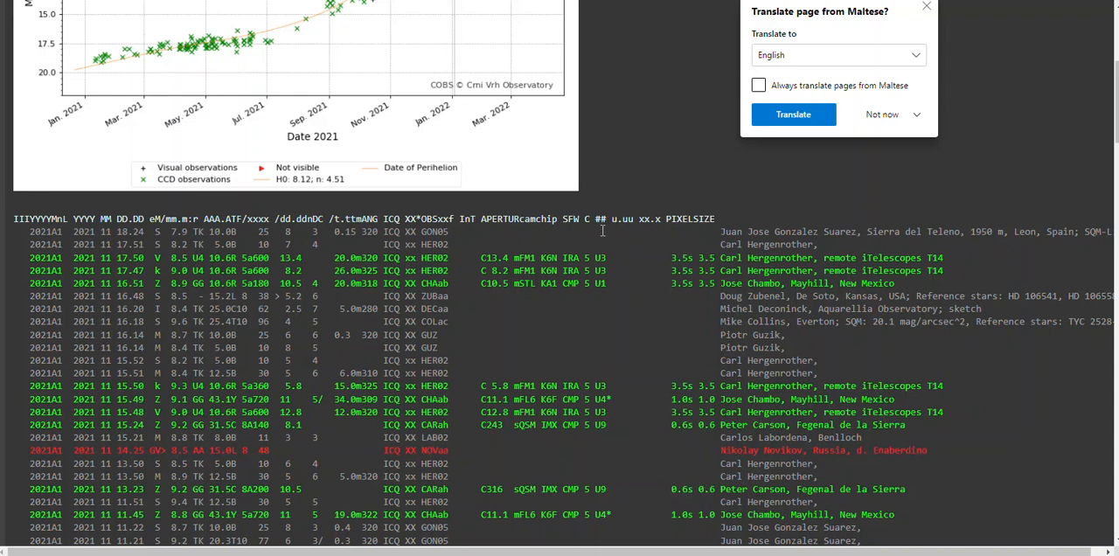
scroll("down", 3)
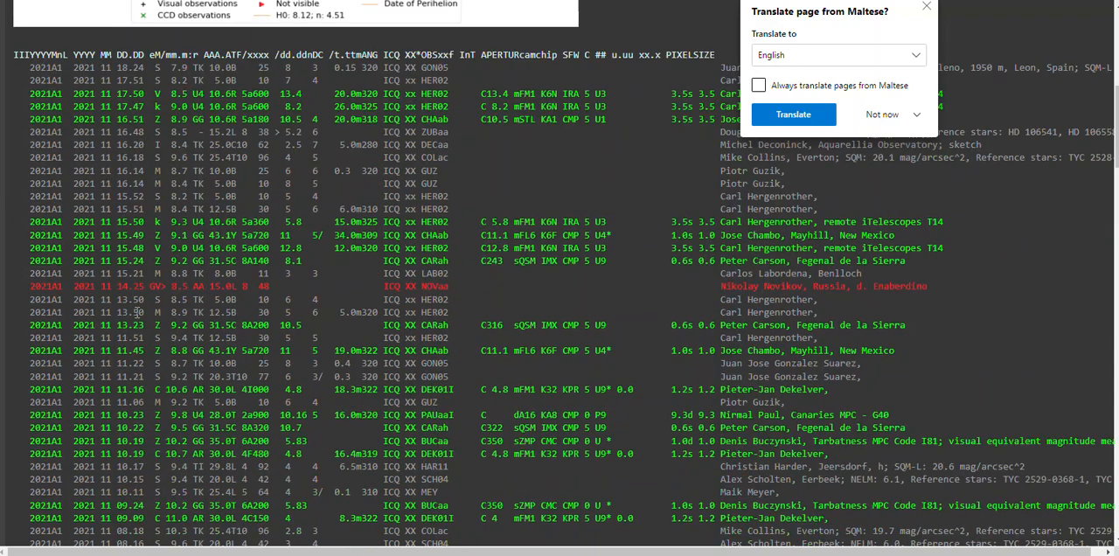
scroll("down", 3)
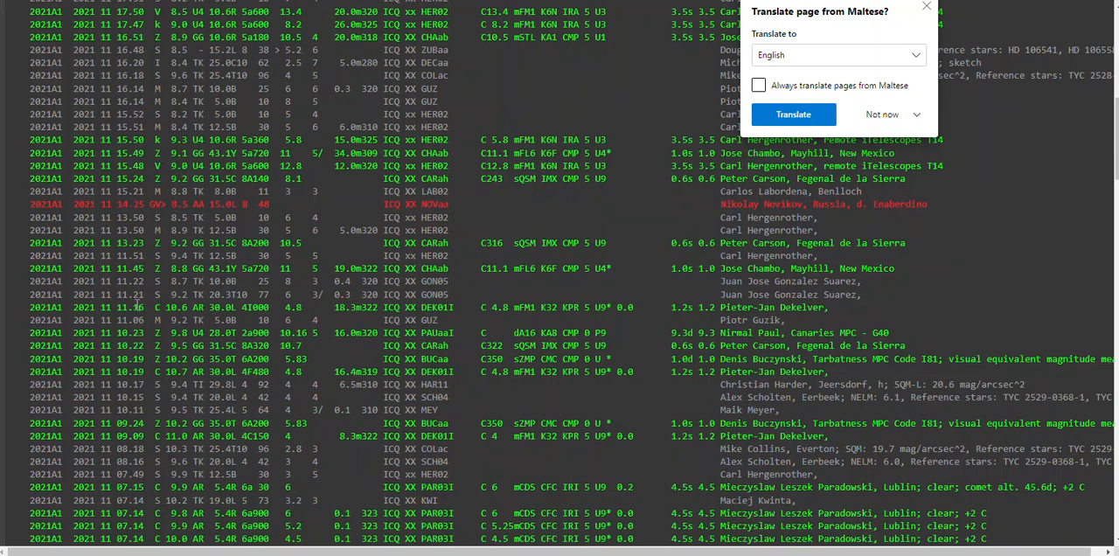
mouse_move(131, 307)
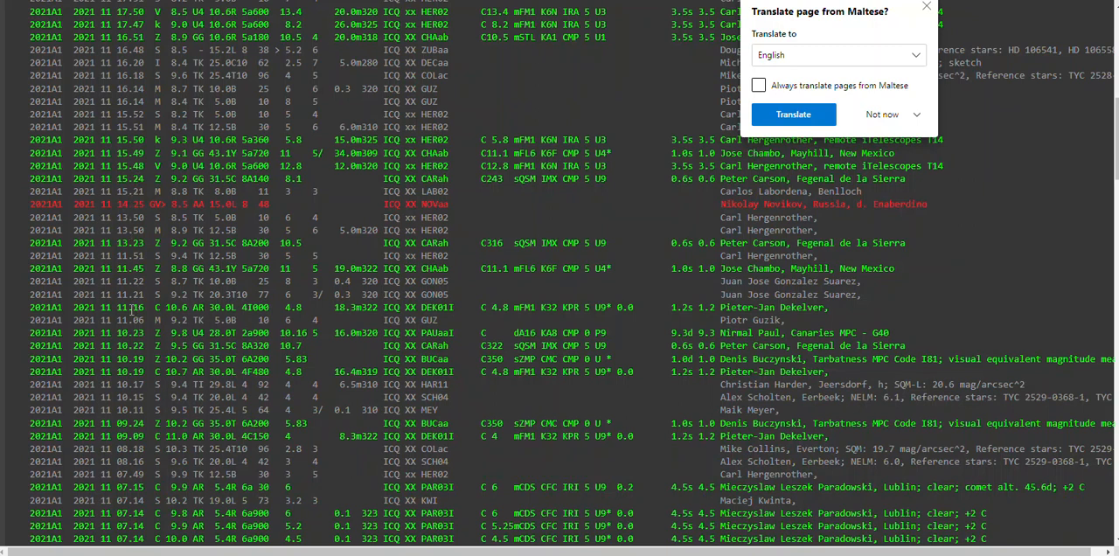
scroll("down", 3)
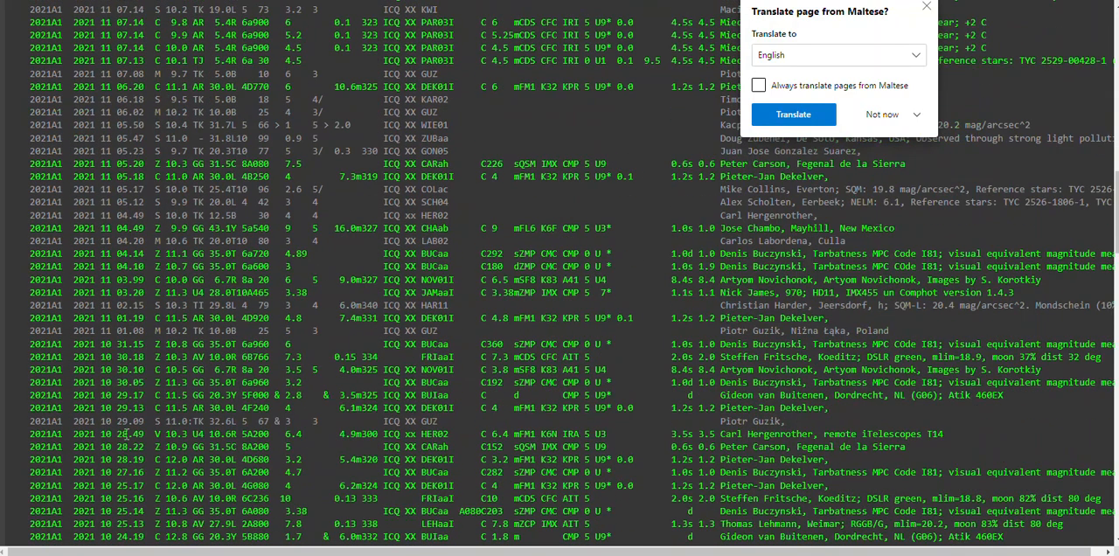
scroll("down", 3)
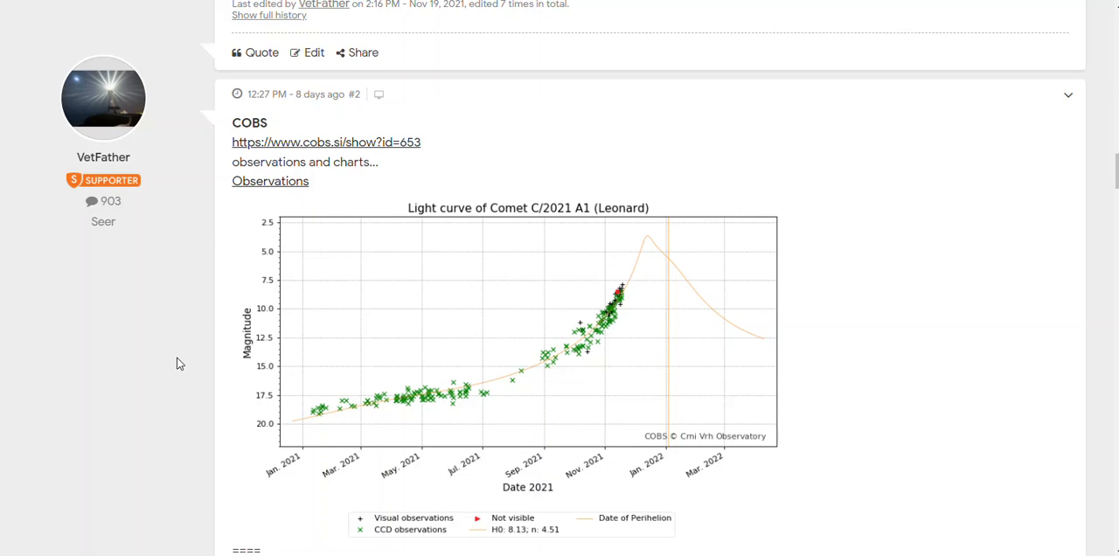
mouse_move(53, 357)
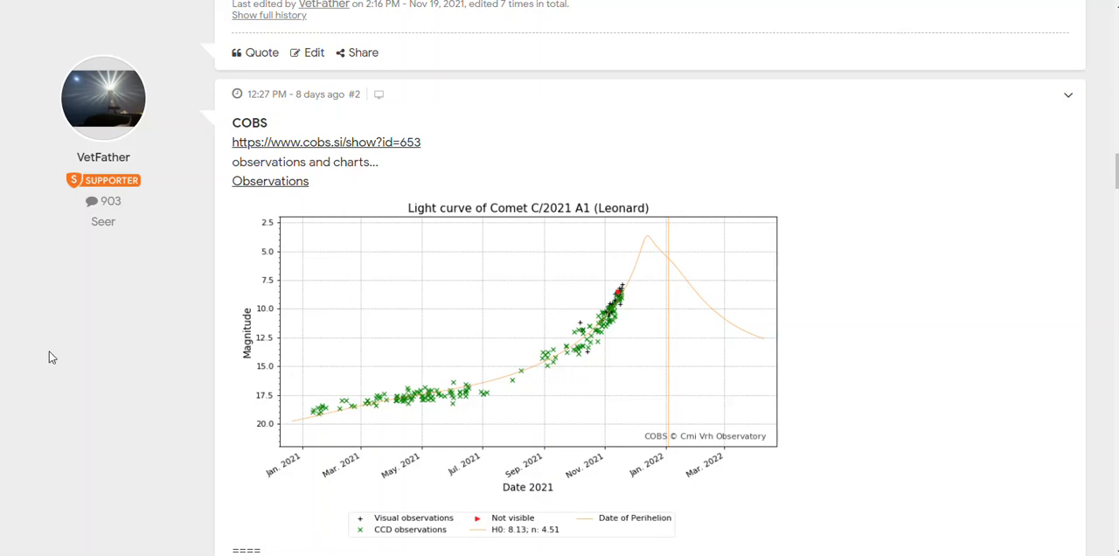
- Reach the Miscellaneous Details in post #2 and open the NASA/JPL record for Comet Leonard
scroll("down", 3)
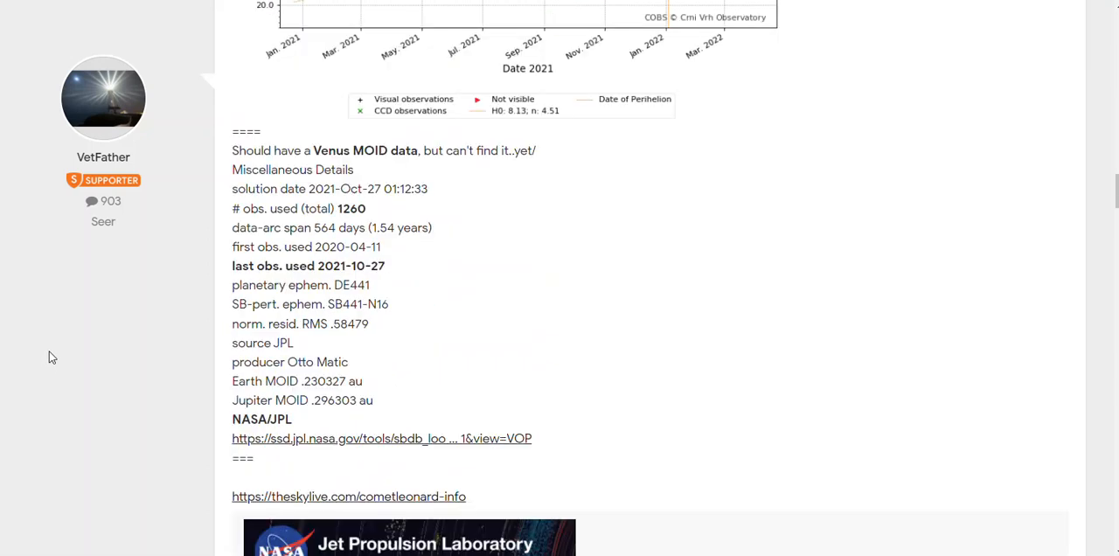
mouse_move(168, 272)
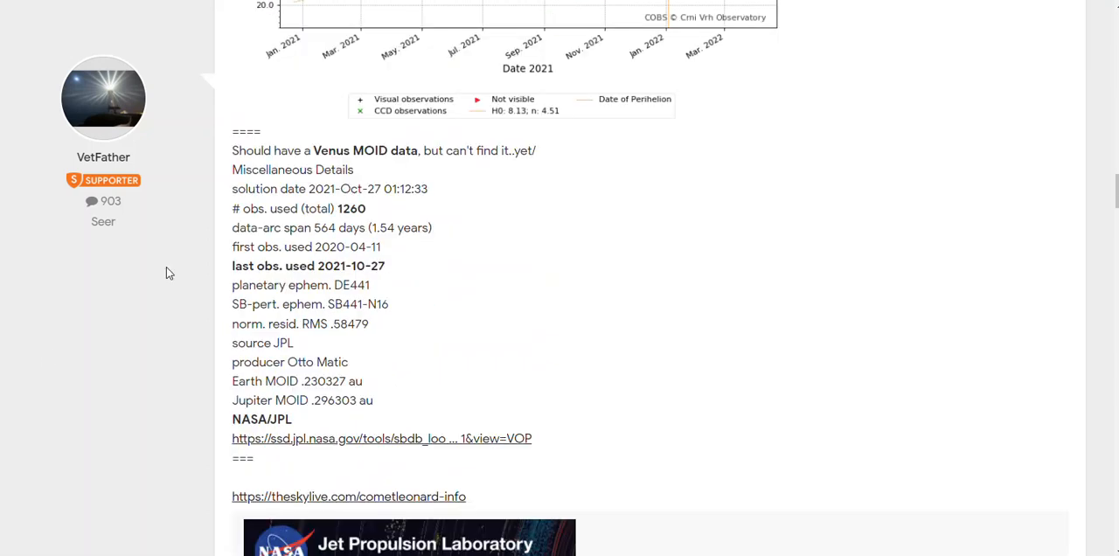
mouse_move(378, 273)
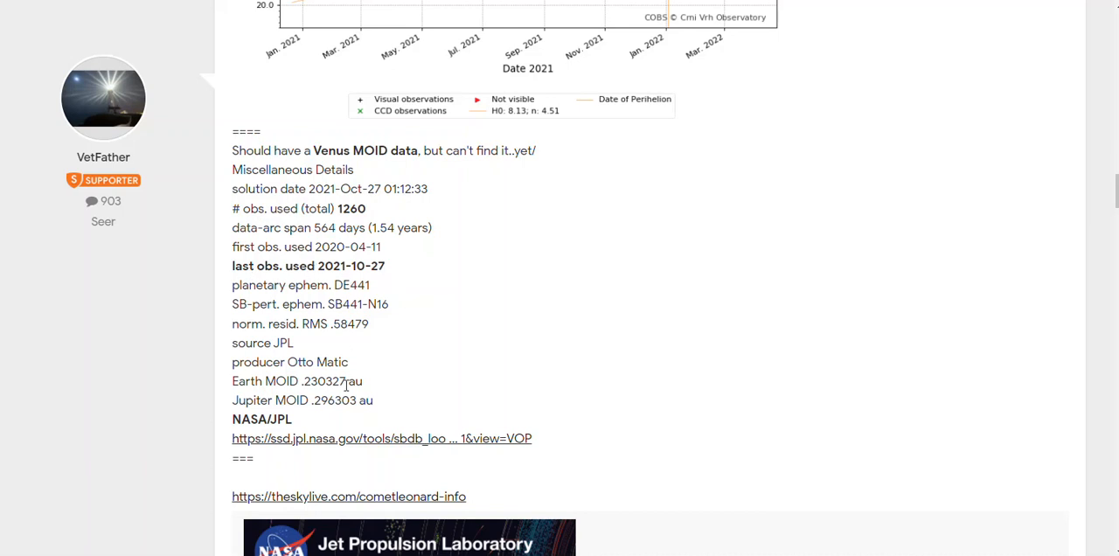
left_click(381, 437)
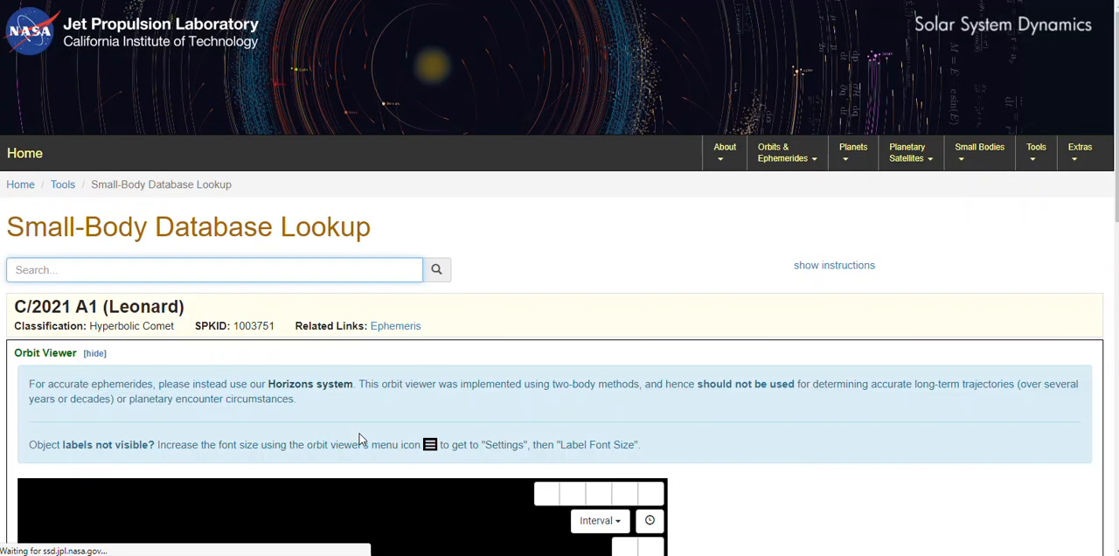
- Review C/2021 A1 (Leonard)'s orbit parameters and tilt the orbit diagram to show the inner planets
scroll("down", 3)
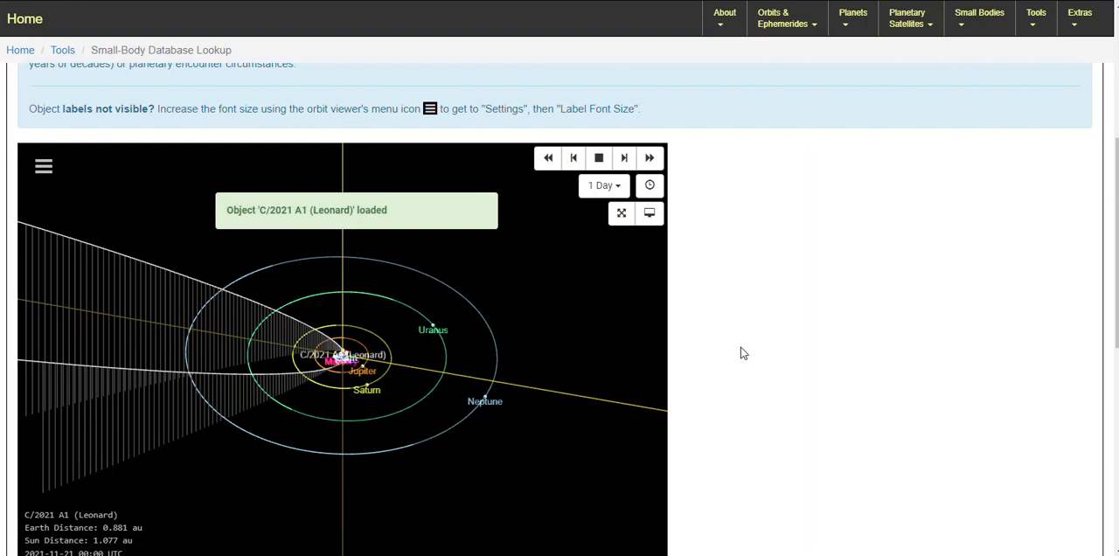
scroll("down", 3)
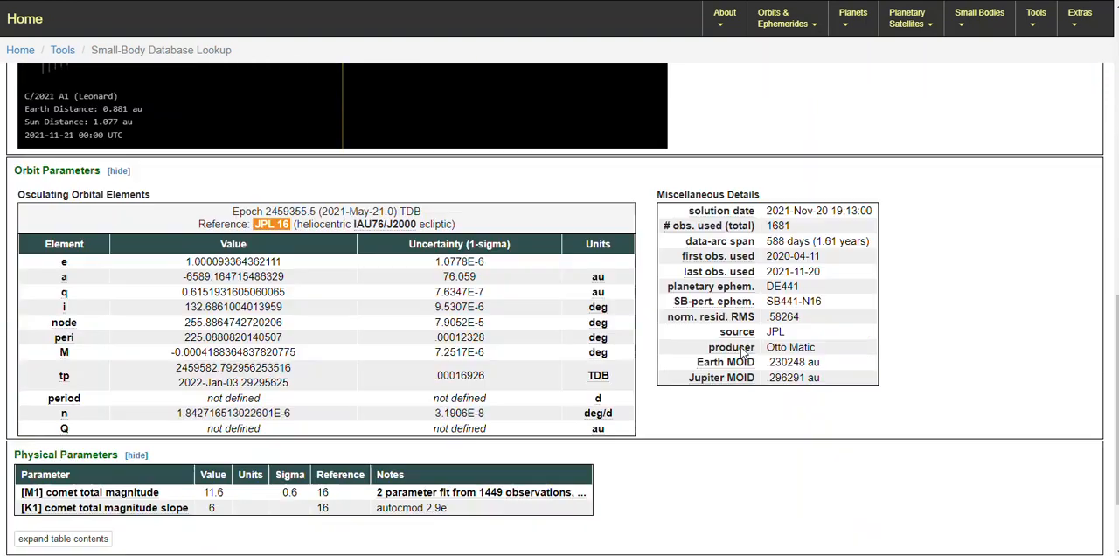
scroll("down", 3)
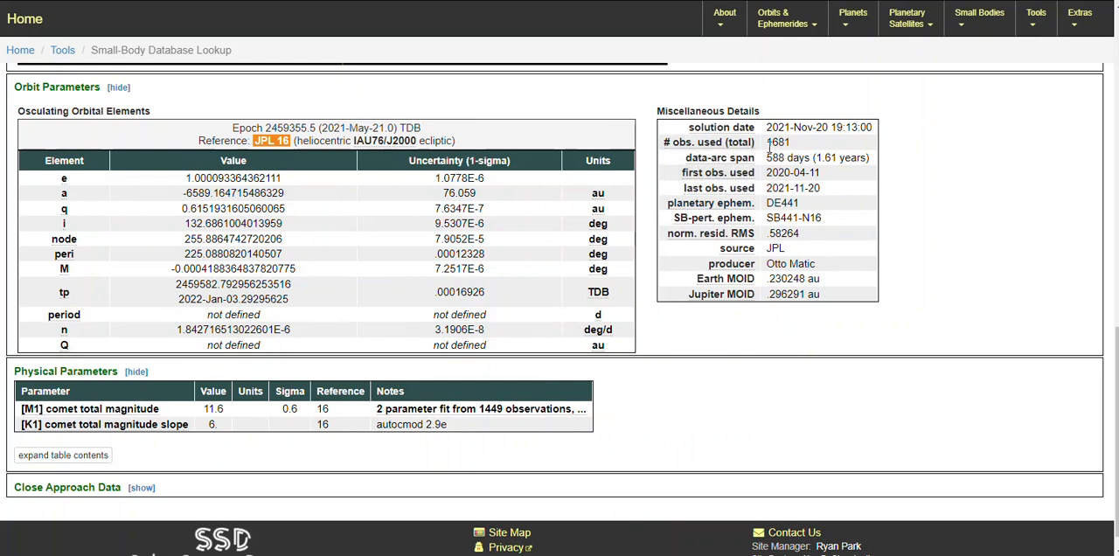
mouse_move(778, 155)
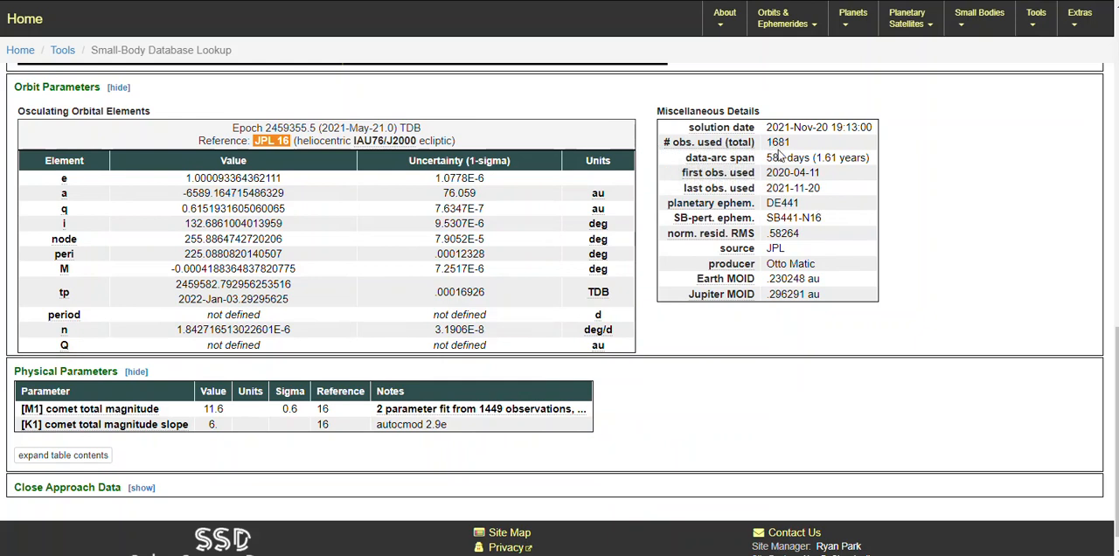
mouse_move(750, 350)
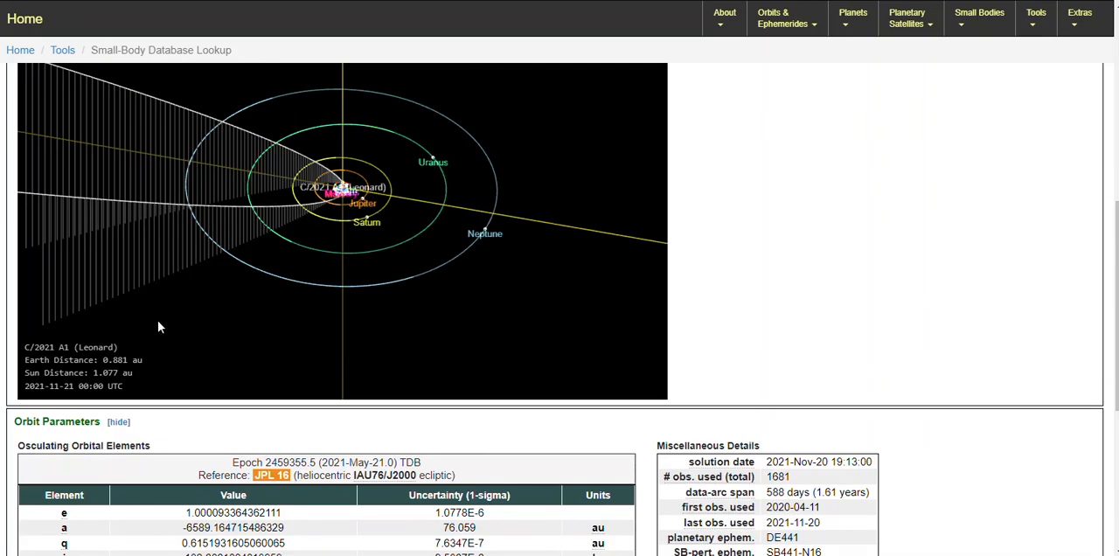
mouse_move(306, 309)
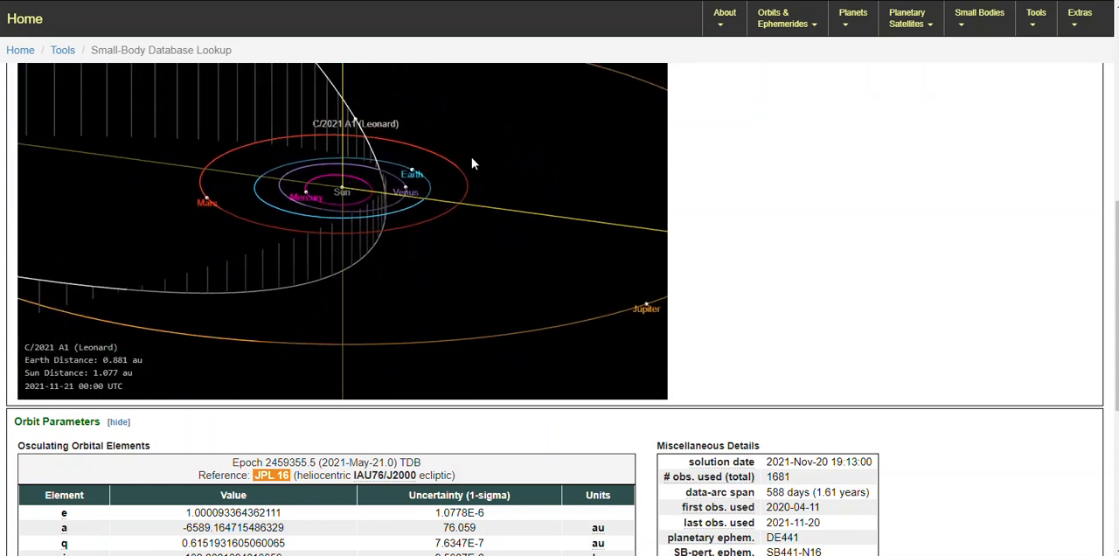
left_click_drag(472, 164, 446, 305)
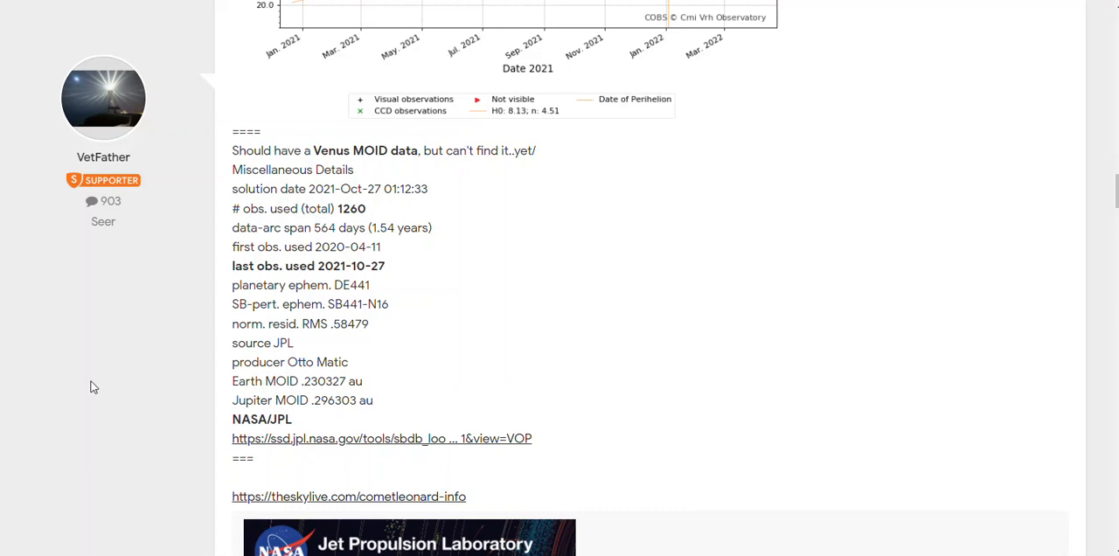
- Move past the JPL and COBS previews to TheSkyLive link for Comet Leonard
scroll("down", 3)
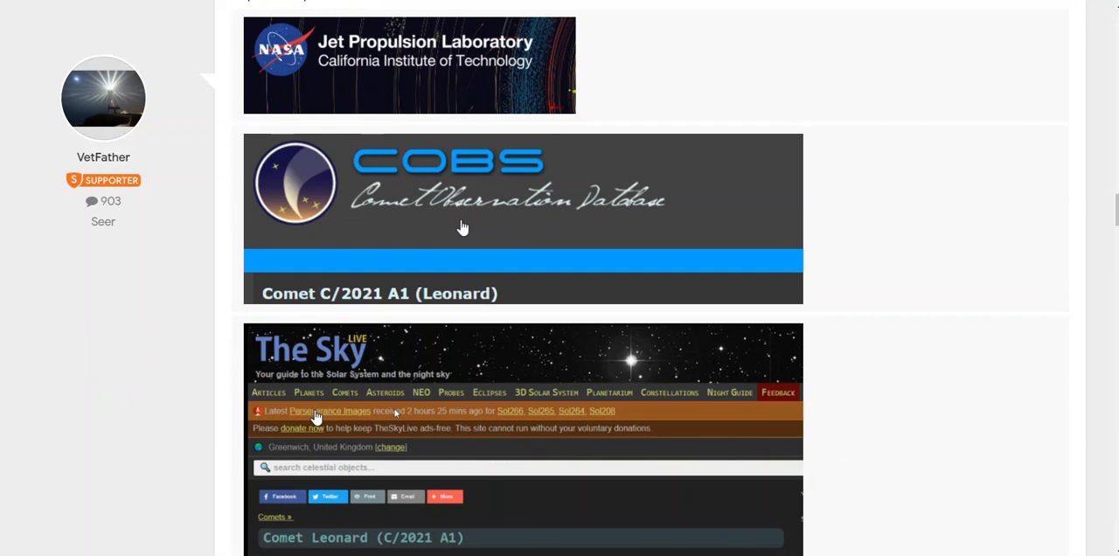
scroll("down", 3)
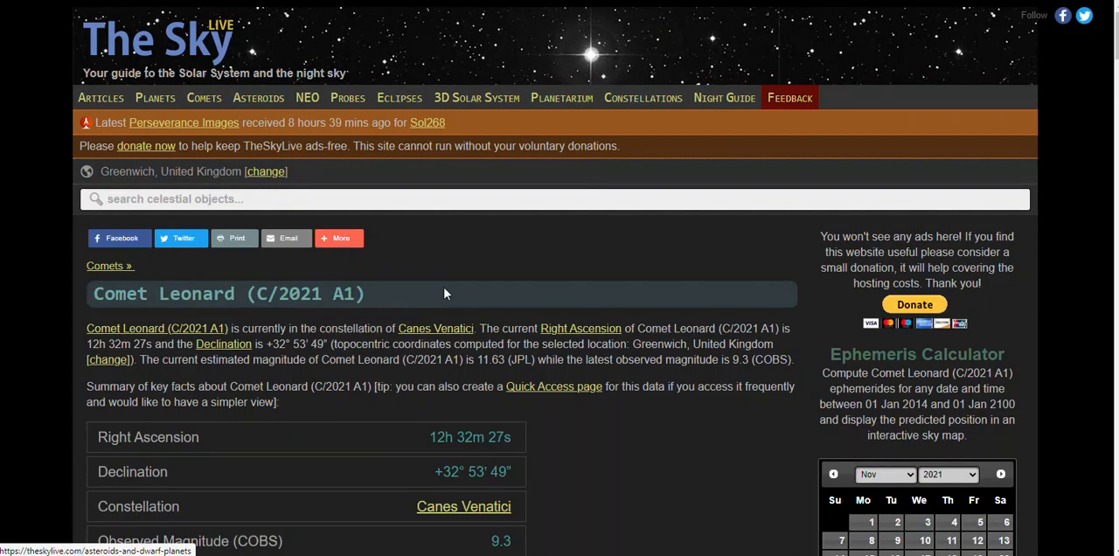
- Read through Comet Leonard's facts on TheSkyLive down to the orbit diagram
scroll("down", 3)
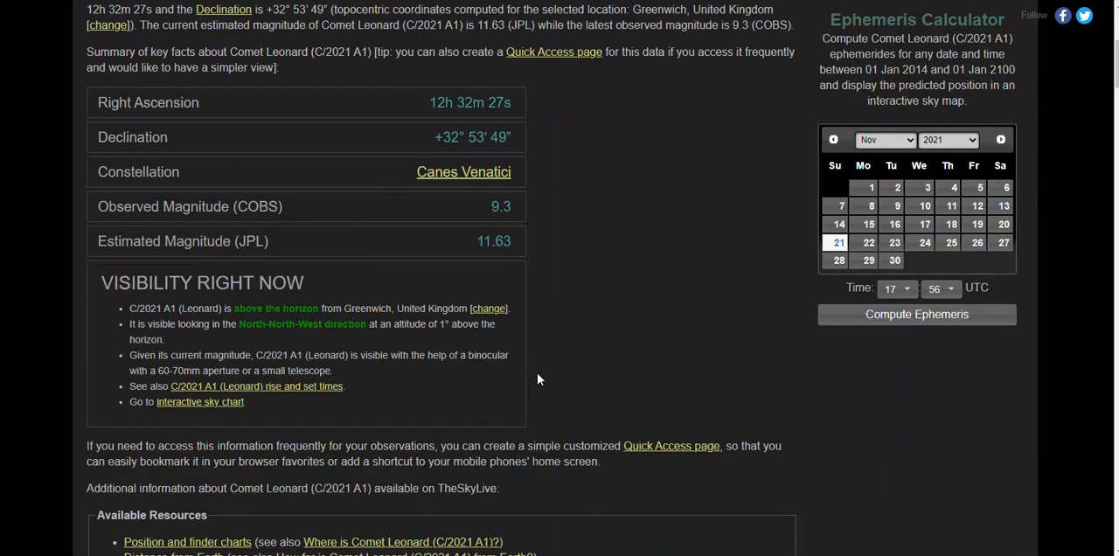
scroll("down", 3)
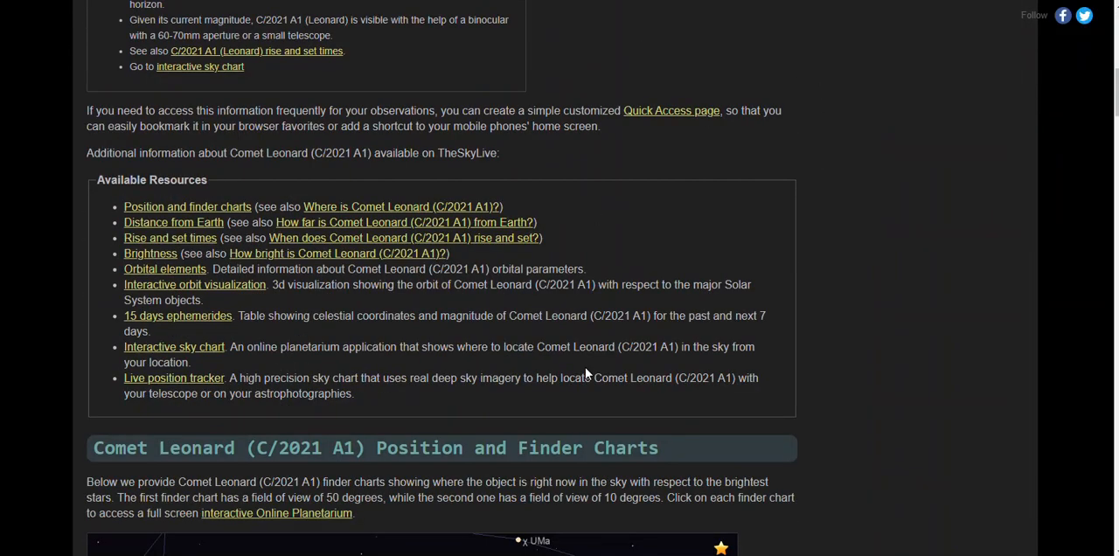
scroll("down", 3)
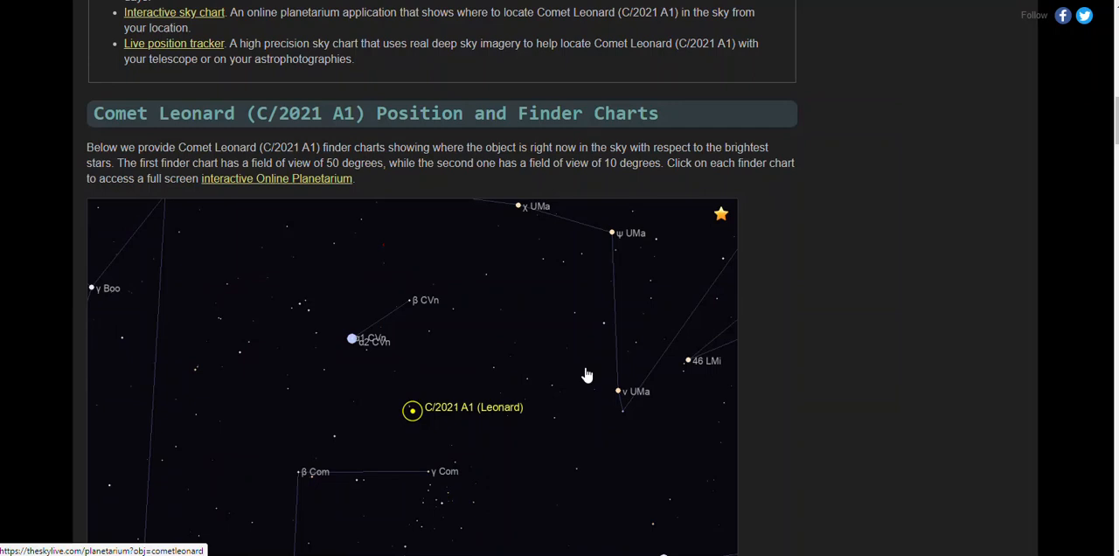
scroll("down", 3)
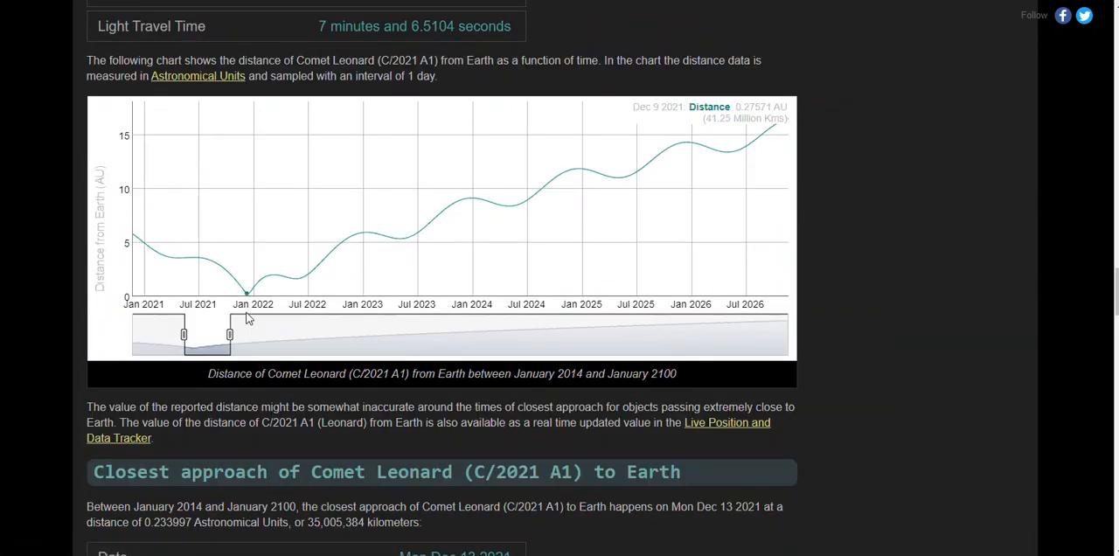
scroll("down", 3)
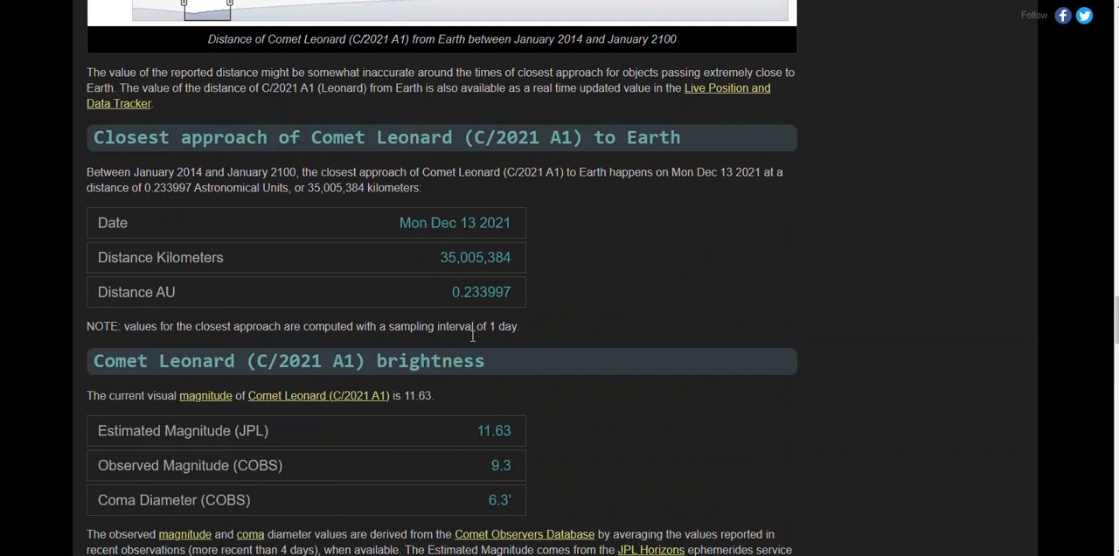
scroll("down", 3)
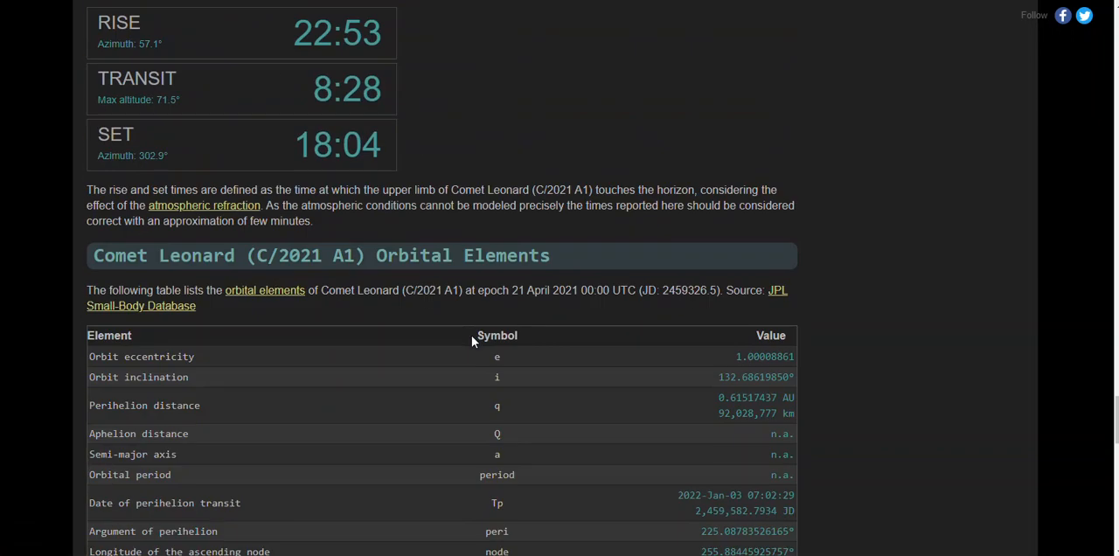
scroll("down", 3)
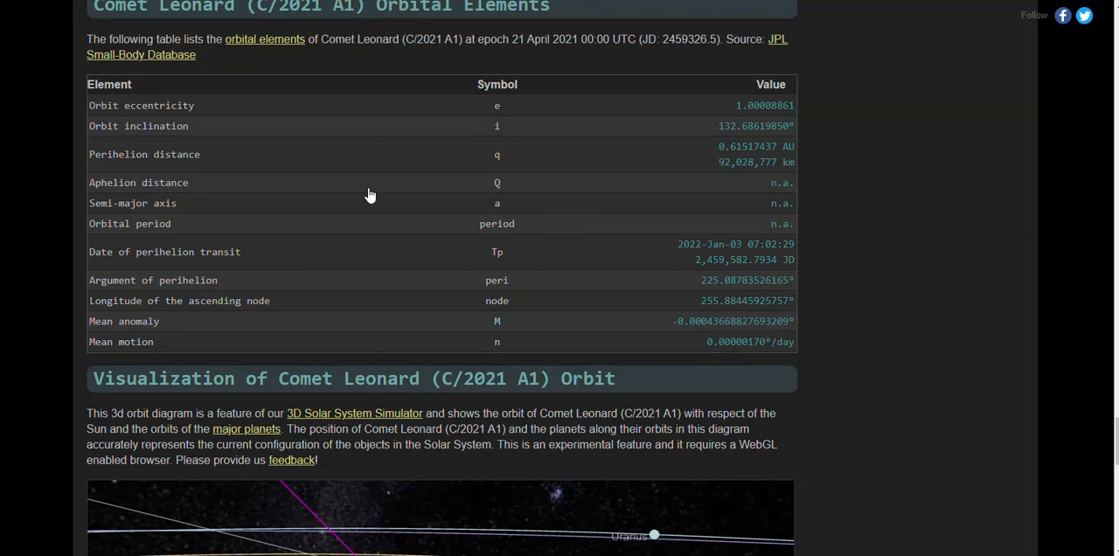
scroll("down", 3)
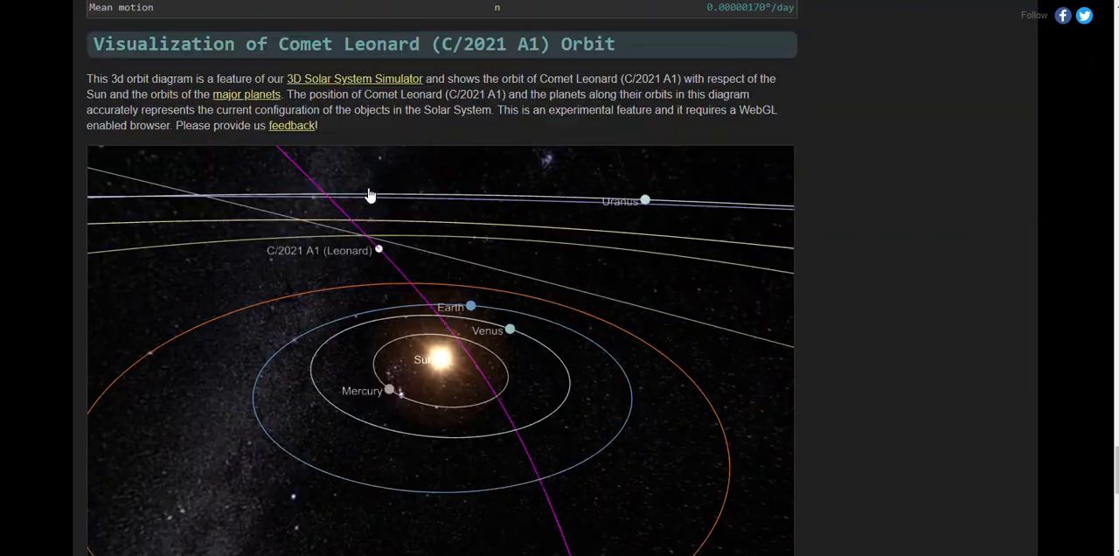
scroll("down", 3)
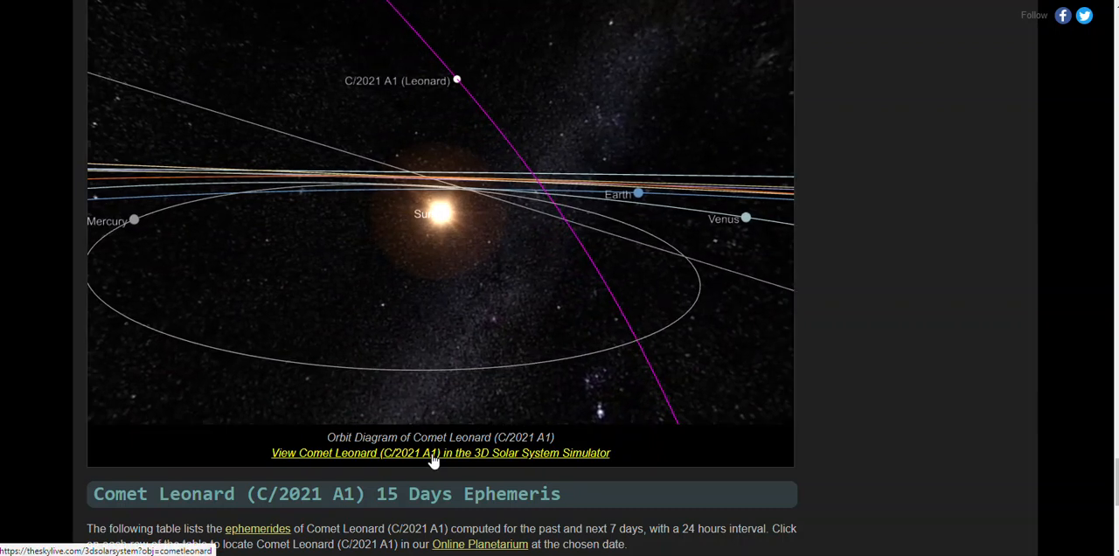
- View Comet Leonard (C/2021 A1) in the 3D Solar System Simulator
left_click(440, 452)
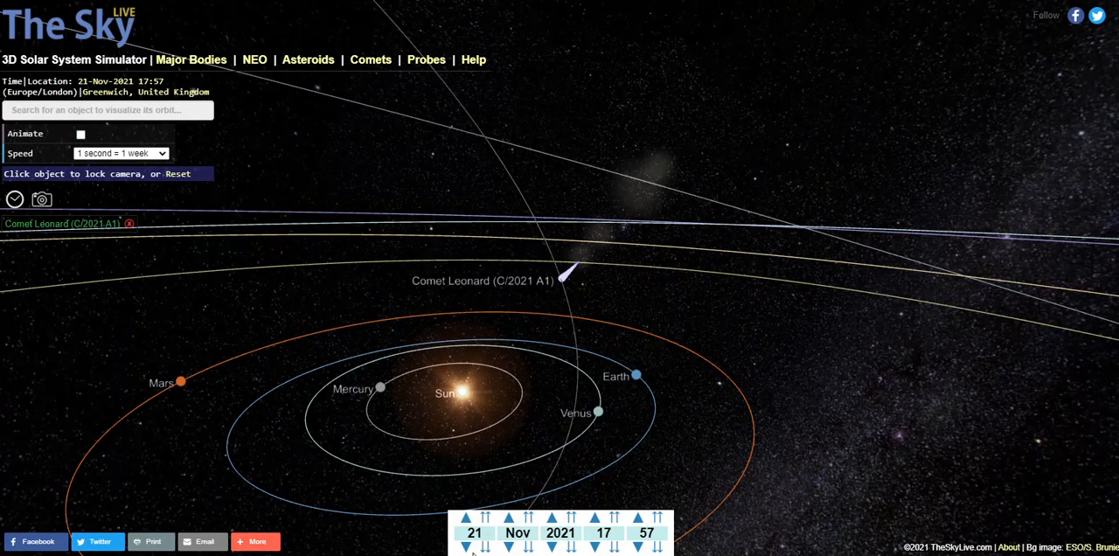
- Advance the simulation date from 22 Nov to mid-December 2021 as Comet Leonard reaches Earth's orbit
left_click(465, 517)
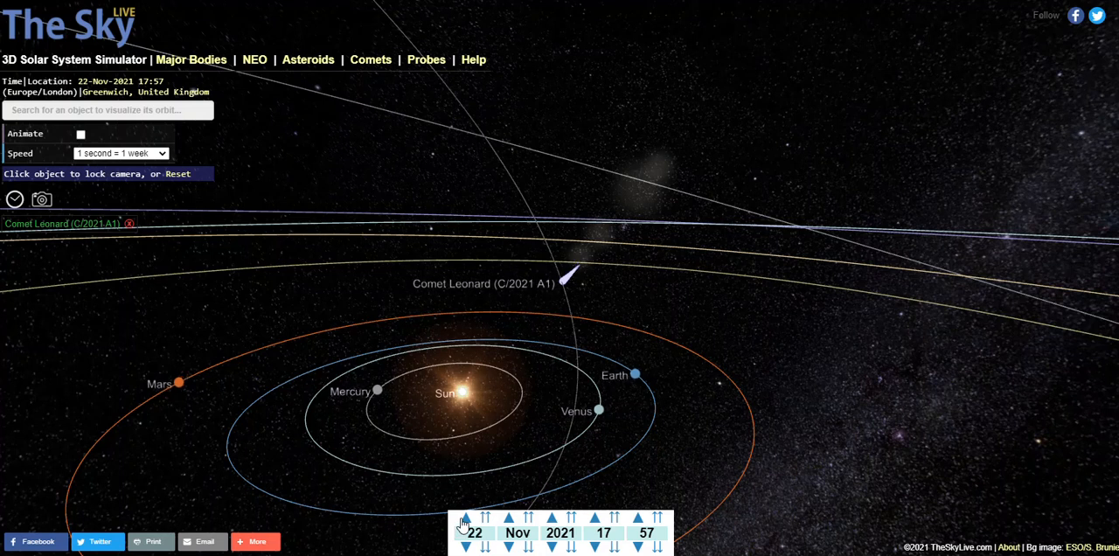
left_click(465, 517)
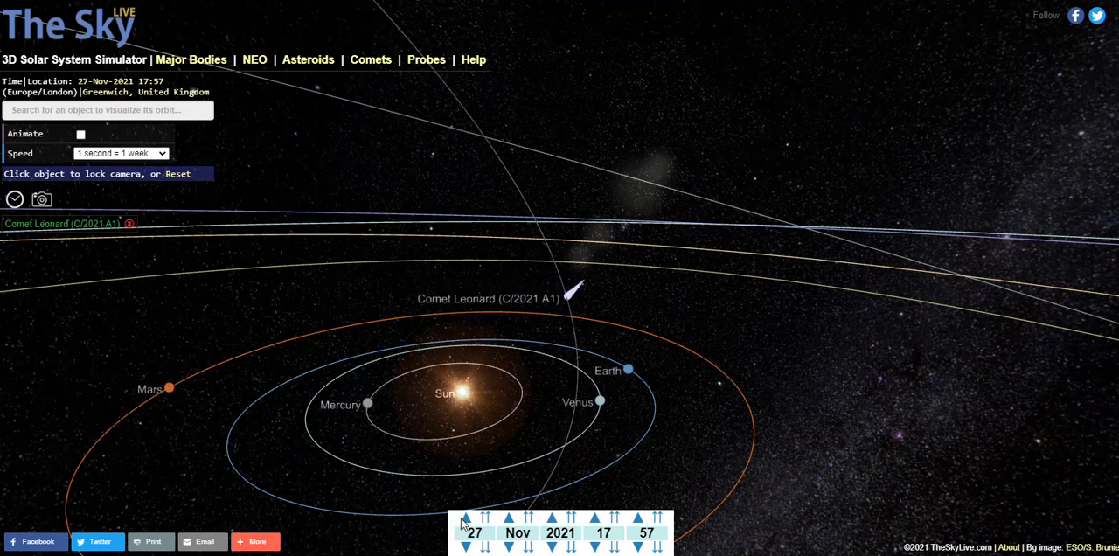
left_click(465, 518)
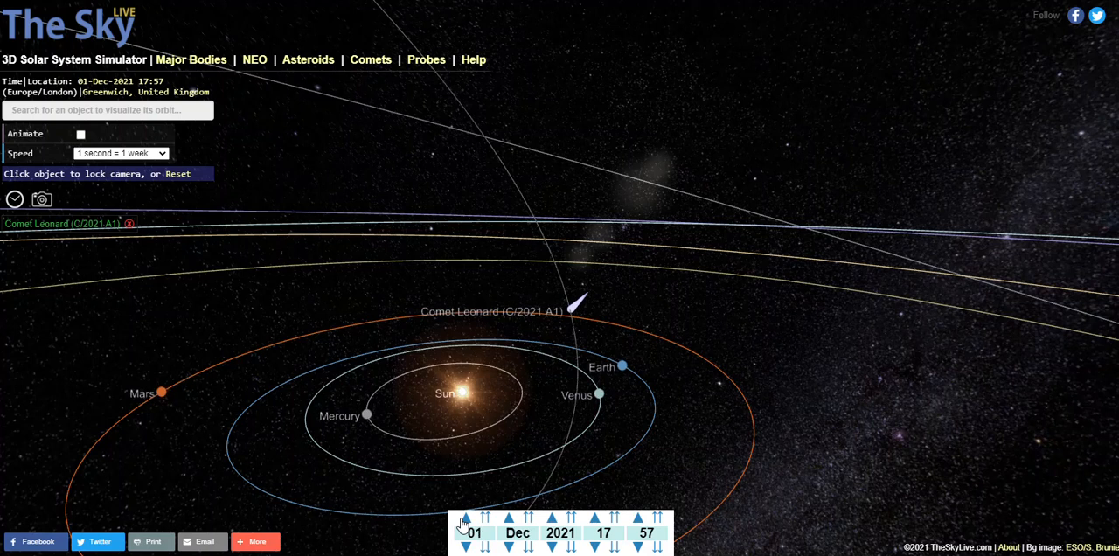
left_click(465, 518)
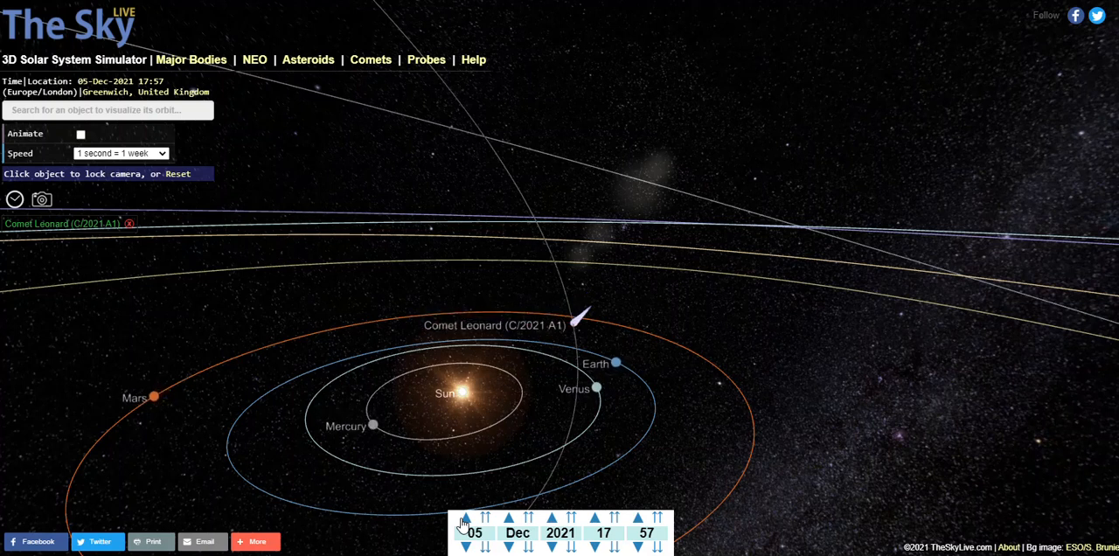
left_click(464, 518)
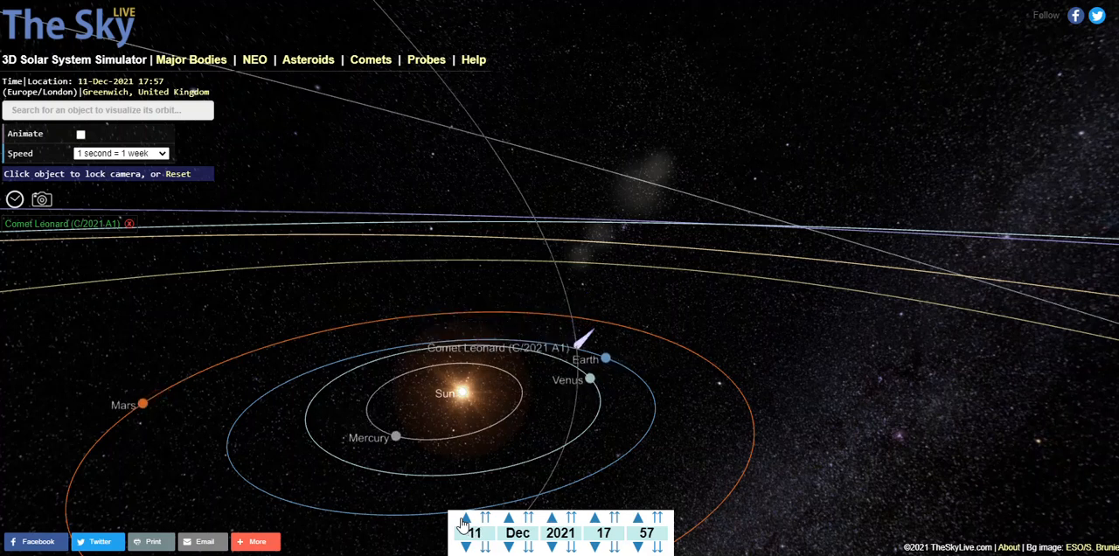
left_click(465, 517)
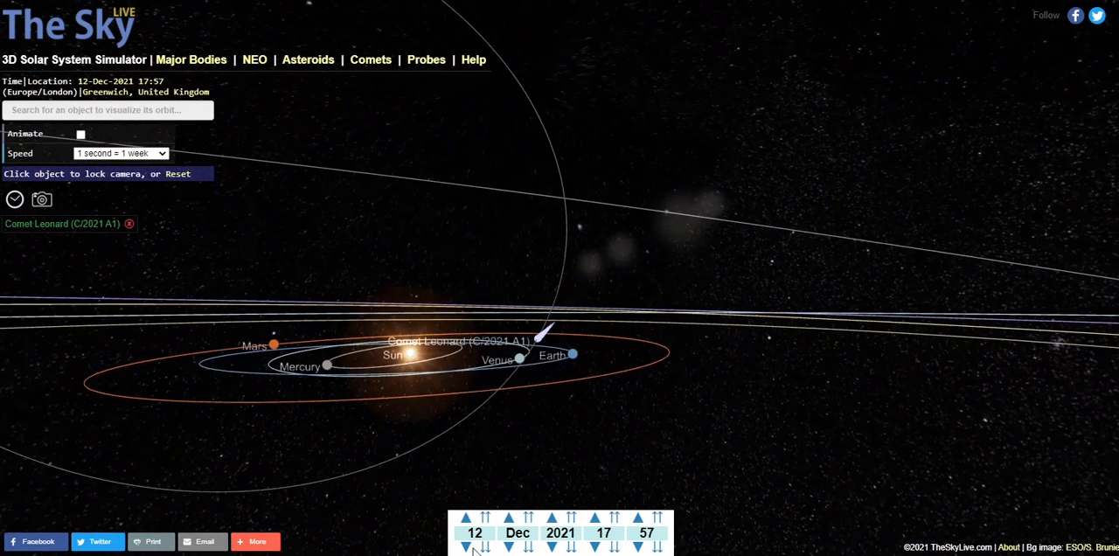
left_click(465, 517)
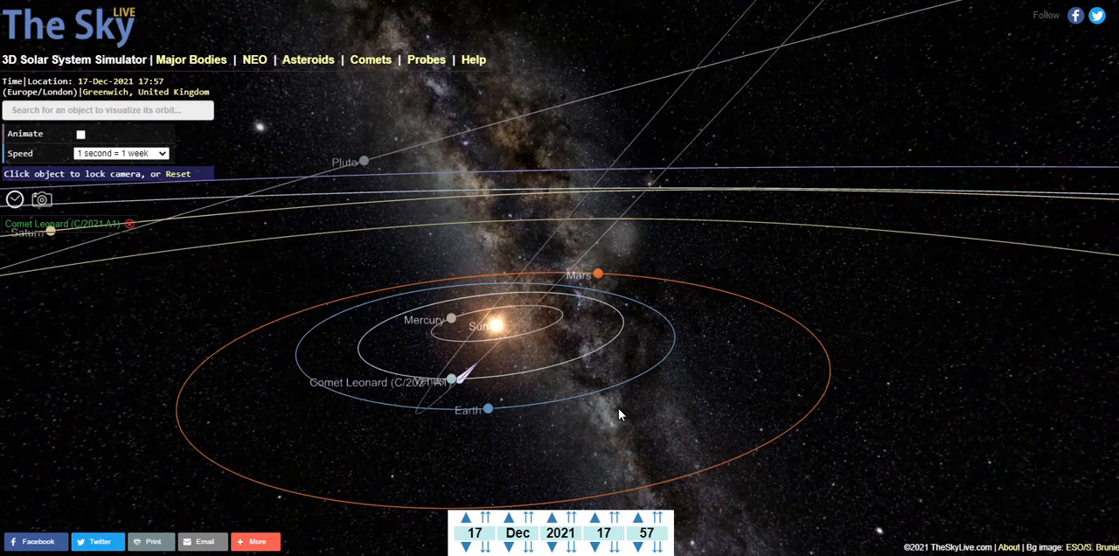
- Rotate the solar system view to show the inner planets' orbits
left_click_drag(620, 416, 440, 440)
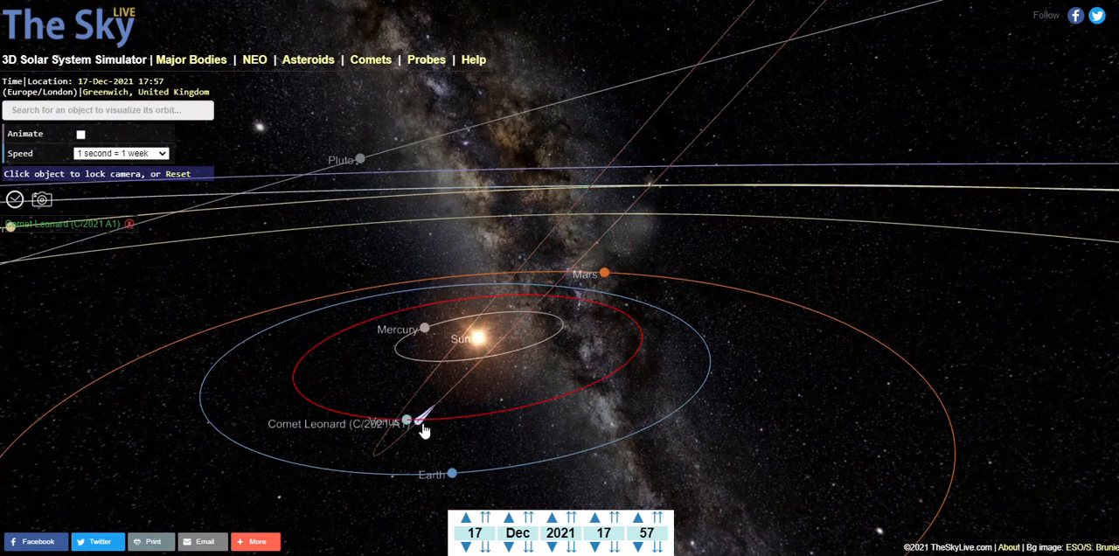
mouse_move(411, 429)
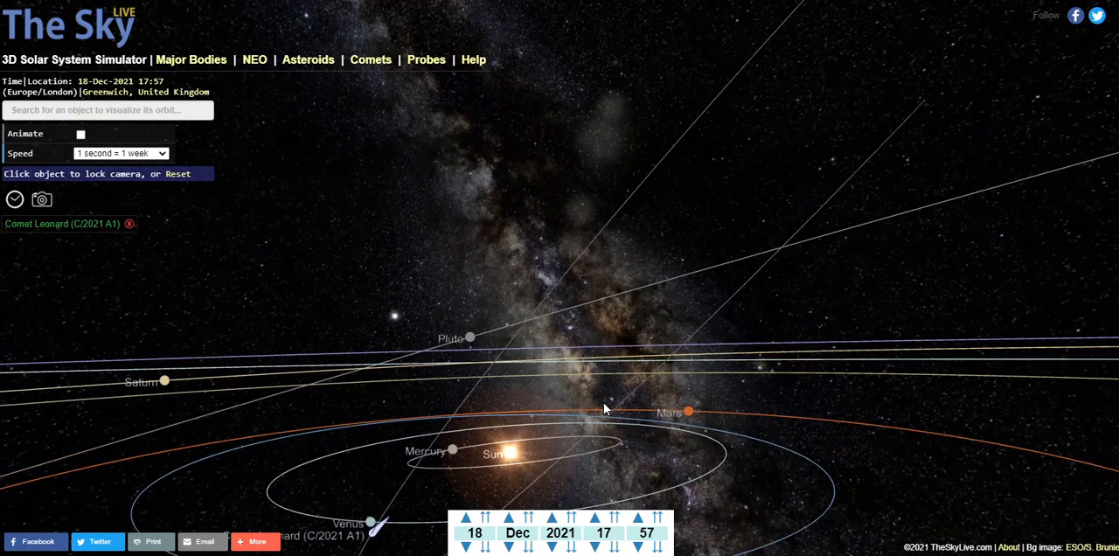
left_click_drag(605, 409, 406, 451)
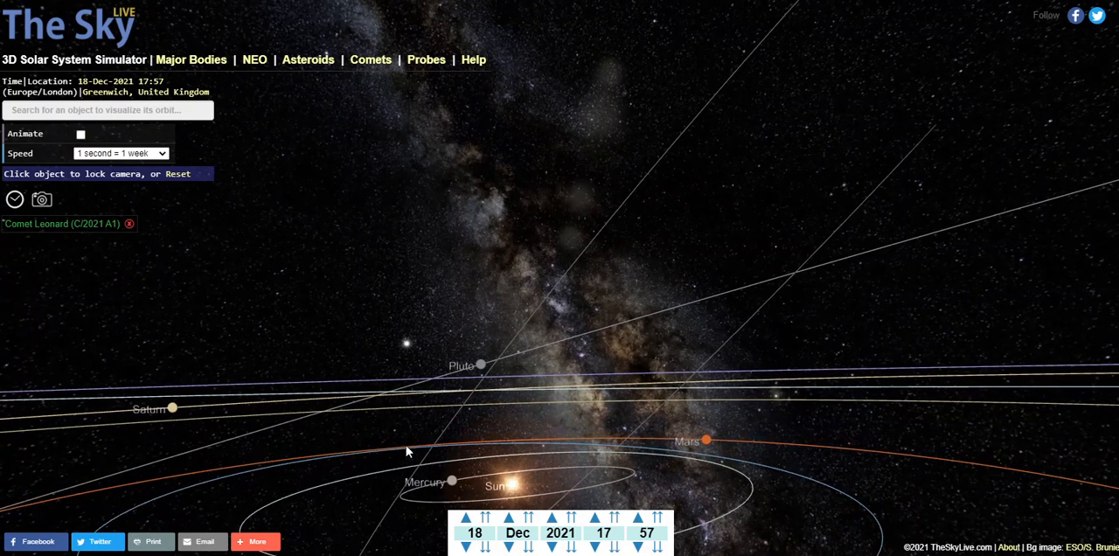
left_click_drag(405, 451, 842, 465)
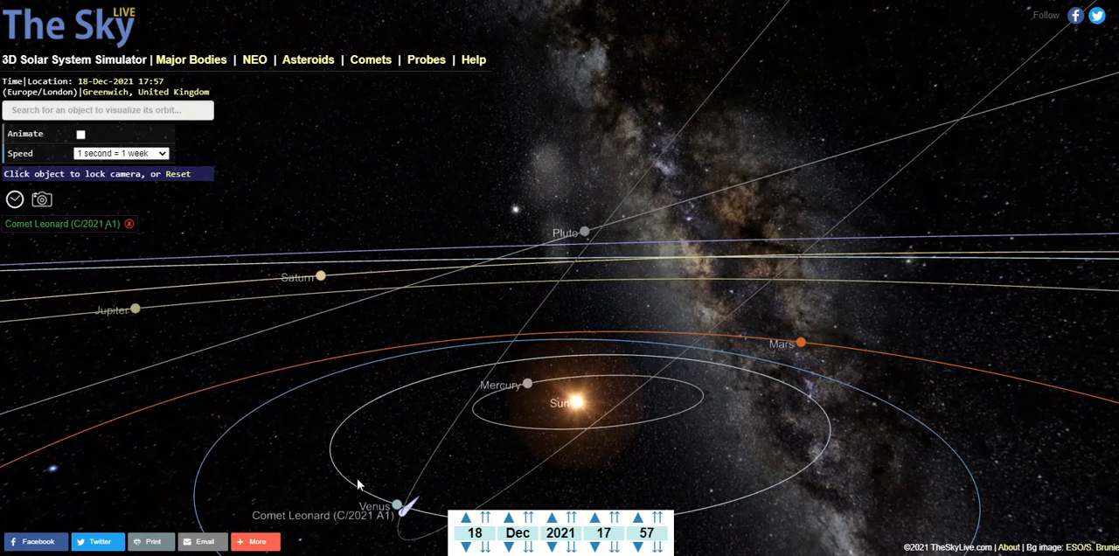
- Advance the date to 20 December 2021 with Comet Leonard beside Venus
left_click(399, 507)
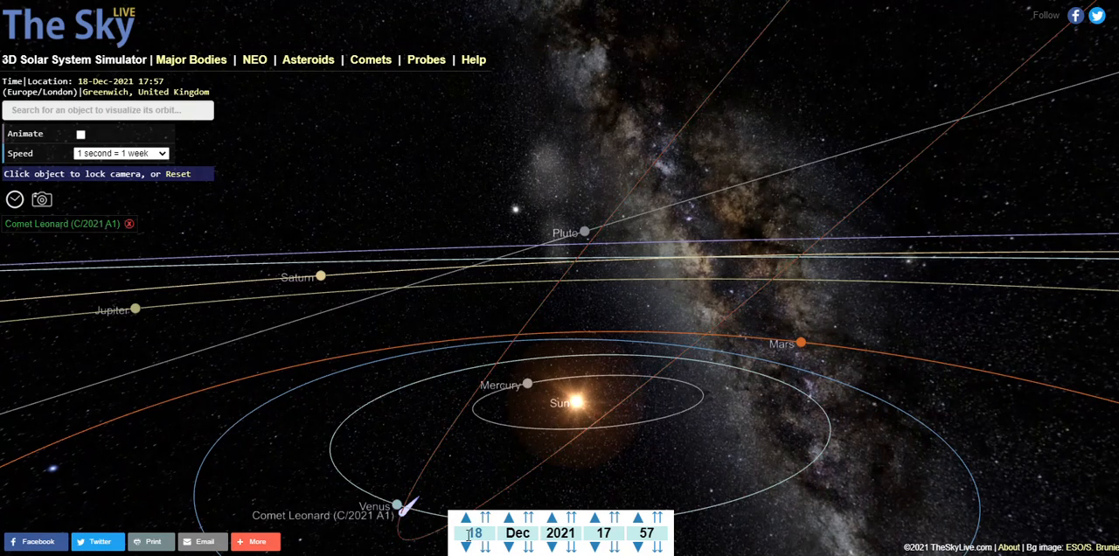
left_click(465, 518)
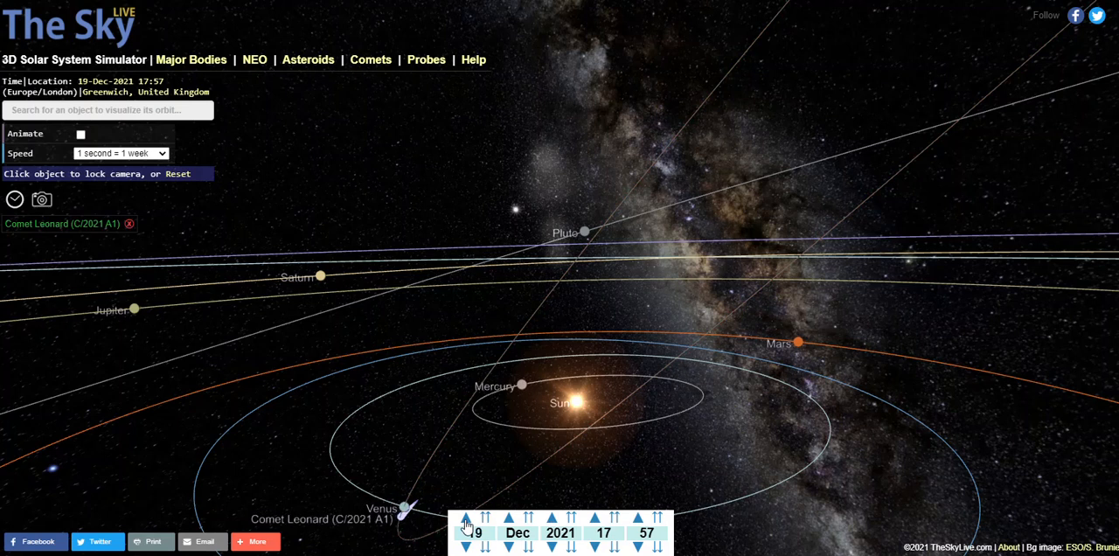
left_click(465, 517)
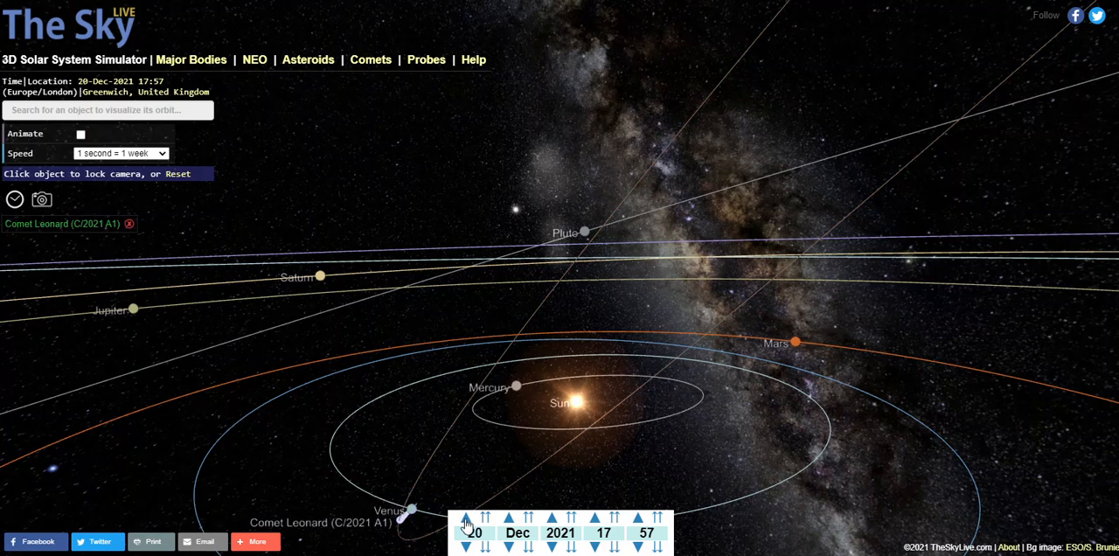
mouse_move(342, 93)
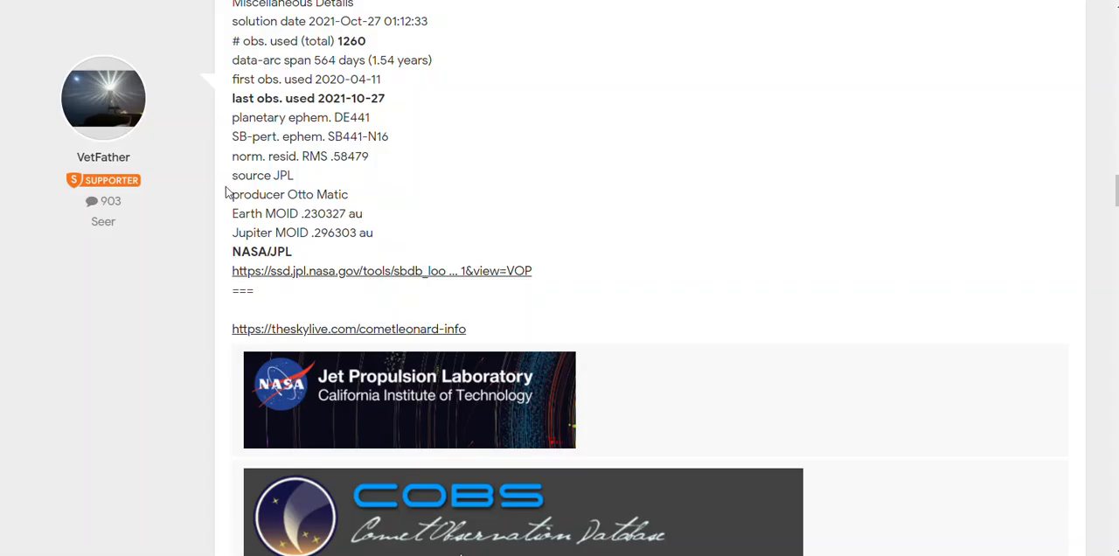
- Scroll to post #3 and follow the aerith.net catalog link for C/2021 A1
scroll("down", 3)
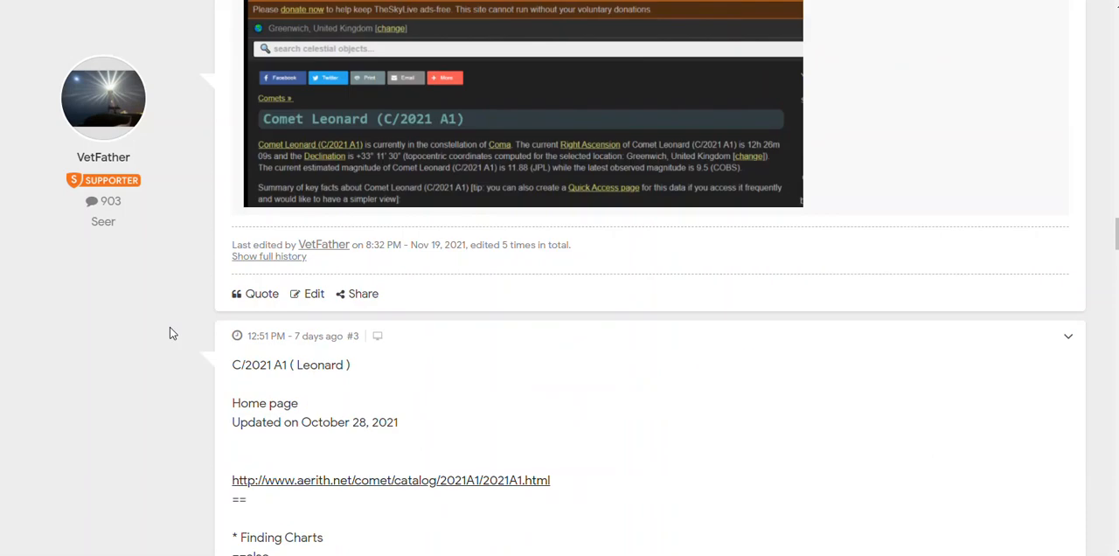
scroll("down", 3)
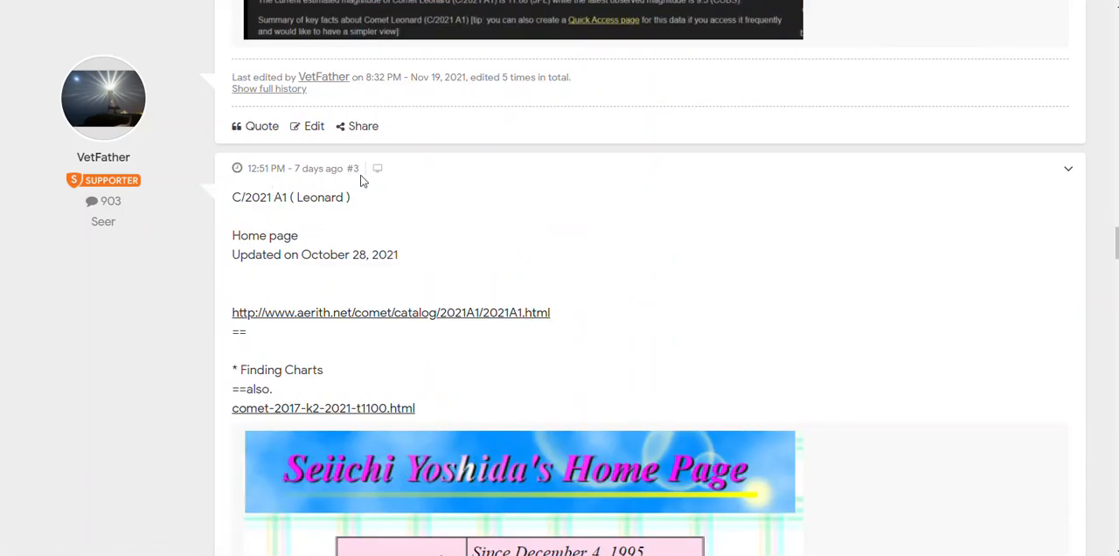
scroll("down", 3)
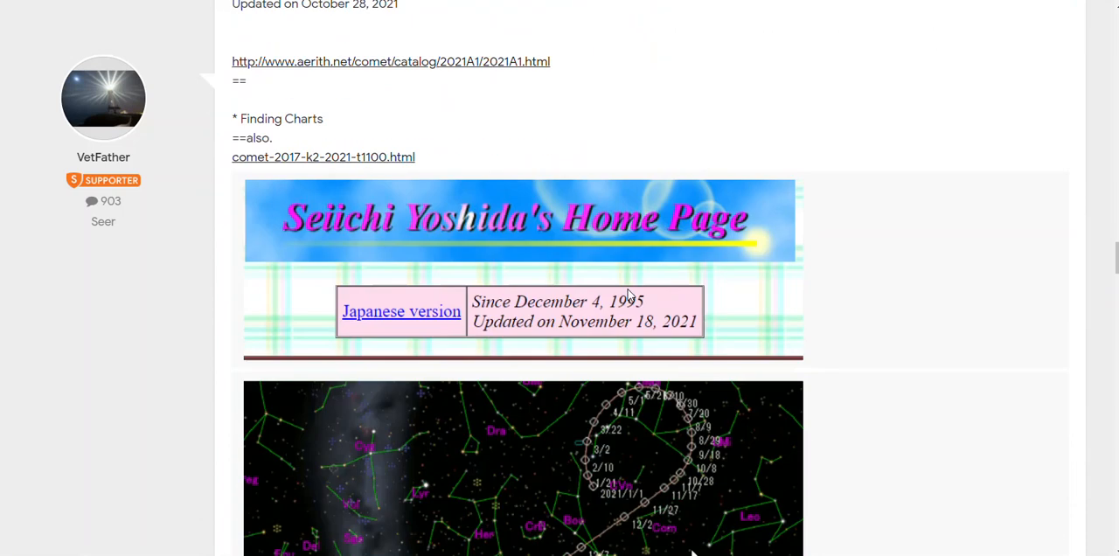
mouse_move(447, 234)
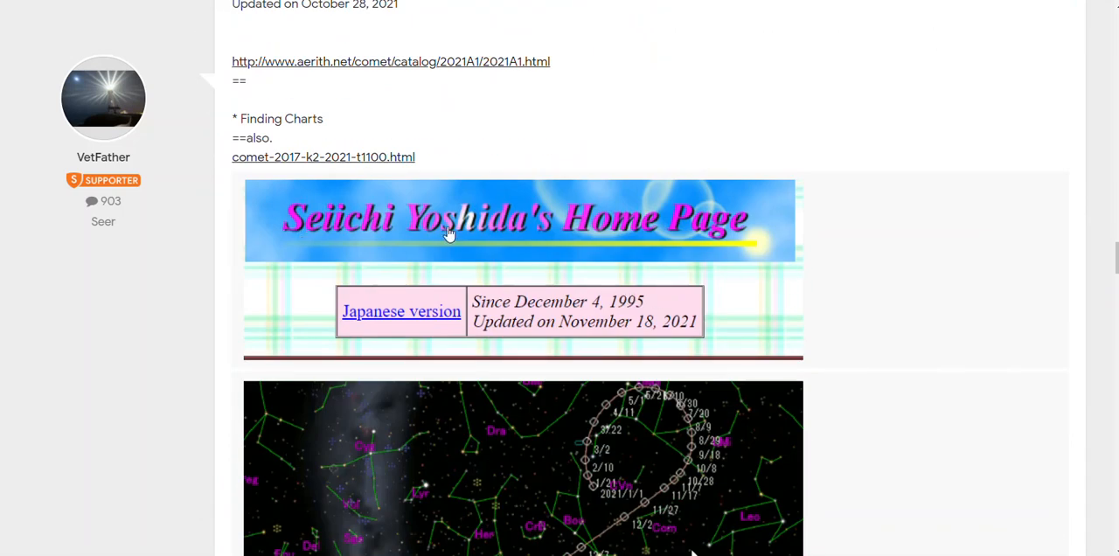
mouse_move(348, 72)
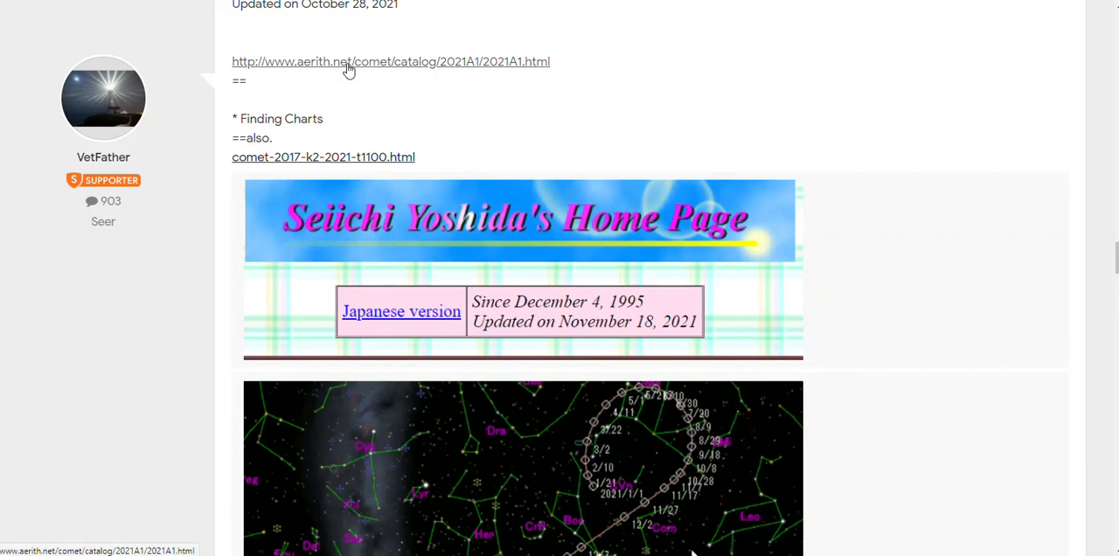
left_click(392, 61)
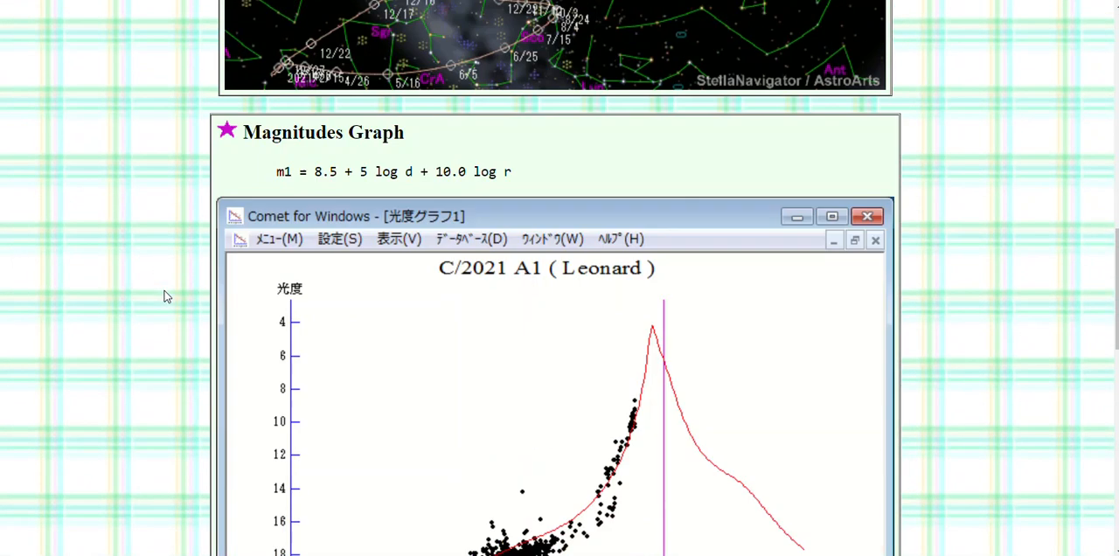
- Look over the C/2021 A1 magnitudes graph and view the Leonard comet pictures gallery
scroll("down", 3)
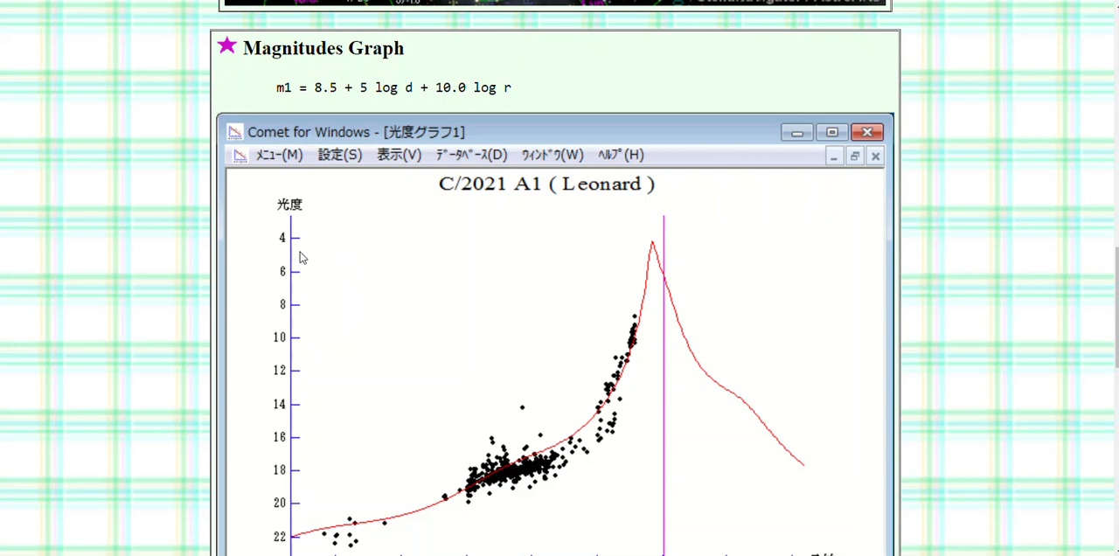
mouse_move(660, 256)
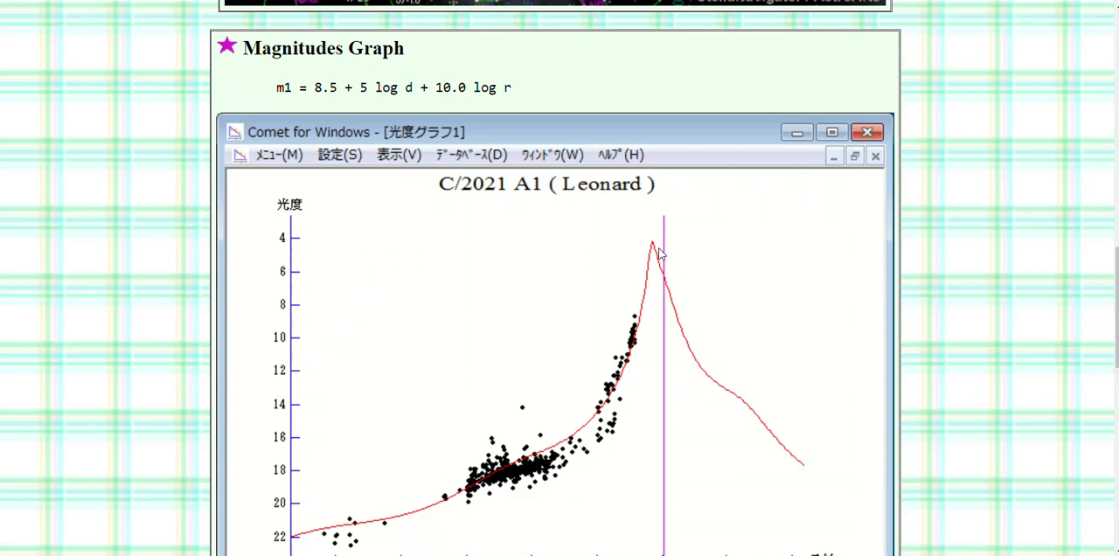
scroll("down", 3)
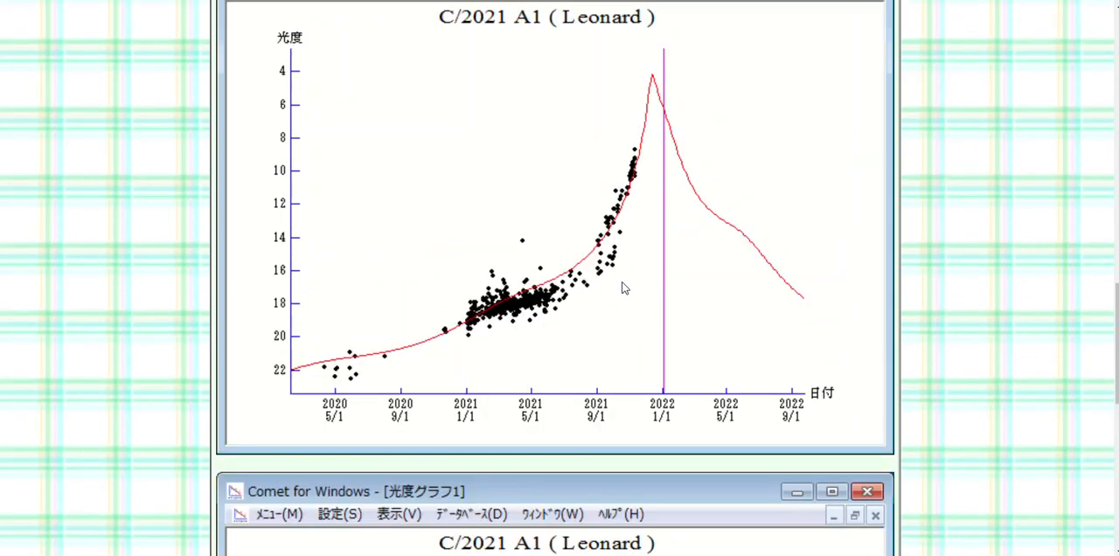
scroll("down", 3)
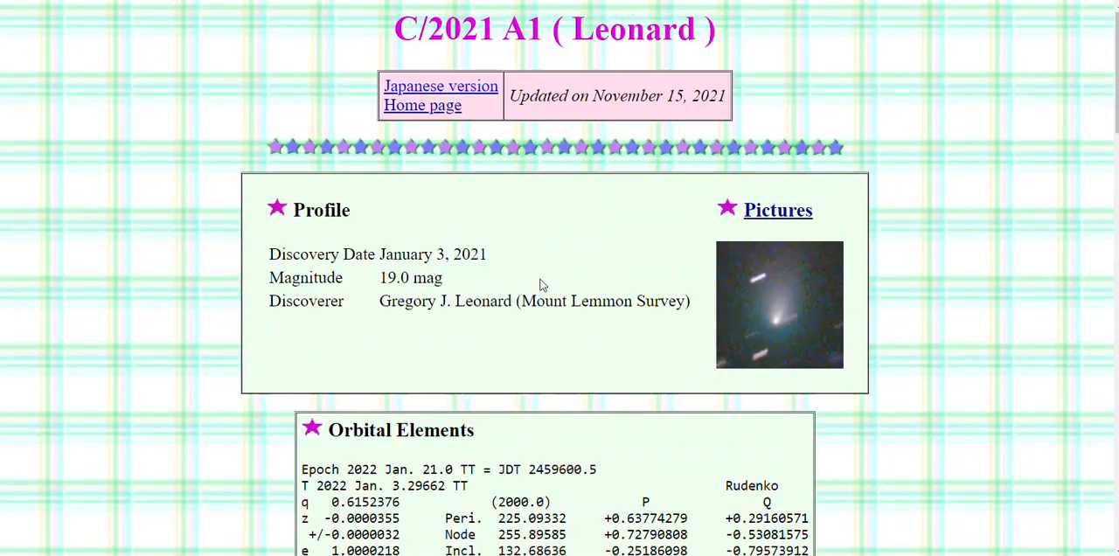
left_click(776, 210)
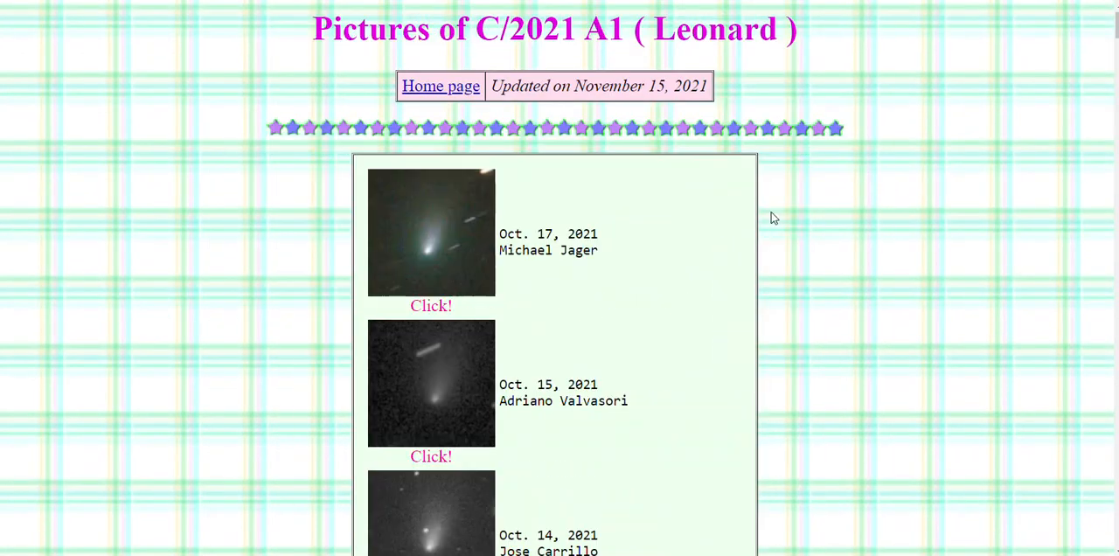
mouse_move(531, 255)
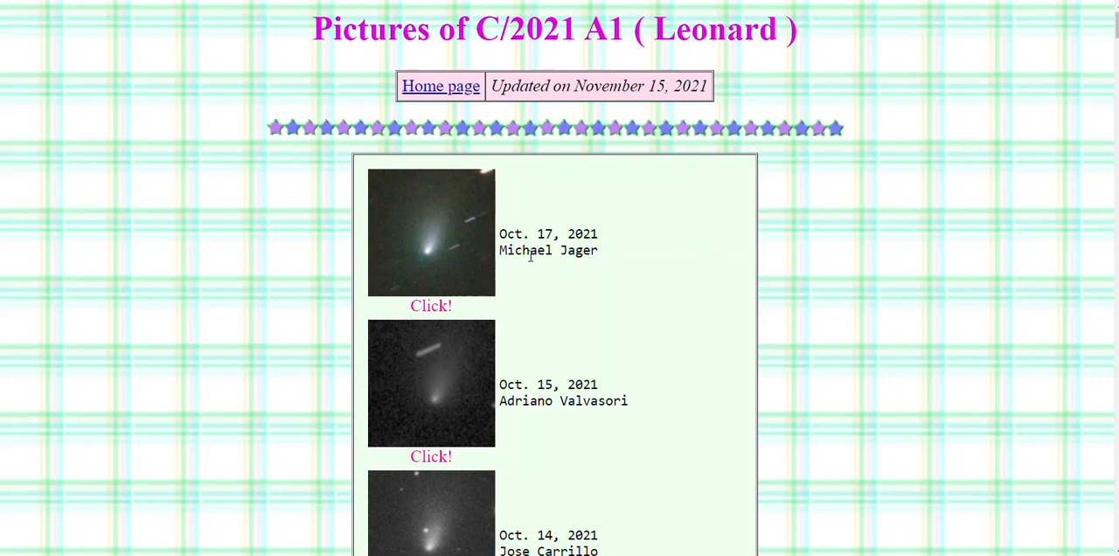
scroll("down", 3)
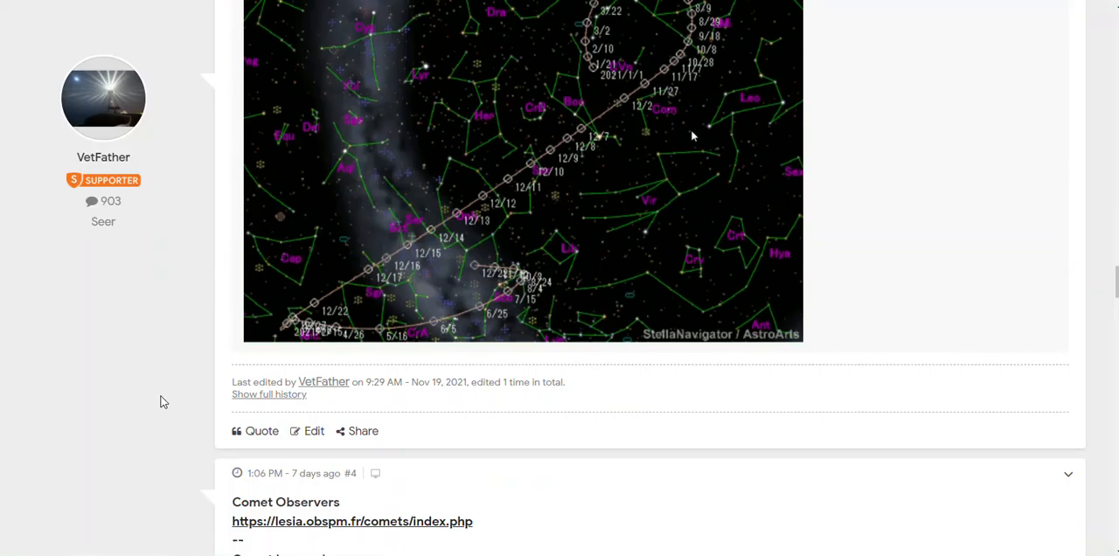
- Read post #4's comet site links, visiting the Comet Observers site, down to post #5's sky charts
scroll("down", 3)
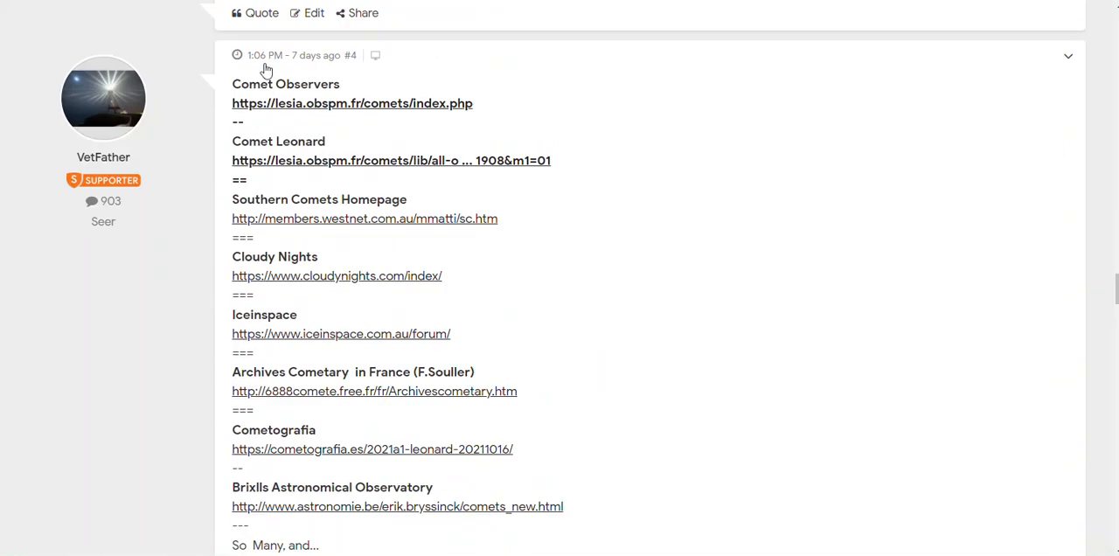
mouse_move(391, 161)
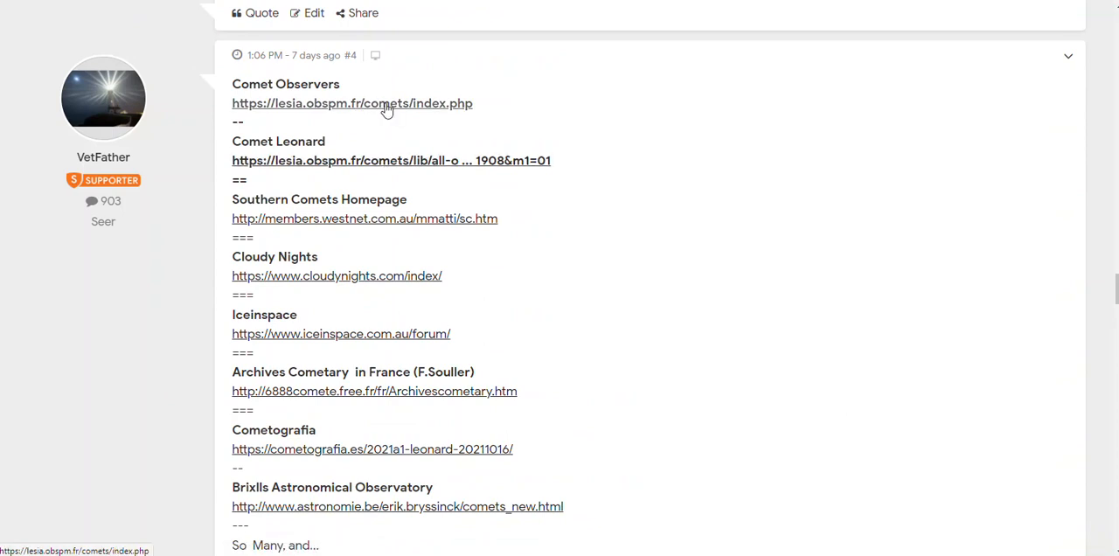
left_click(351, 103)
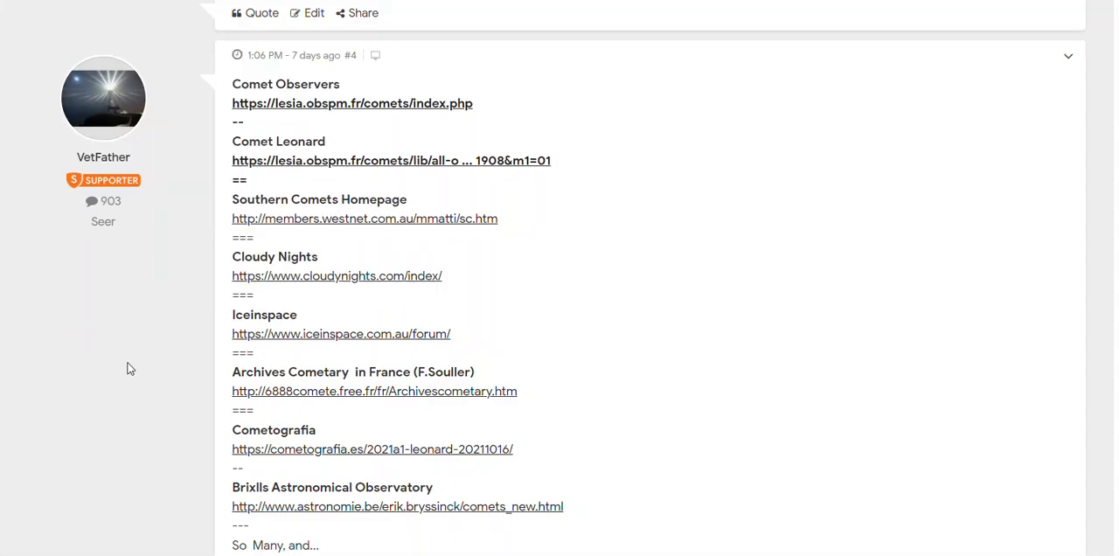
mouse_move(336, 276)
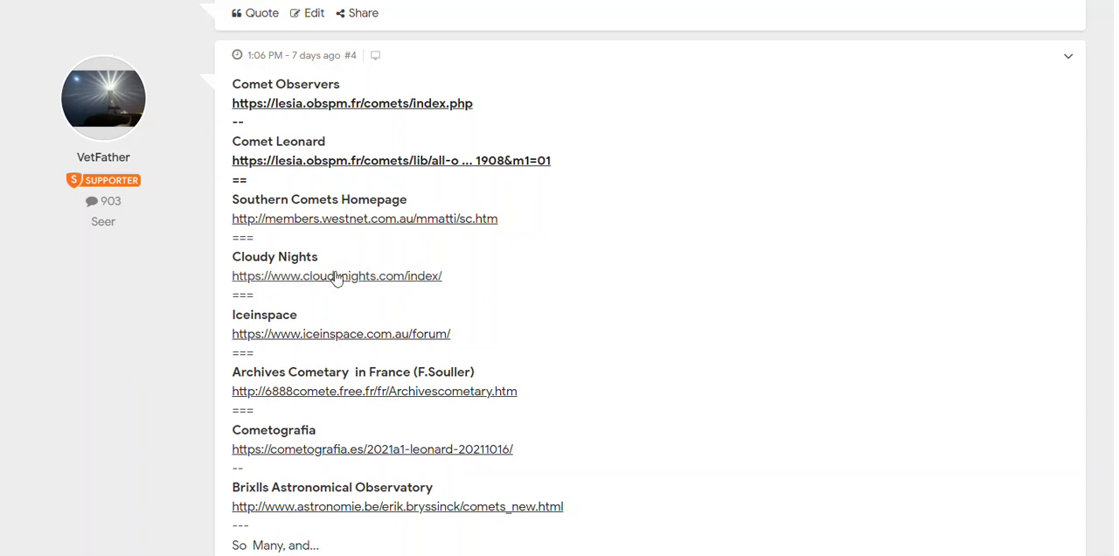
scroll("down", 3)
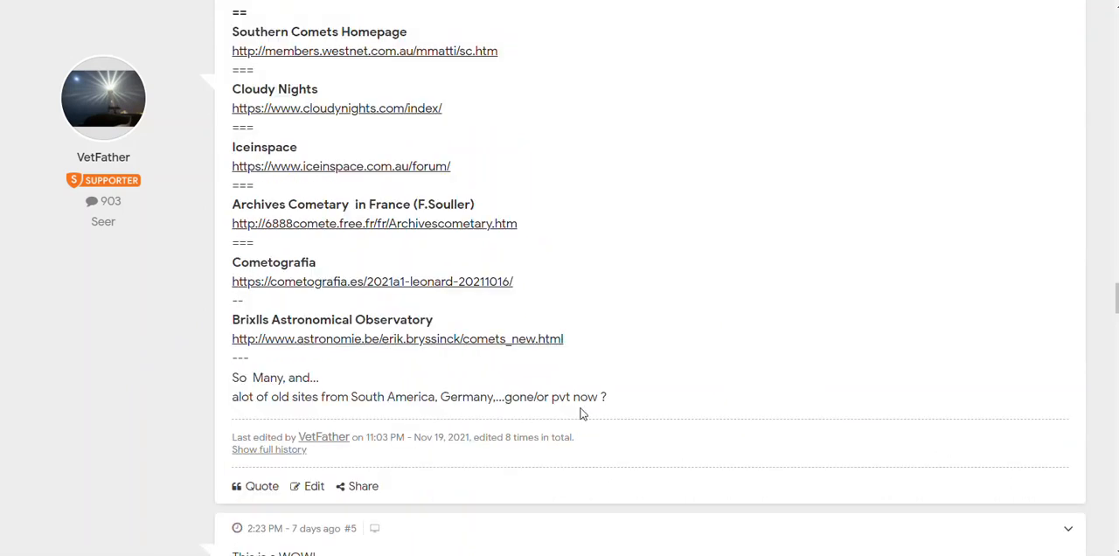
scroll("down", 3)
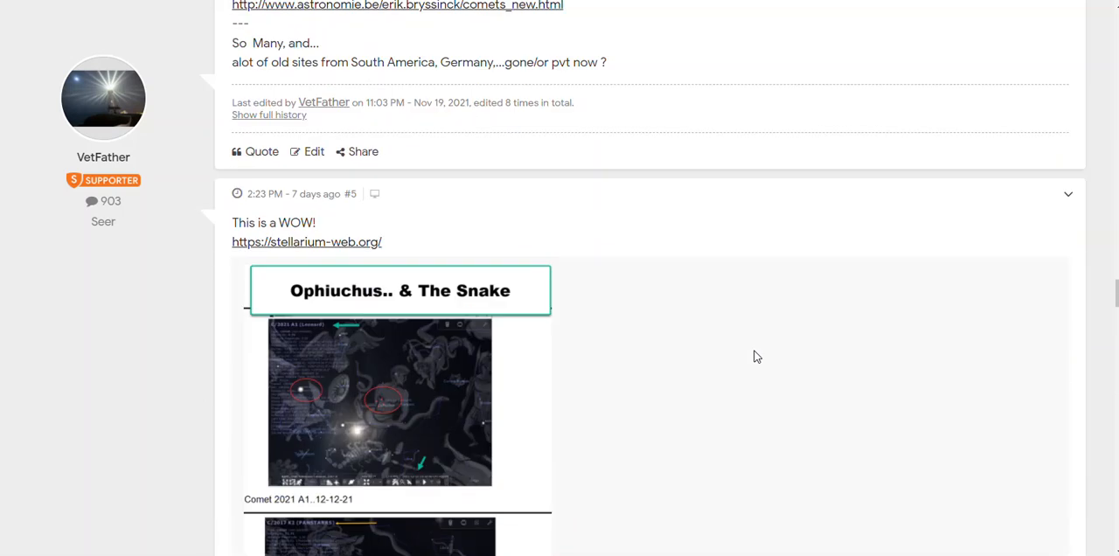
scroll("down", 3)
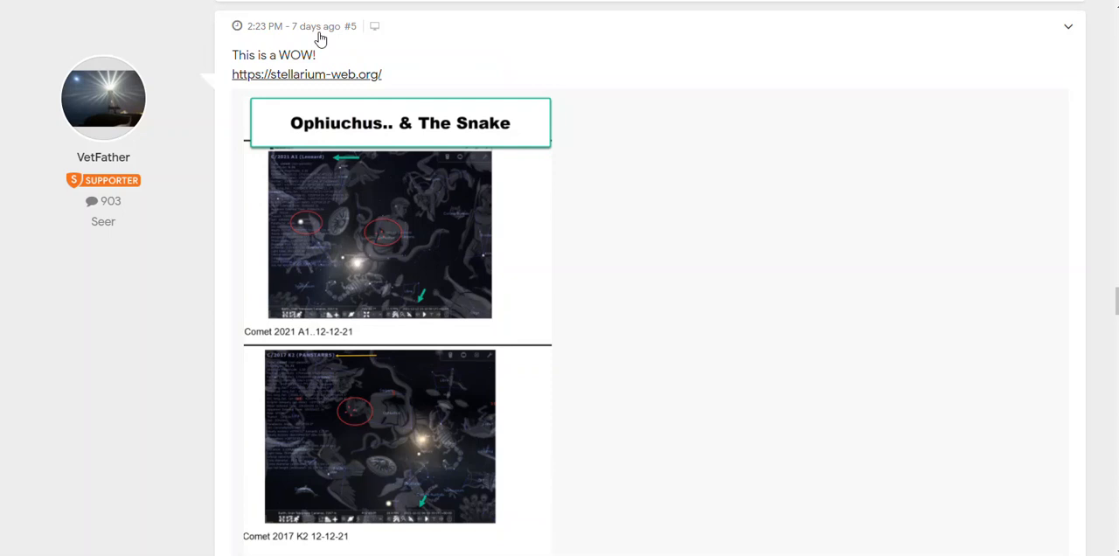
mouse_move(591, 237)
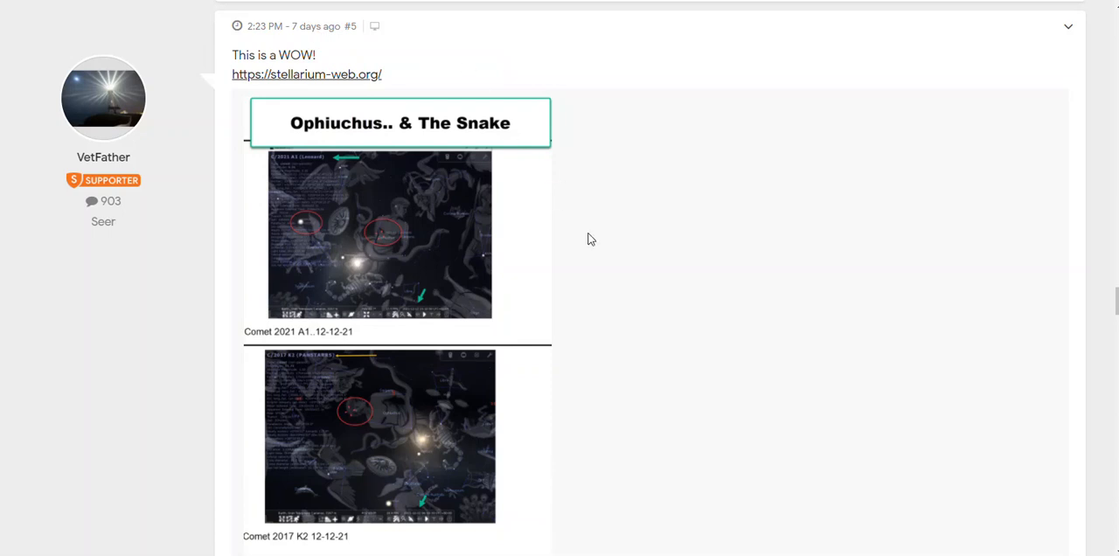
mouse_move(290, 187)
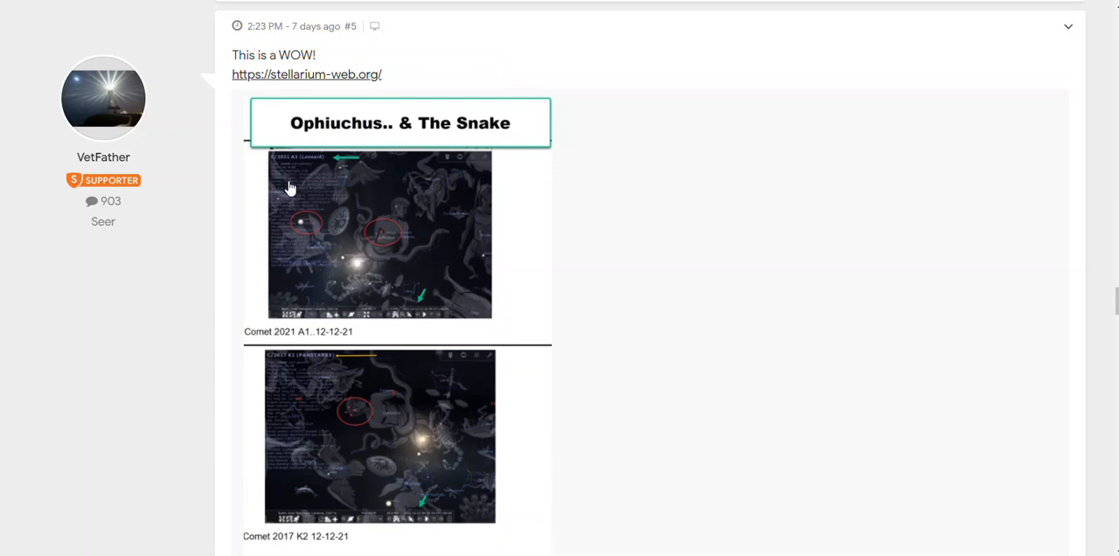
- Scroll through post #5's Stellarium charts of 2021 A1 and 2017 K2 to the 12-12-21 banner
scroll("down", 3)
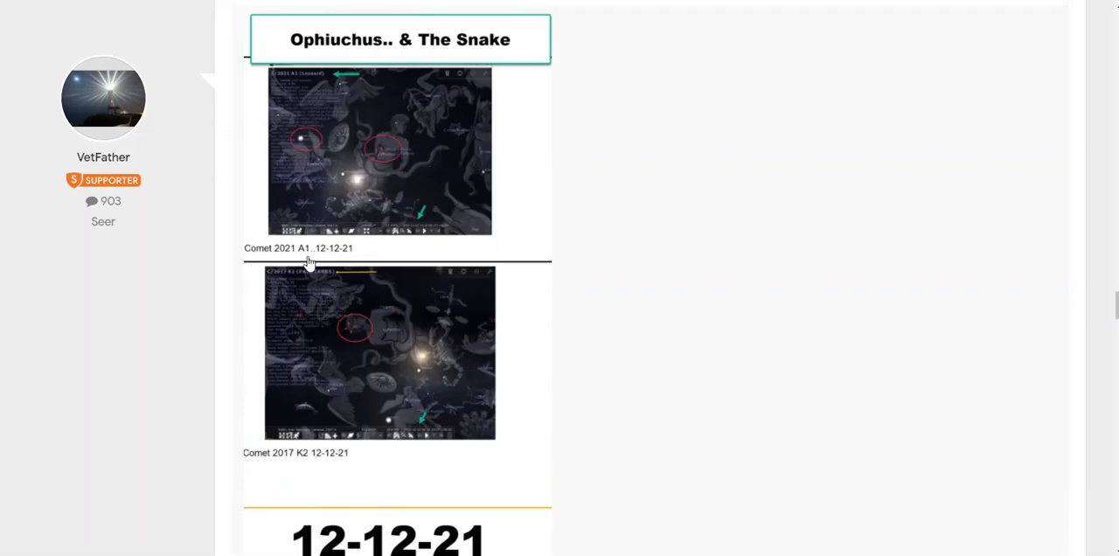
mouse_move(392, 199)
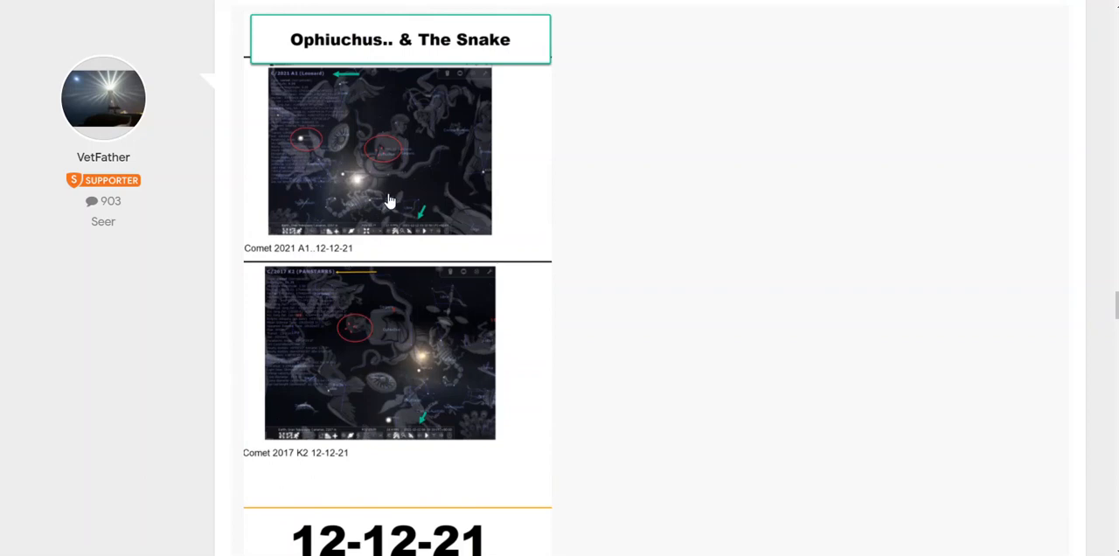
mouse_move(381, 186)
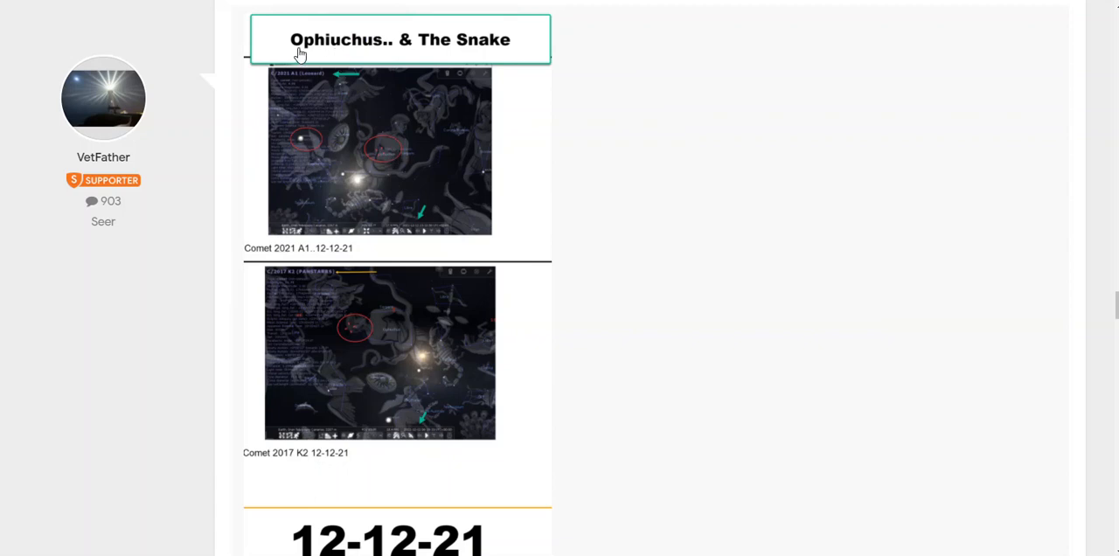
mouse_move(364, 51)
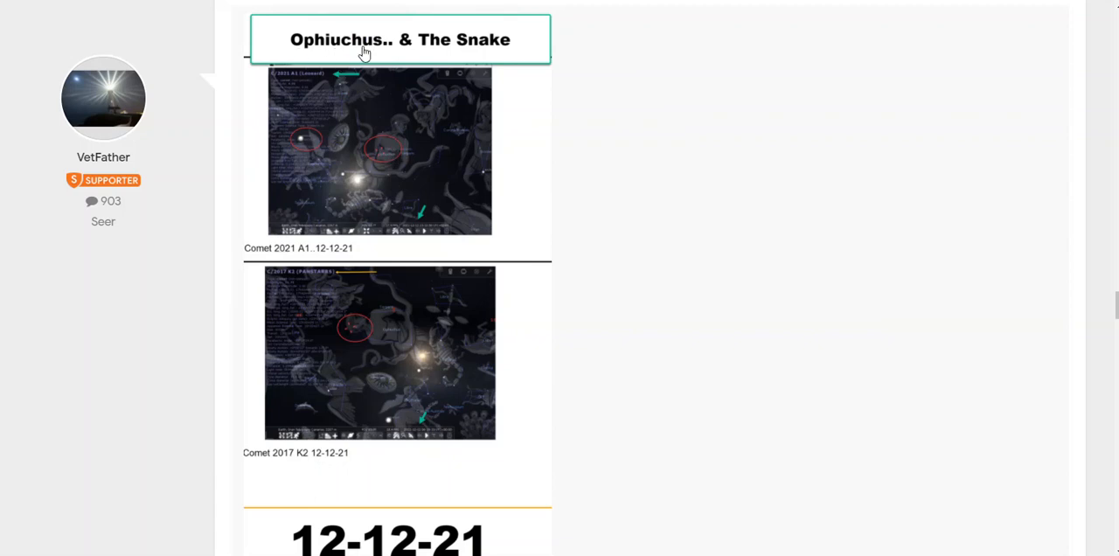
mouse_move(563, 303)
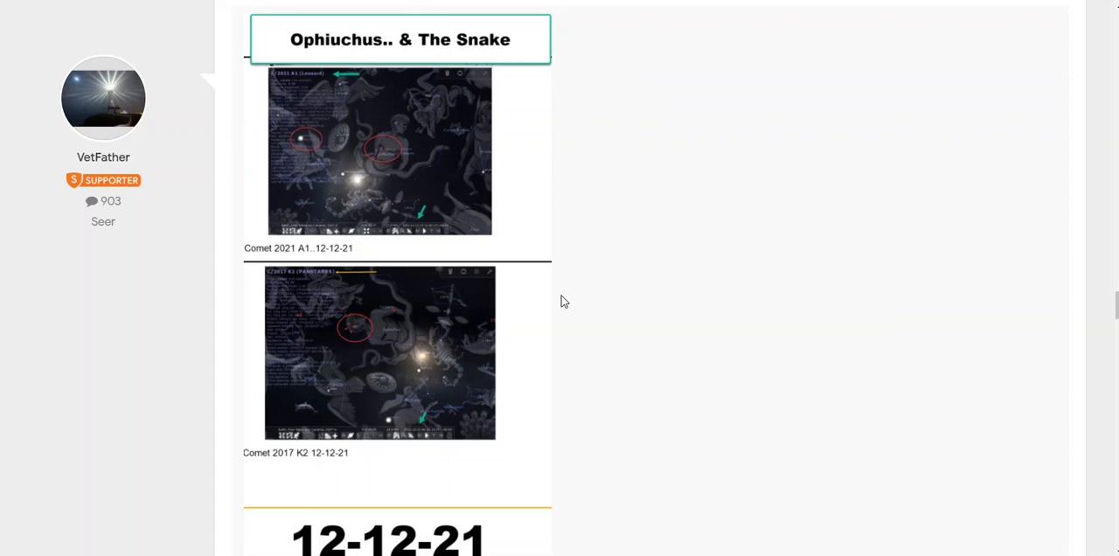
mouse_move(252, 465)
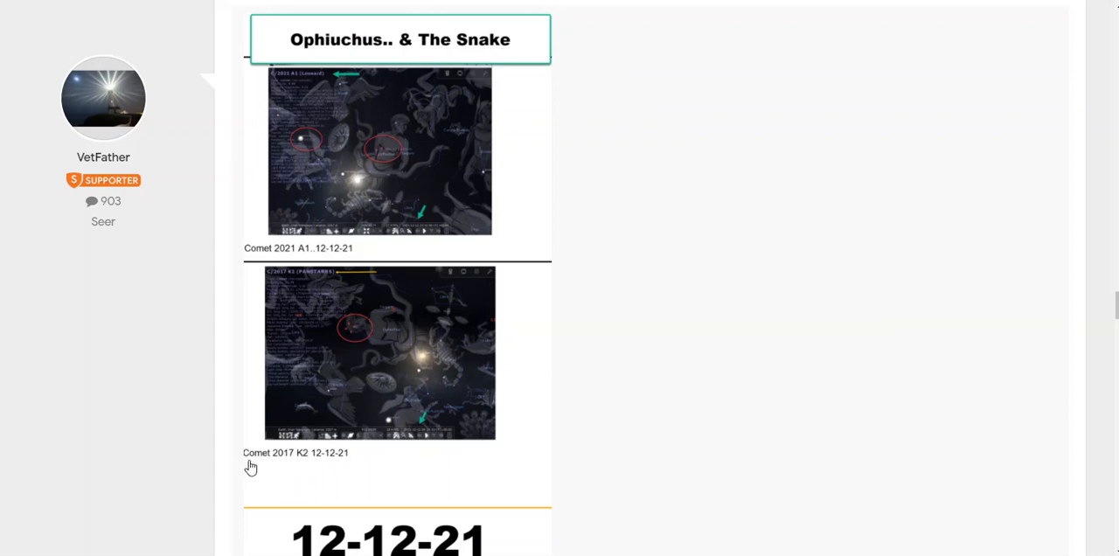
mouse_move(277, 468)
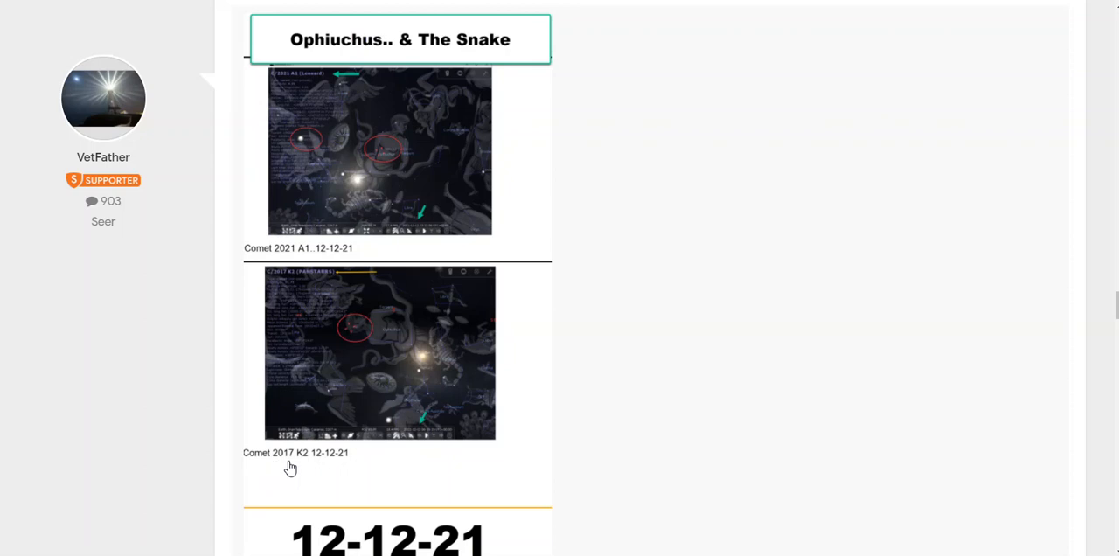
mouse_move(339, 468)
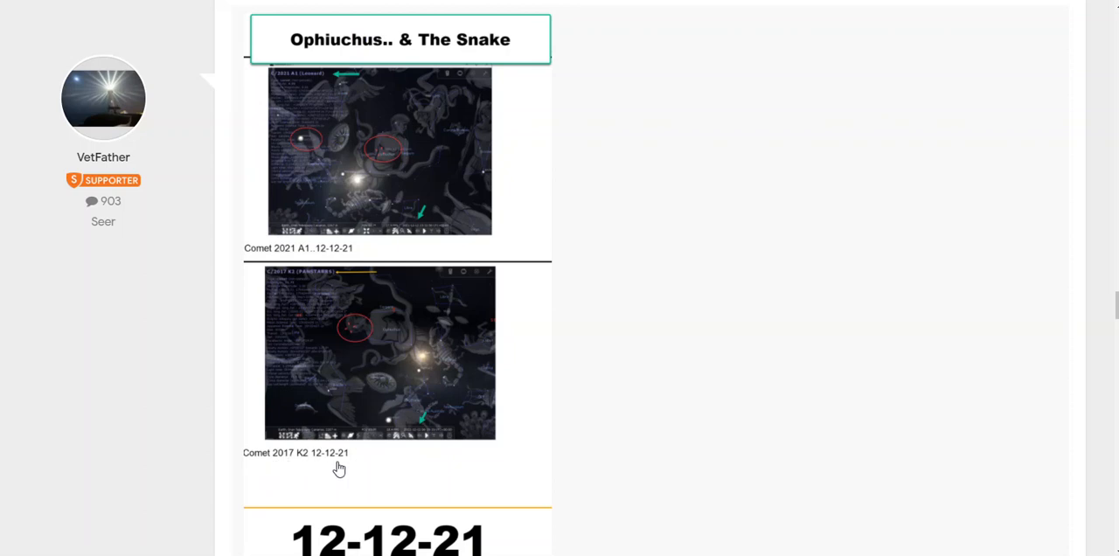
mouse_move(357, 341)
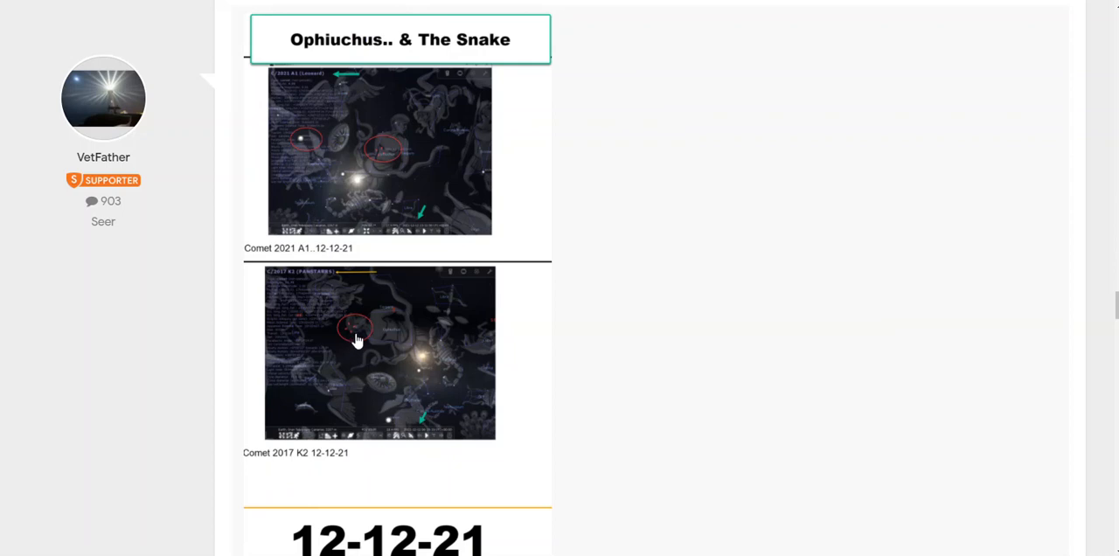
mouse_move(402, 349)
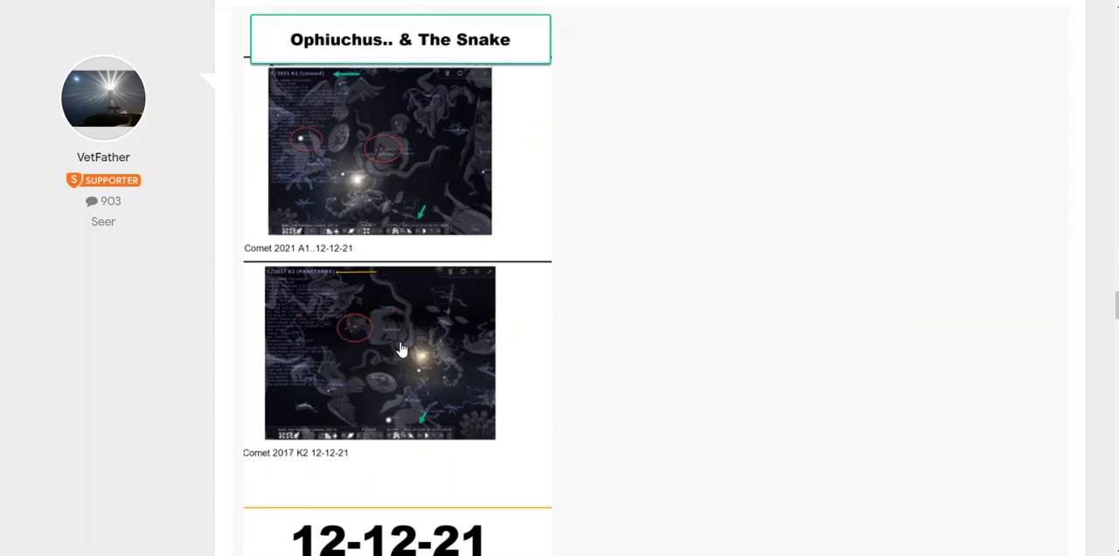
scroll("down", 3)
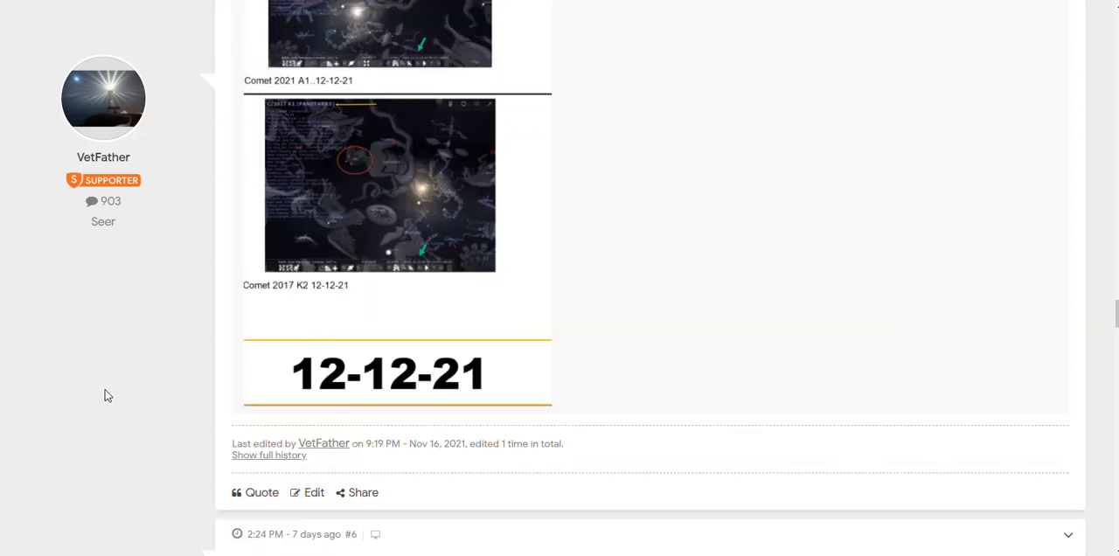
mouse_move(489, 388)
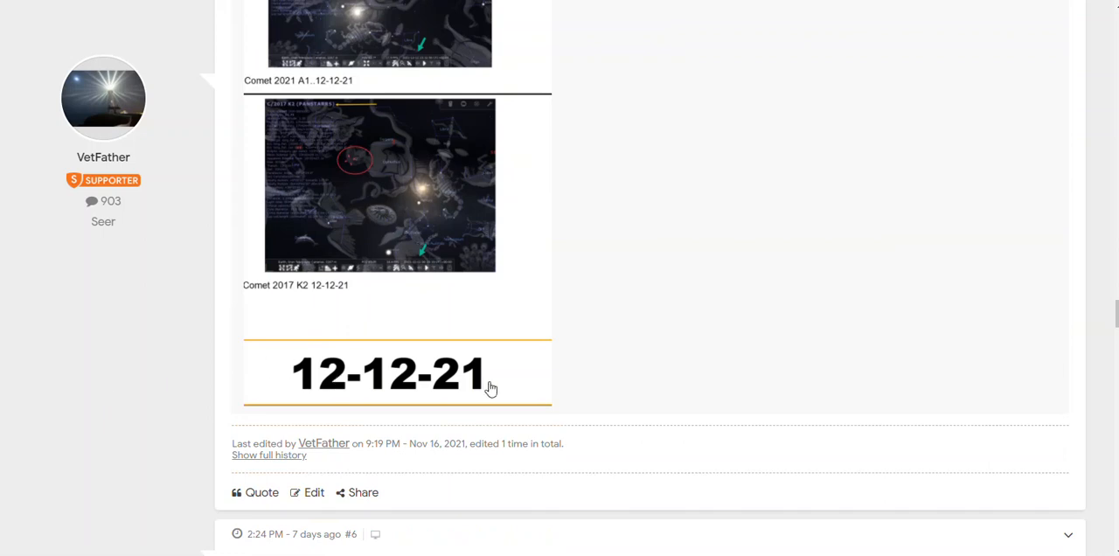
- Read post #6's Stellarium charts of comets 2021 A1 and 2017 K2 near the Sun and Mercury
scroll("down", 3)
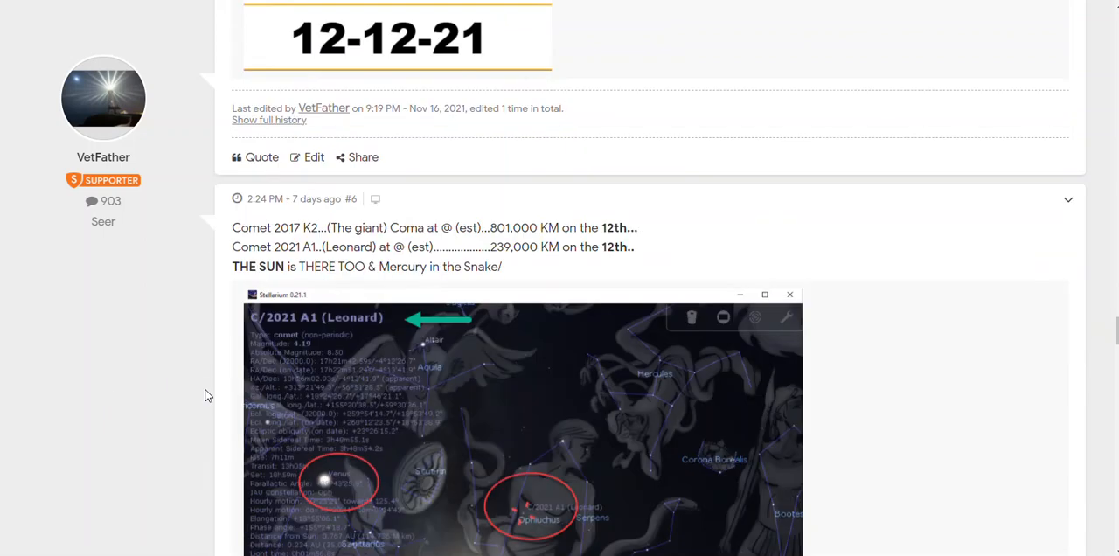
scroll("down", 3)
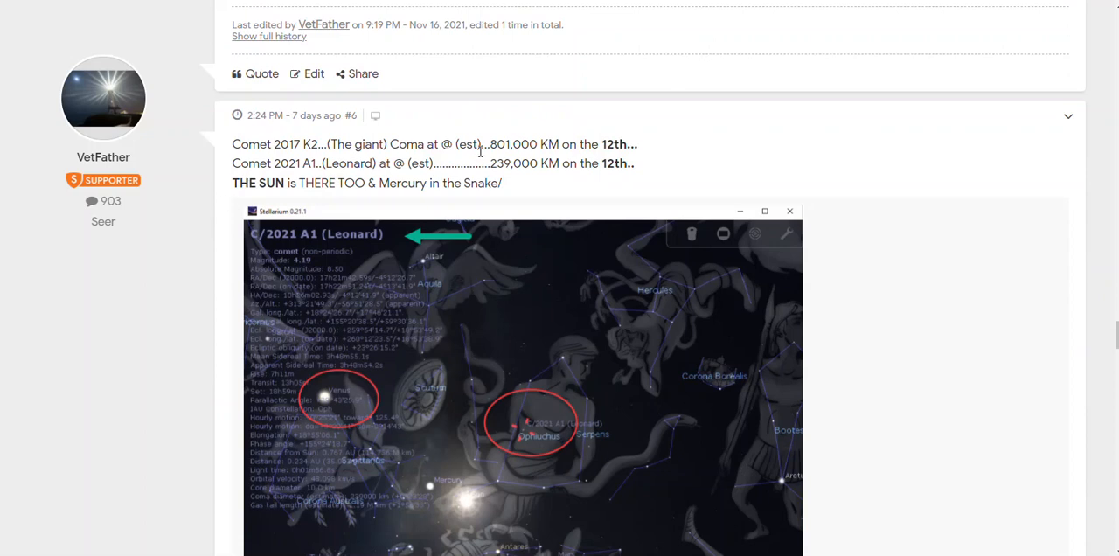
mouse_move(440, 161)
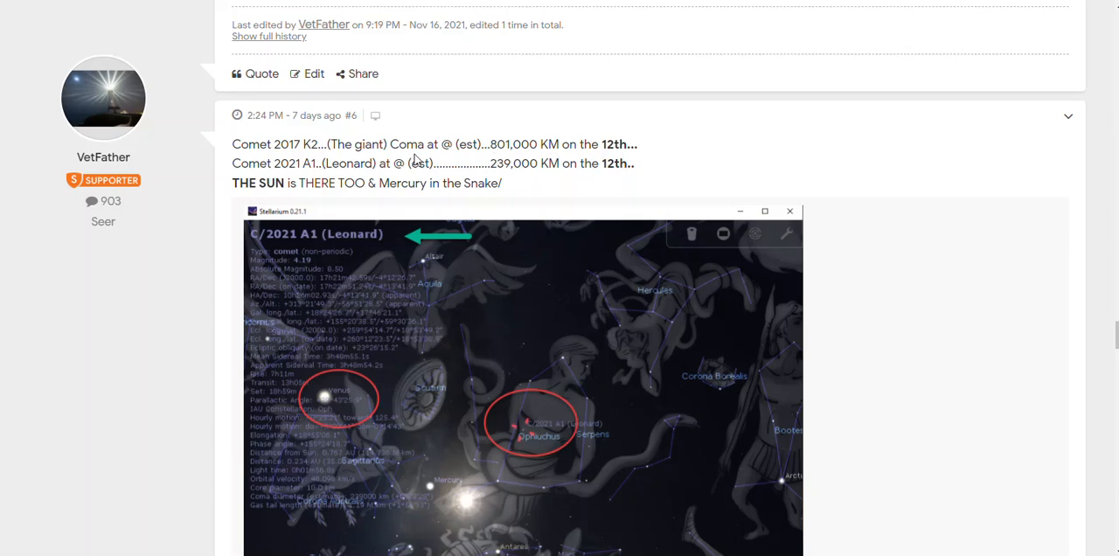
mouse_move(510, 182)
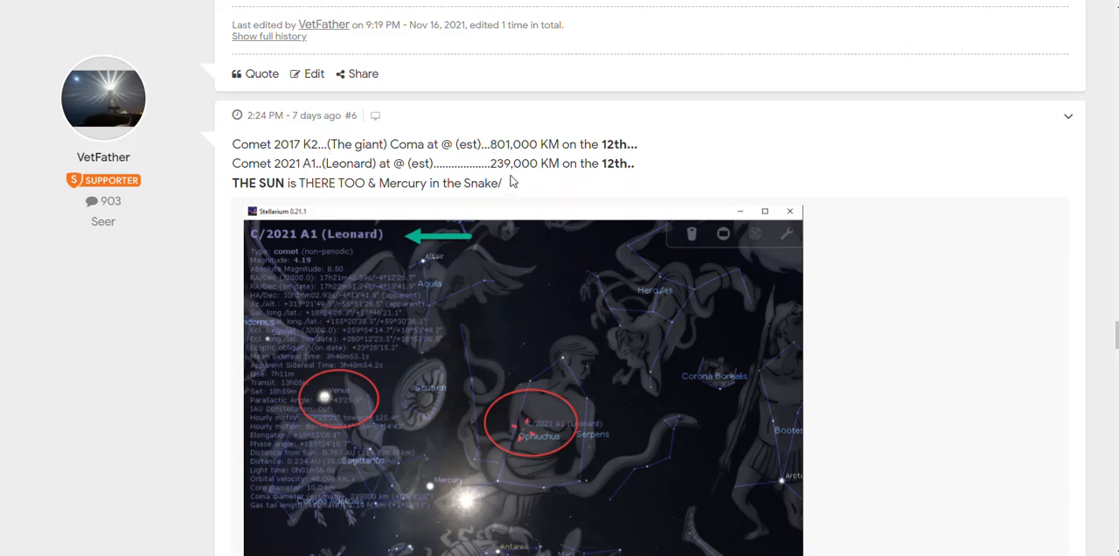
mouse_move(552, 178)
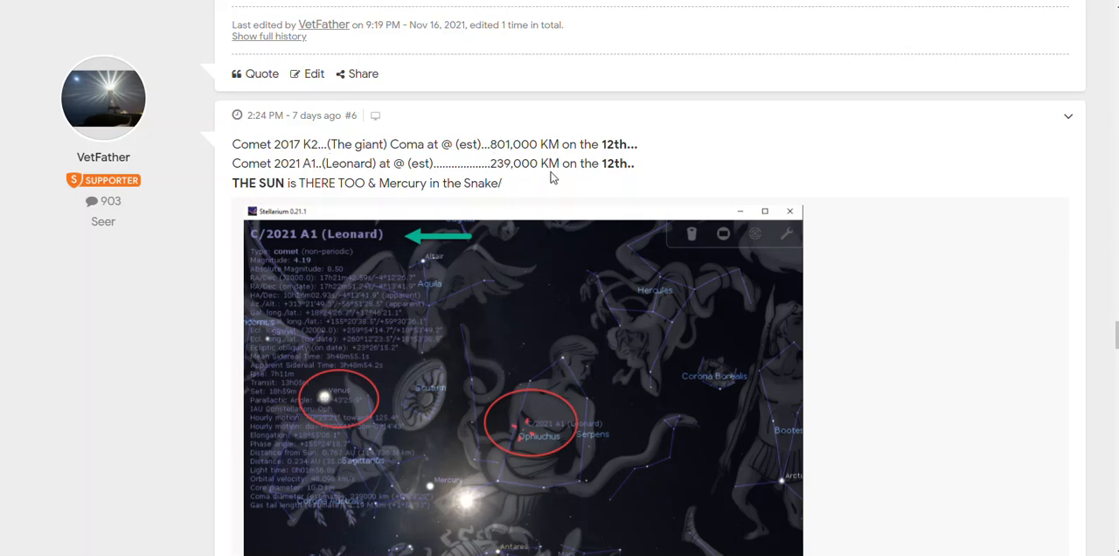
mouse_move(277, 199)
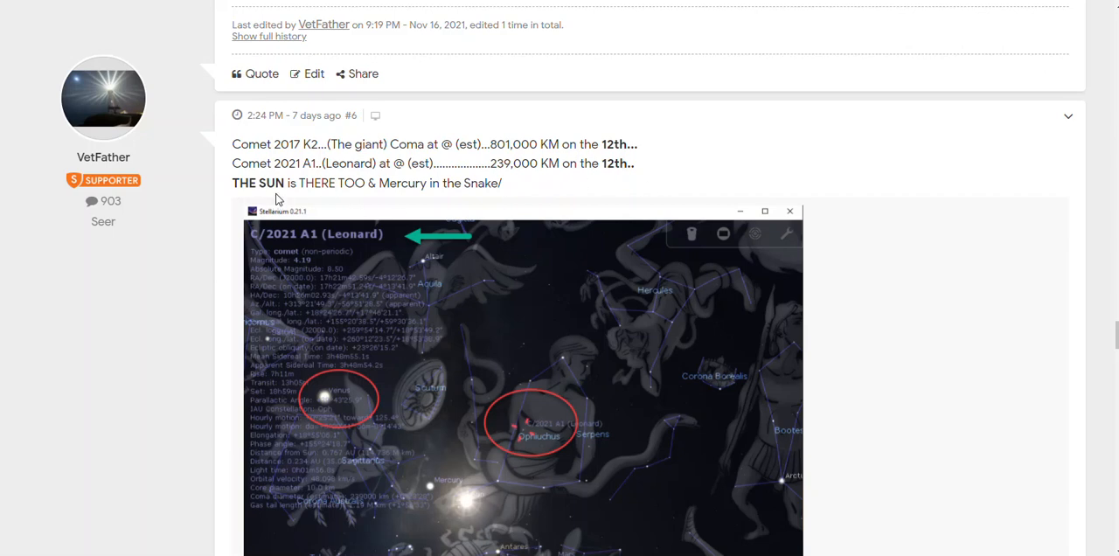
mouse_move(400, 195)
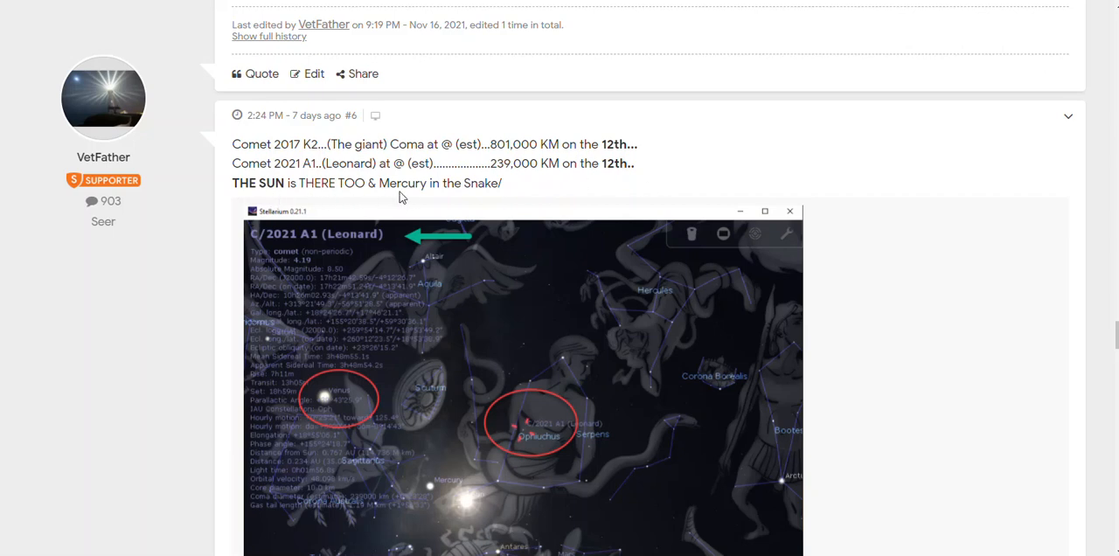
scroll("down", 3)
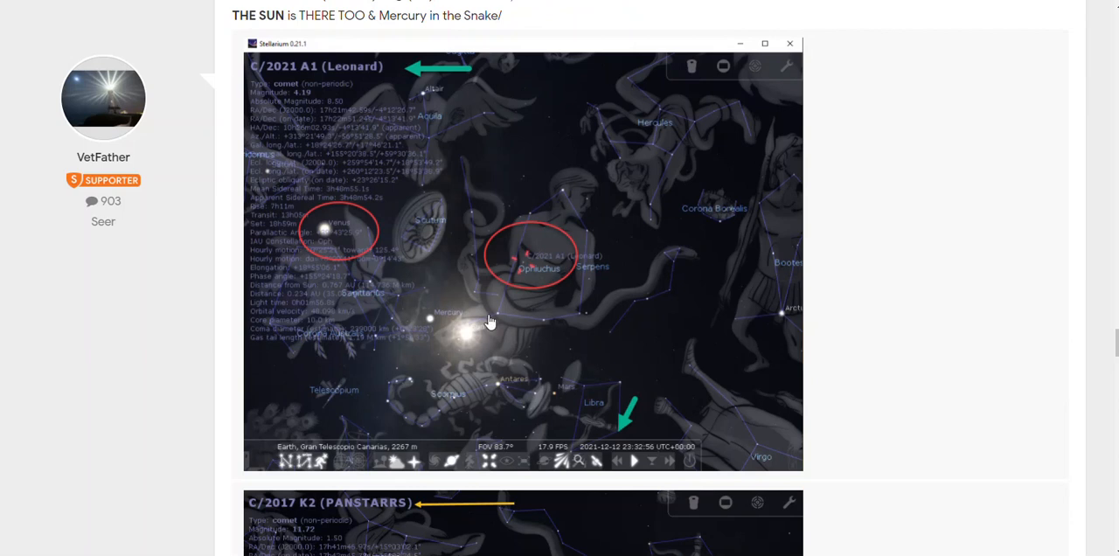
mouse_move(476, 341)
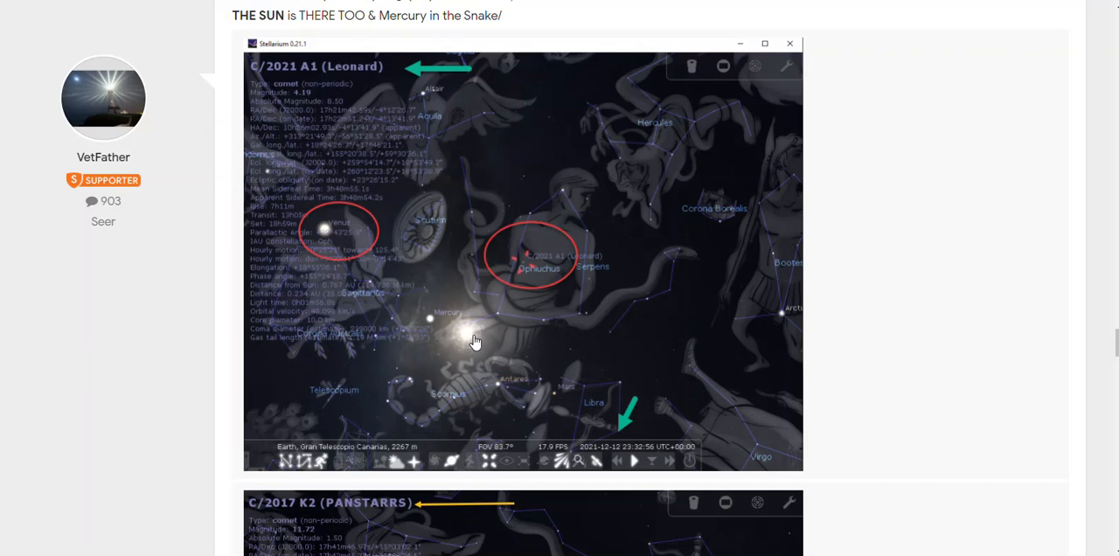
mouse_move(278, 343)
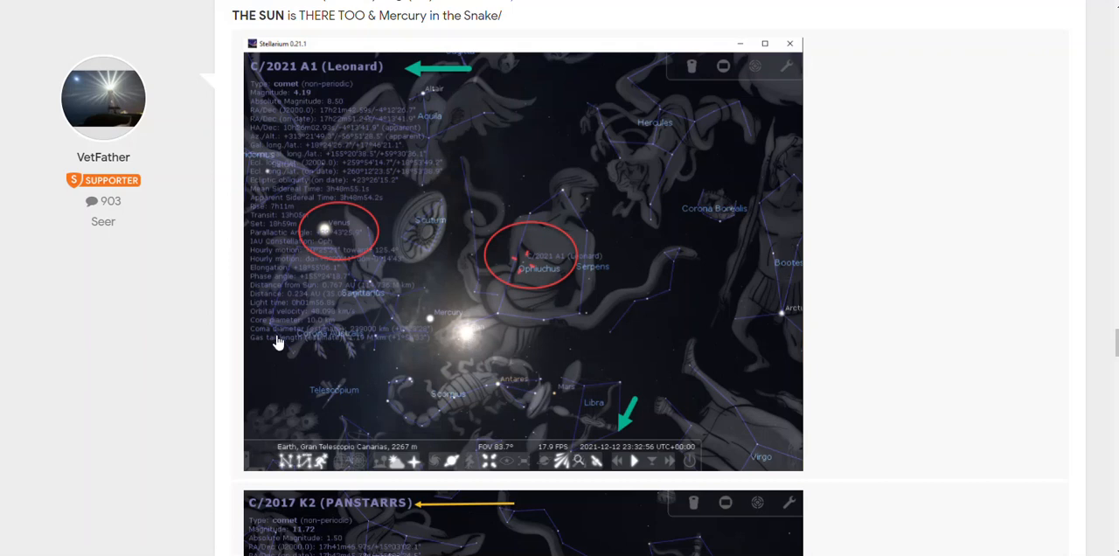
scroll("down", 3)
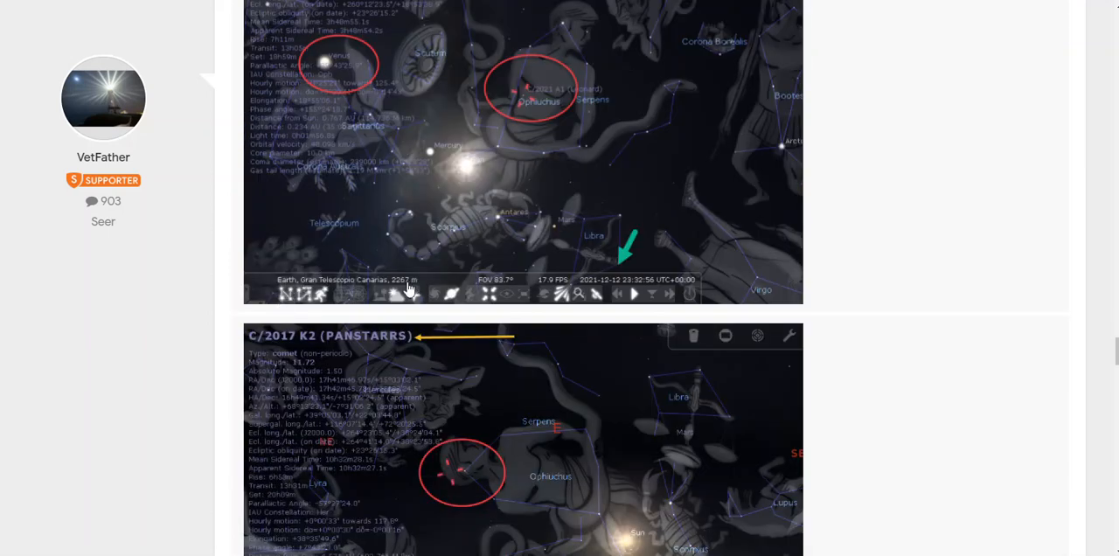
scroll("down", 3)
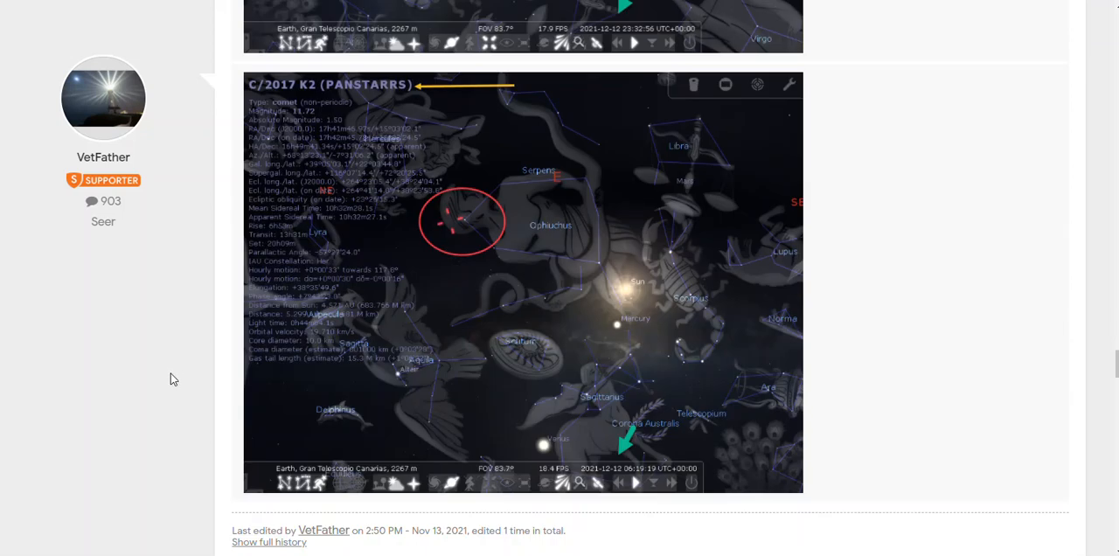
- Scroll past post #7's Celtic music video to post #8's 2017 K2 and Venus distance links
scroll("down", 3)
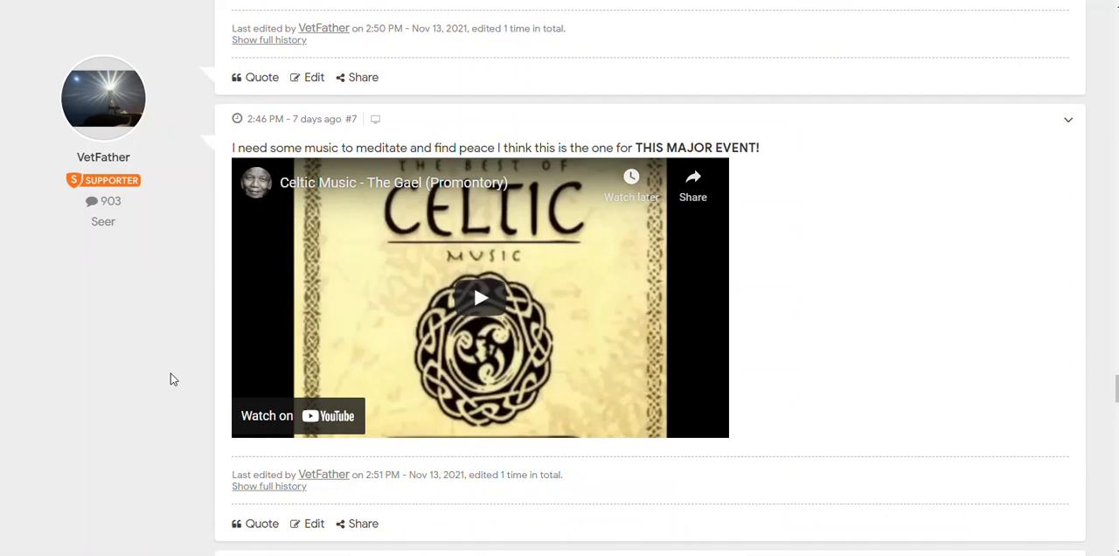
scroll("down", 3)
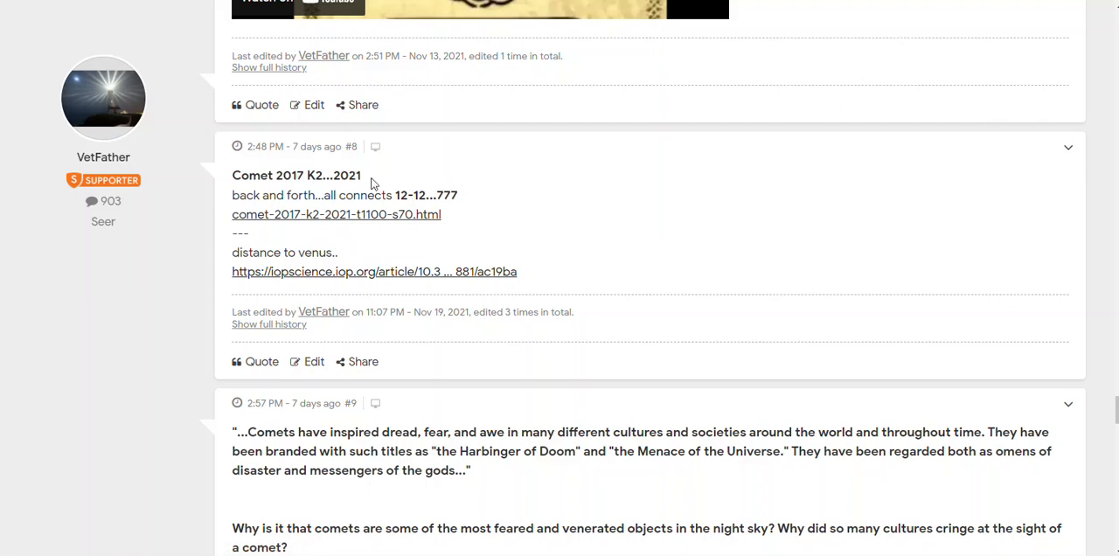
mouse_move(446, 196)
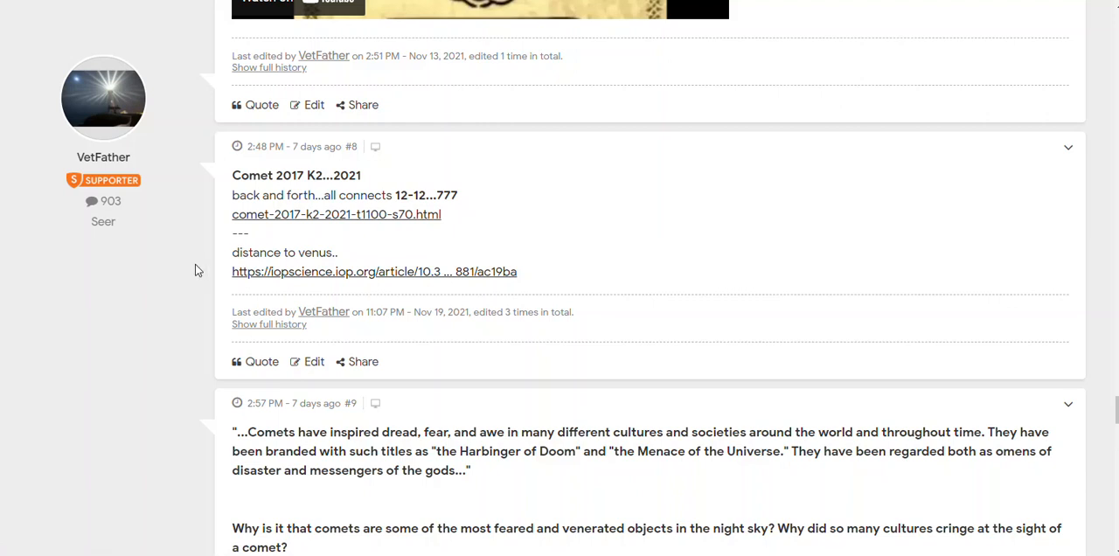
mouse_move(194, 286)
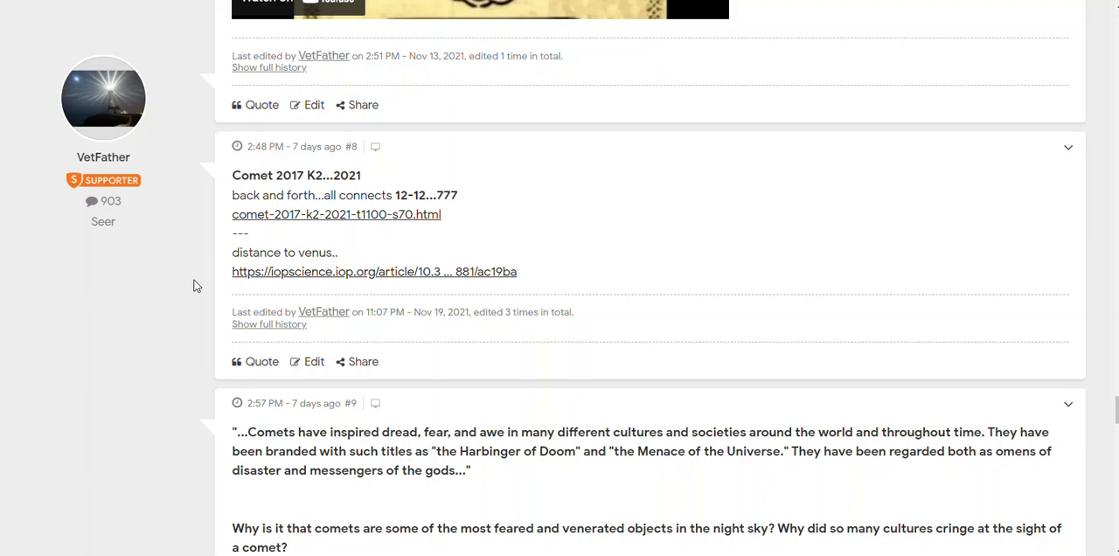
mouse_move(217, 276)
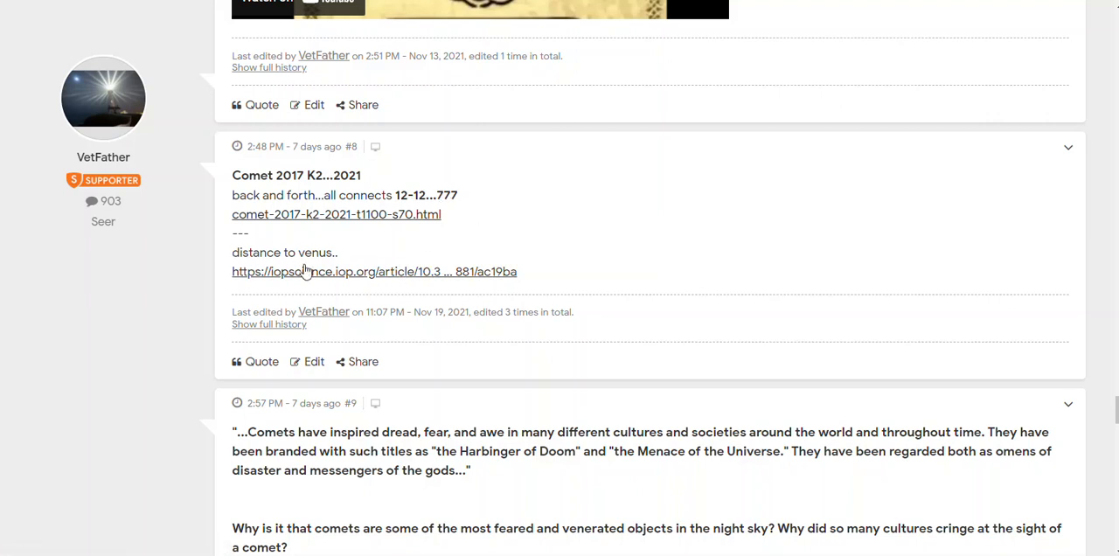
left_click(374, 271)
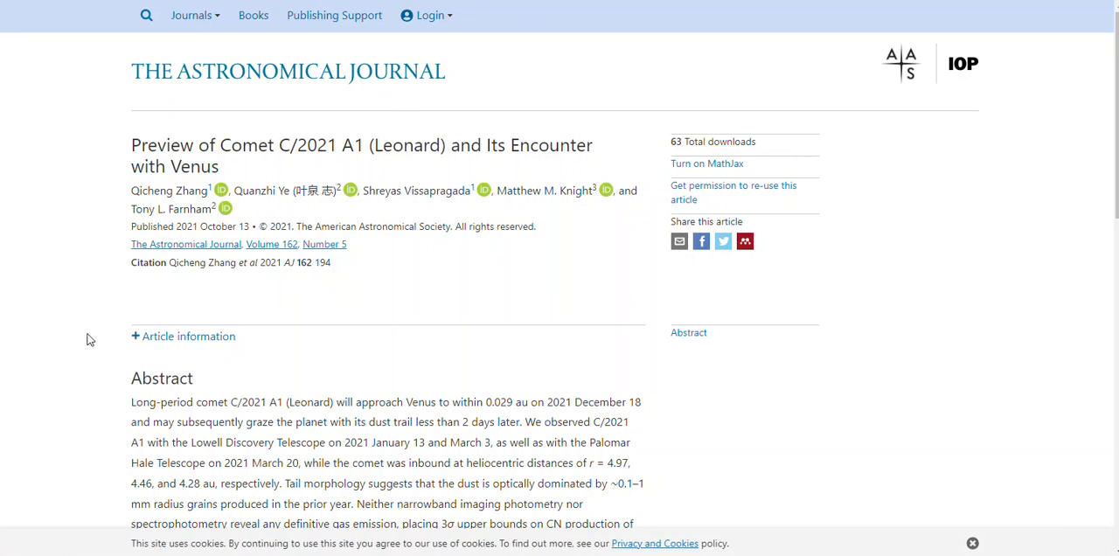
scroll("down", 3)
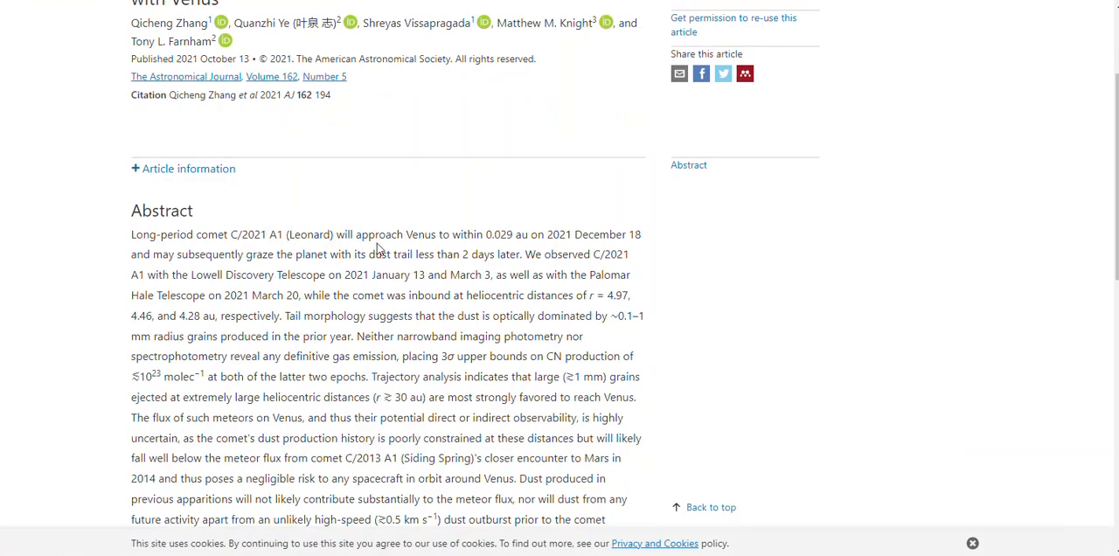
mouse_move(458, 248)
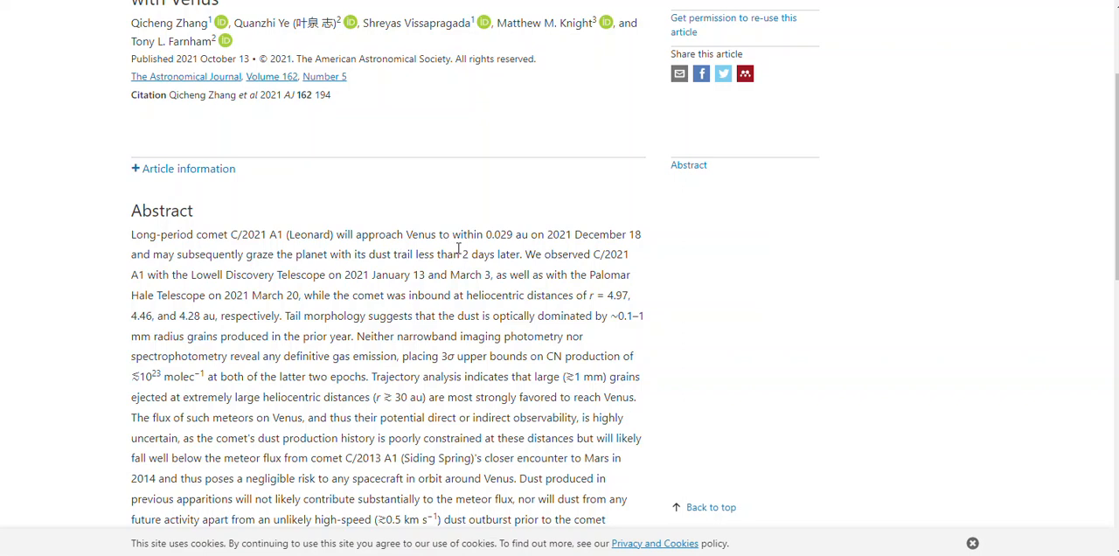
mouse_move(497, 250)
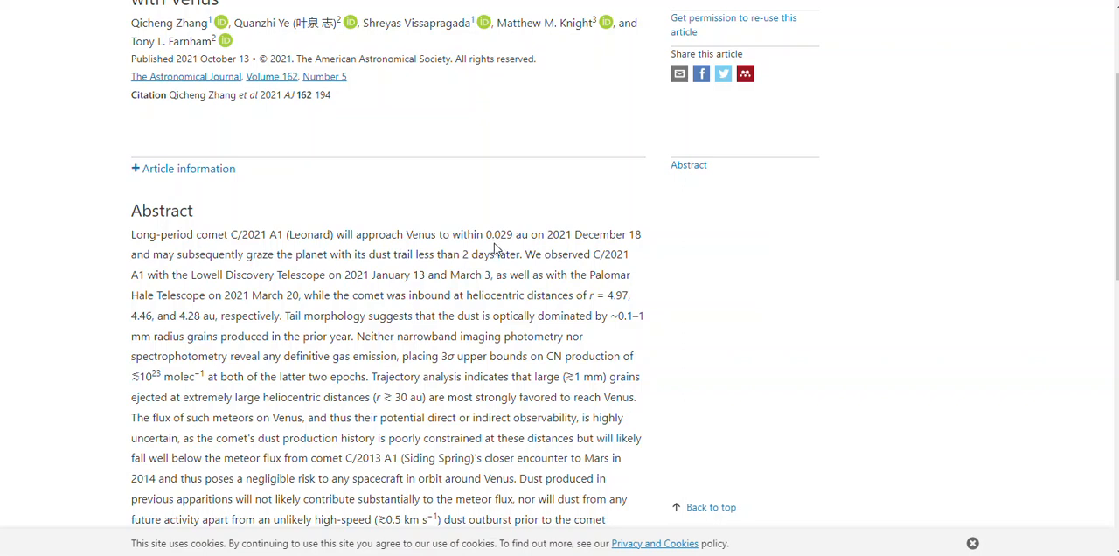
mouse_move(510, 248)
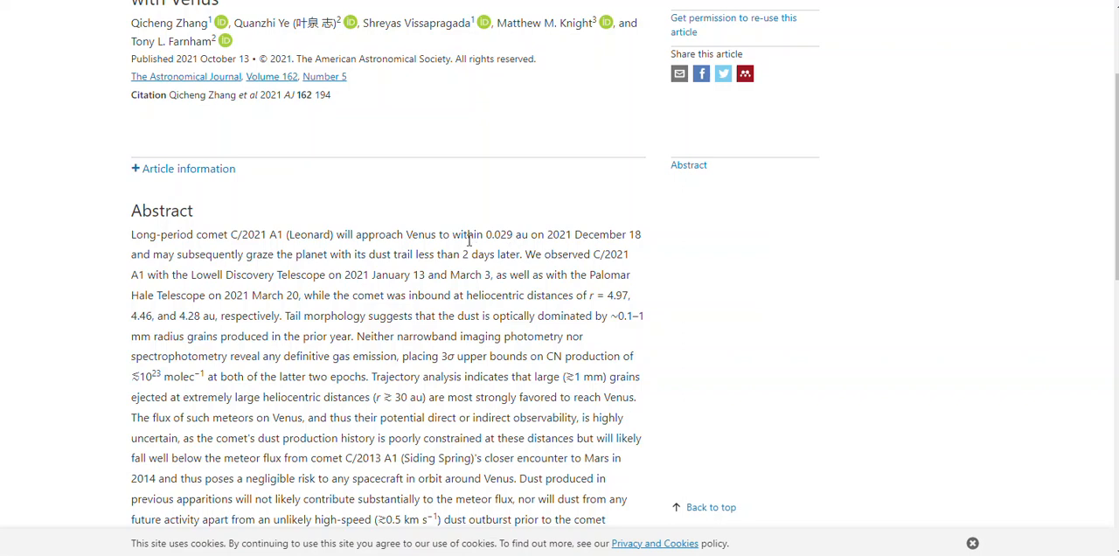
scroll("up", 3)
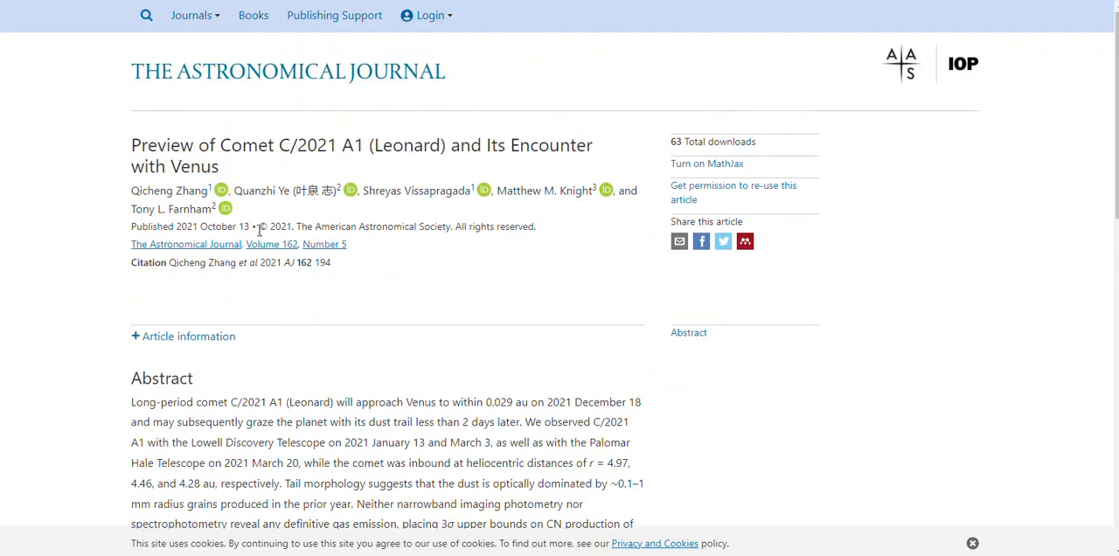
mouse_move(337, 36)
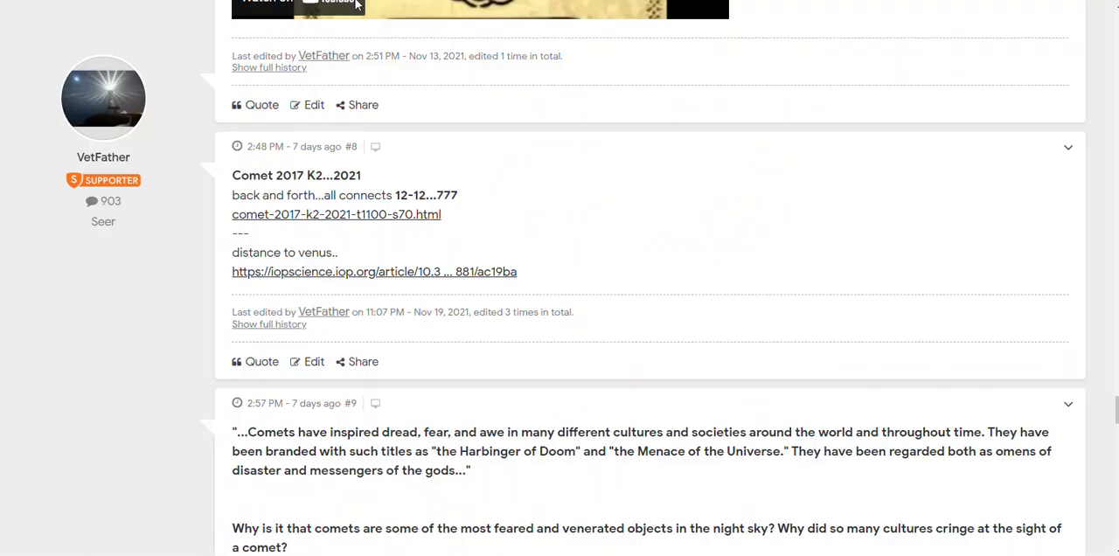
- Read post #9 on ancient cultures fearing comets down to post #10's star chart
scroll("down", 3)
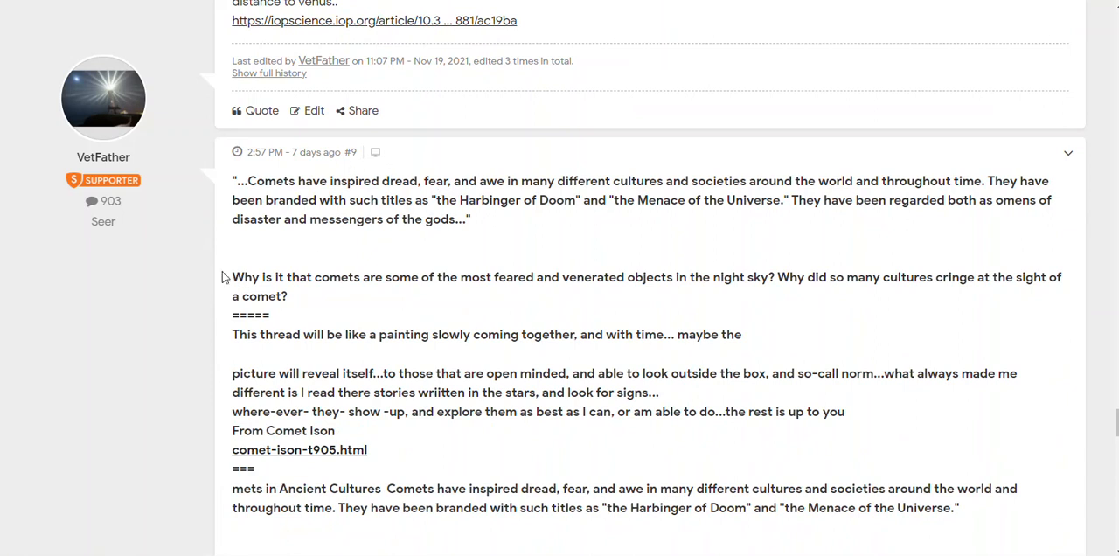
scroll("down", 3)
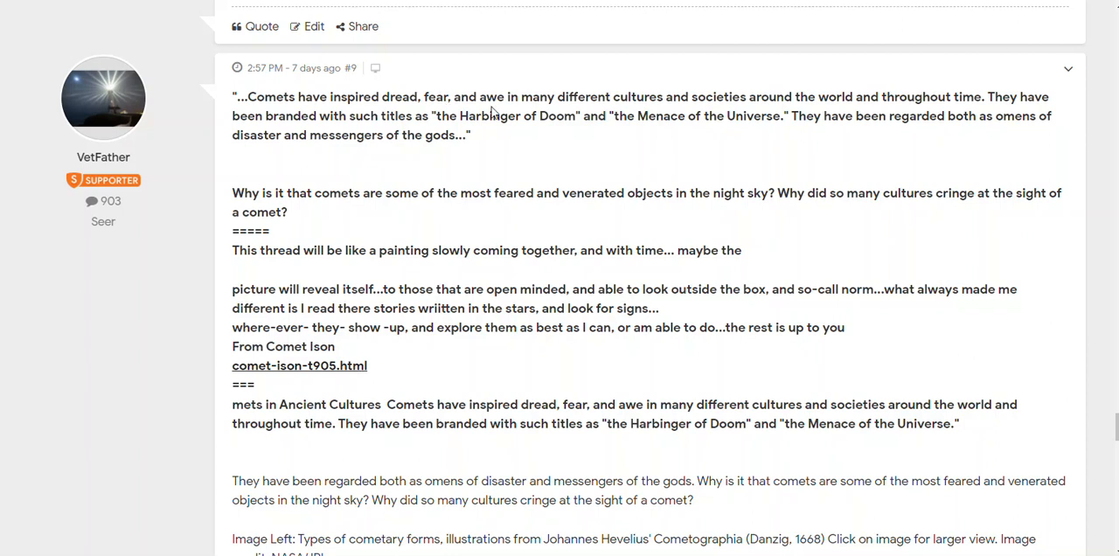
mouse_move(702, 120)
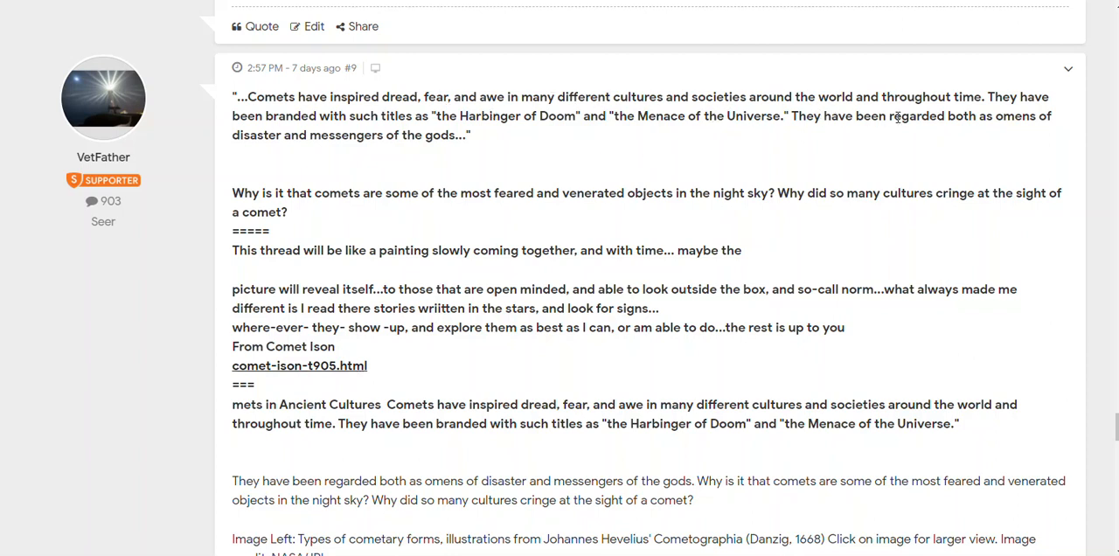
mouse_move(971, 185)
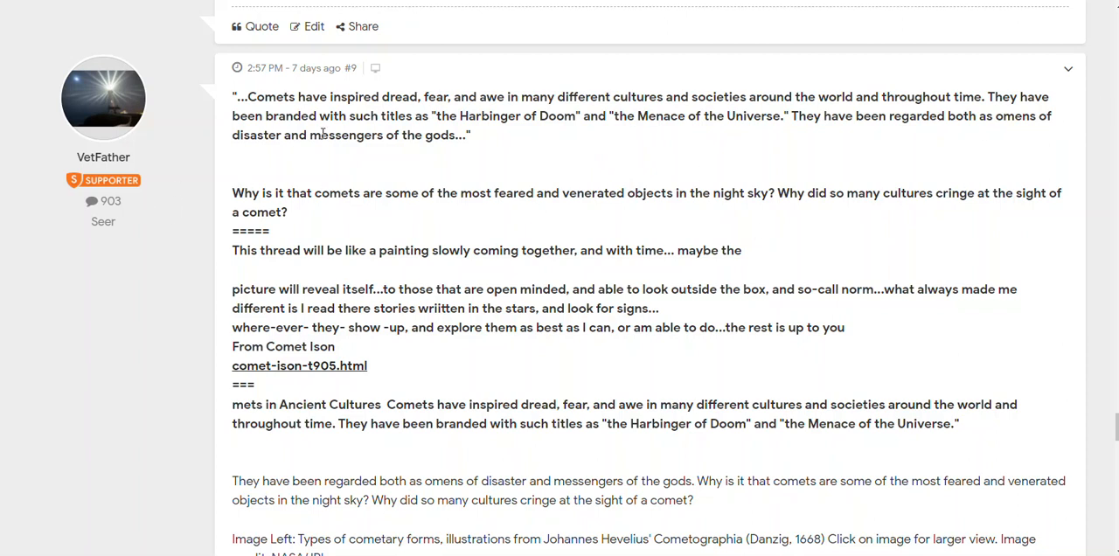
mouse_move(511, 137)
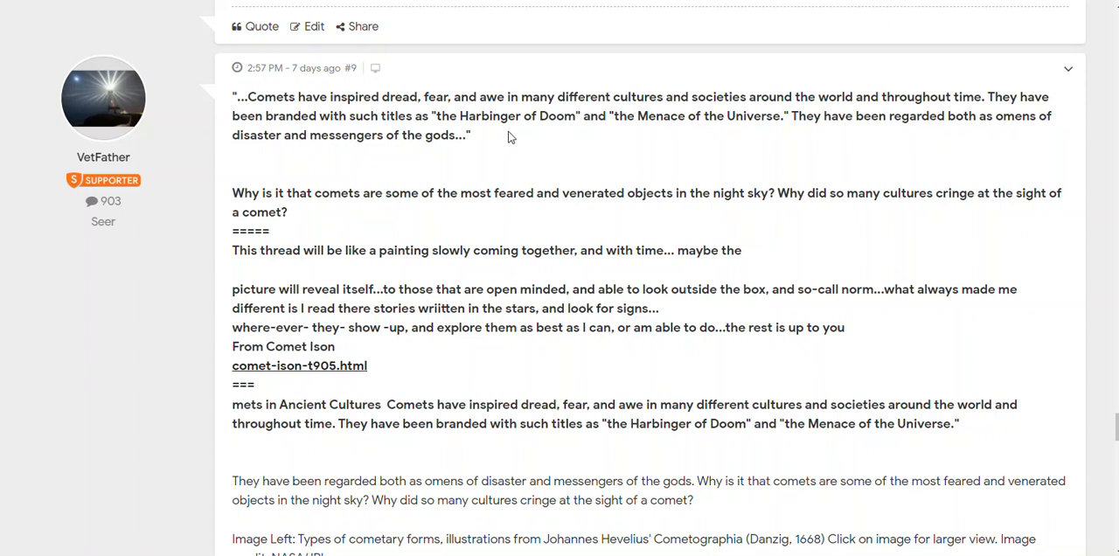
mouse_move(534, 139)
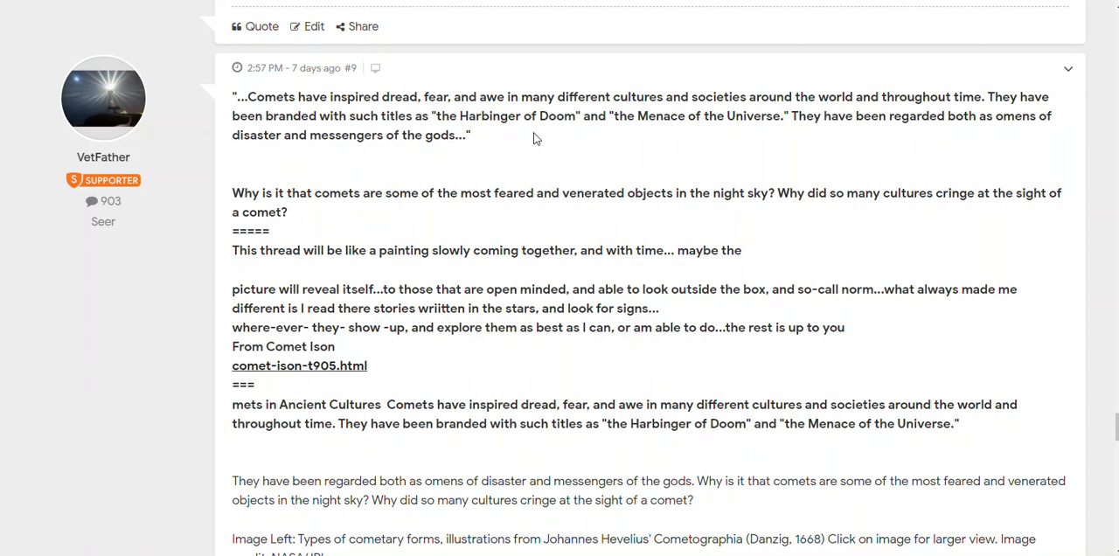
mouse_move(802, 137)
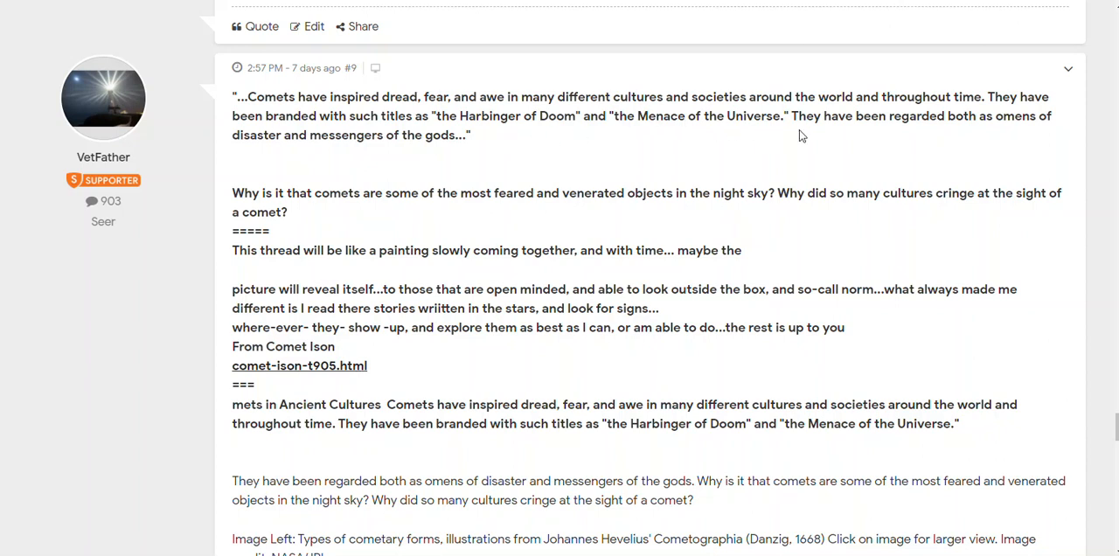
mouse_move(887, 132)
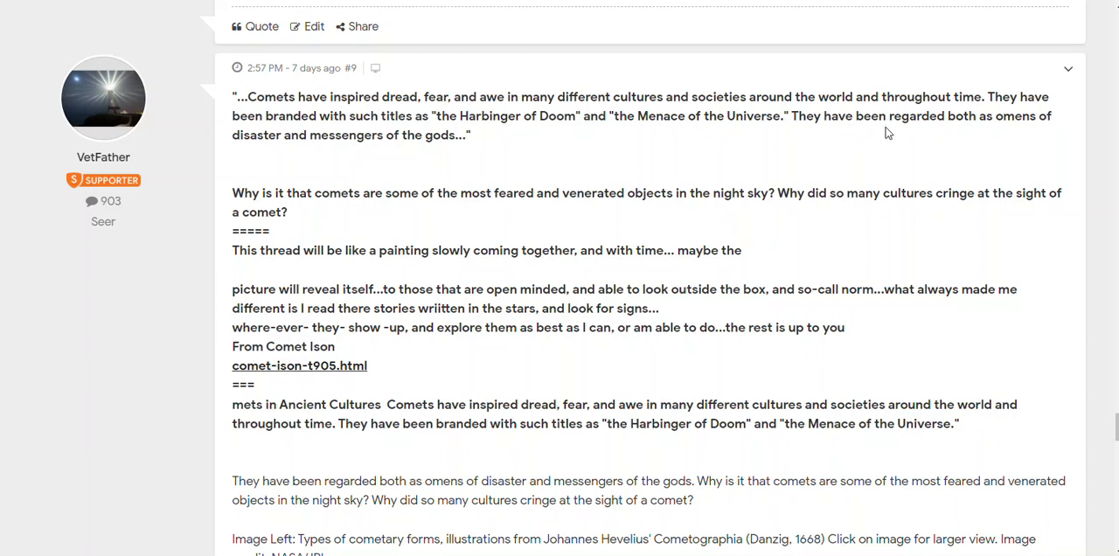
mouse_move(1007, 133)
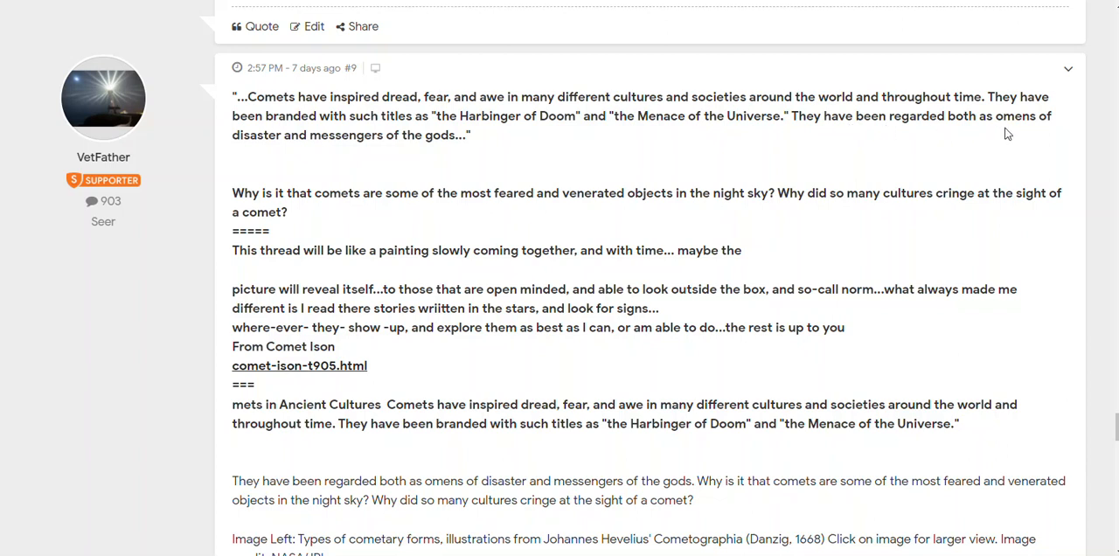
mouse_move(367, 152)
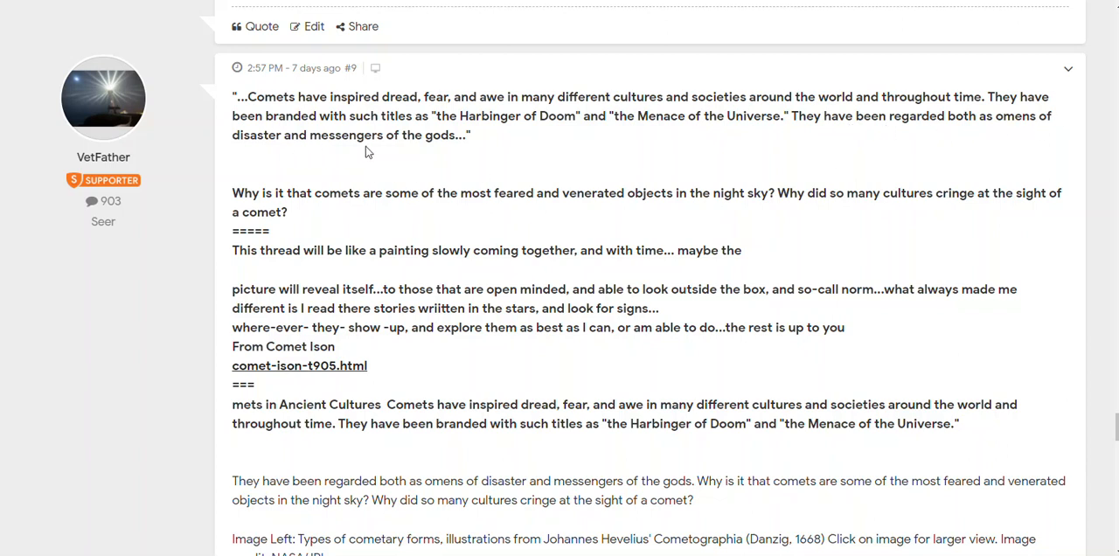
mouse_move(505, 156)
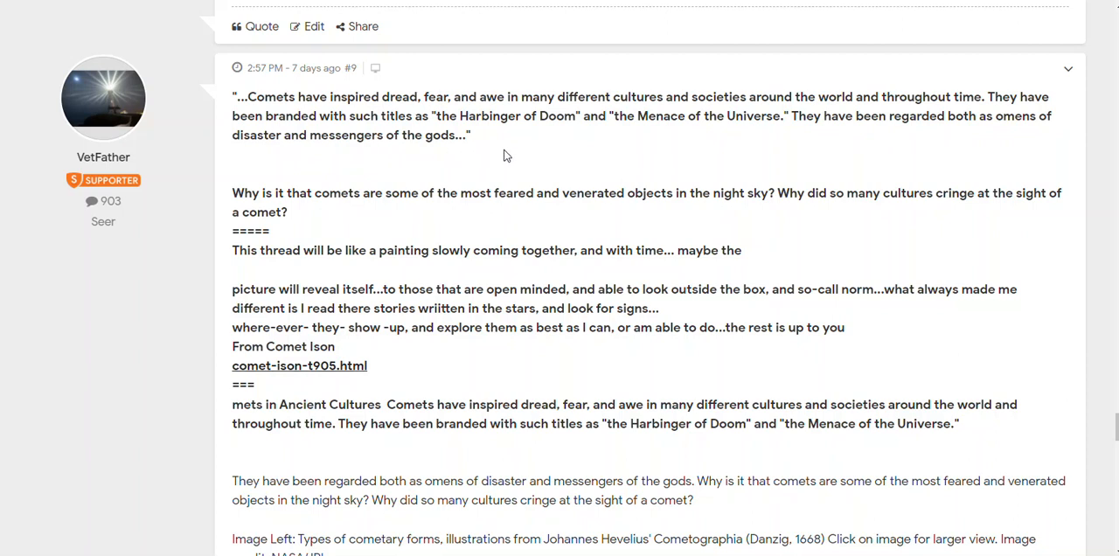
mouse_move(79, 186)
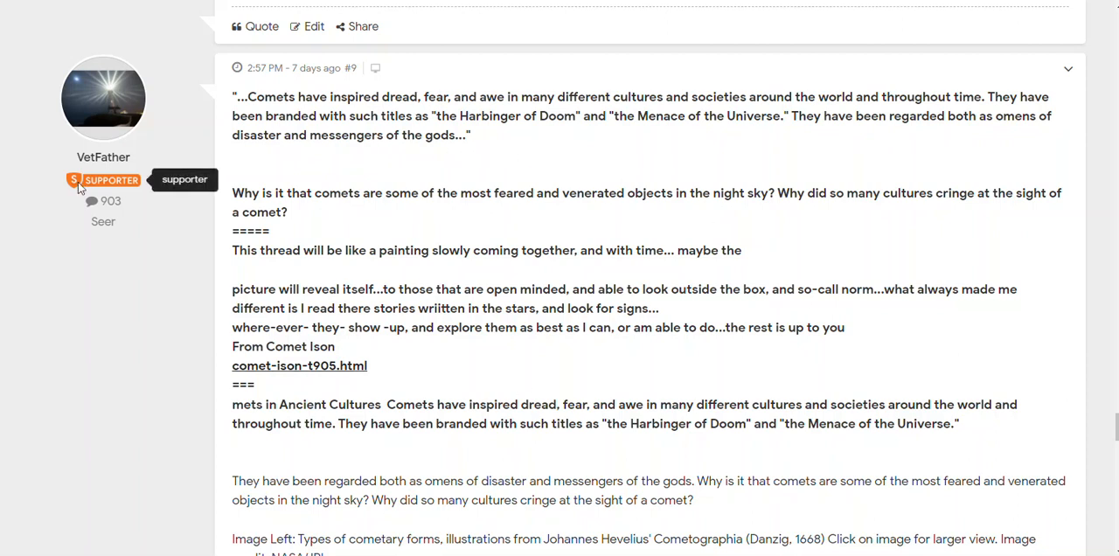
mouse_move(415, 346)
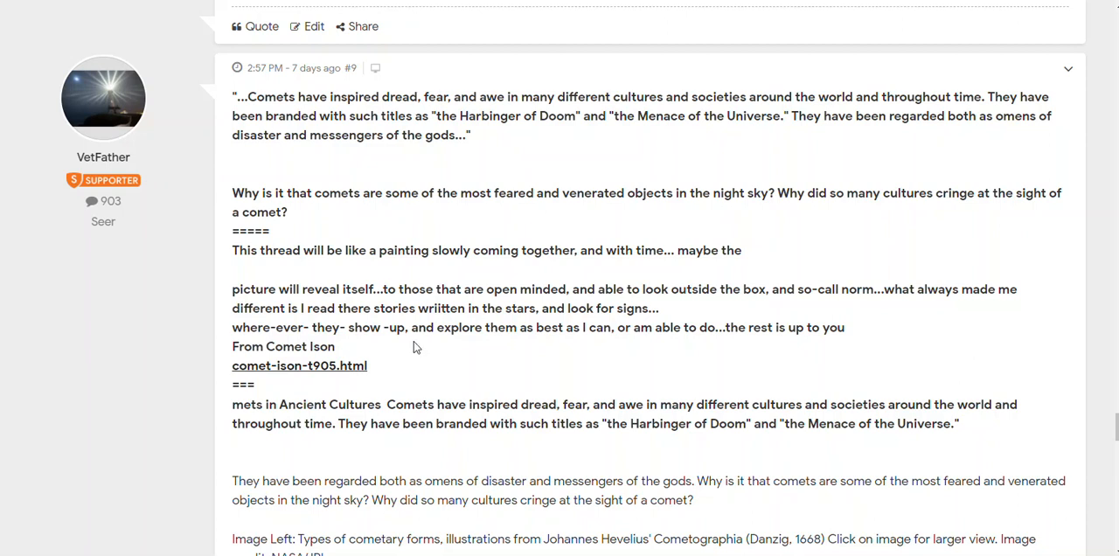
scroll("down", 3)
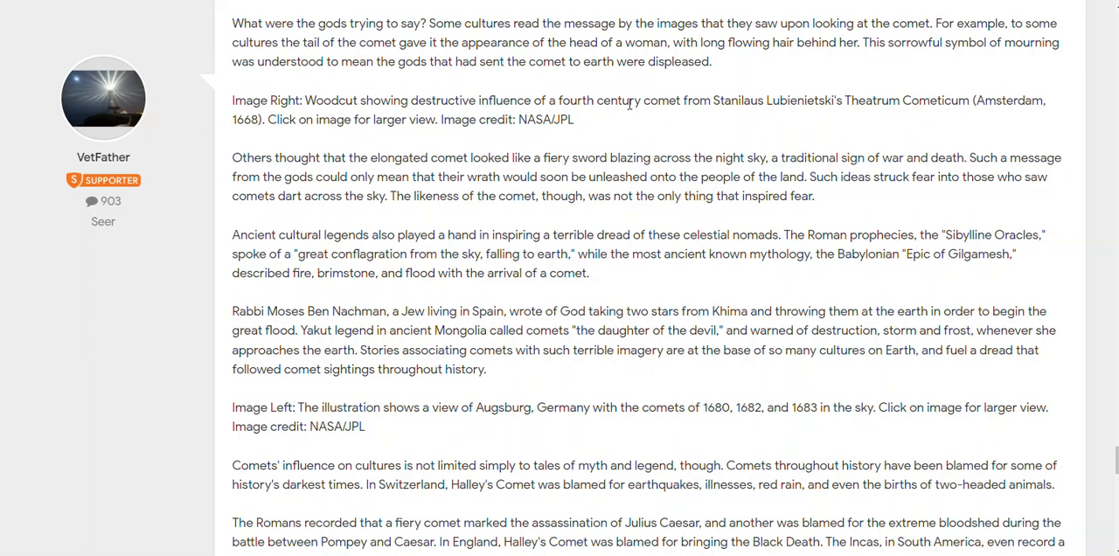
scroll("down", 3)
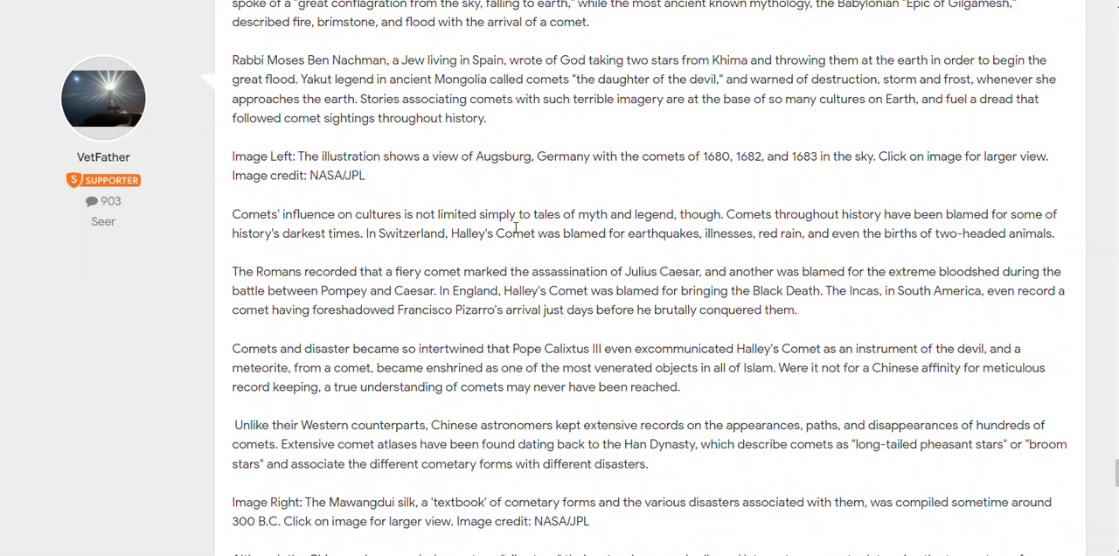
scroll("down", 3)
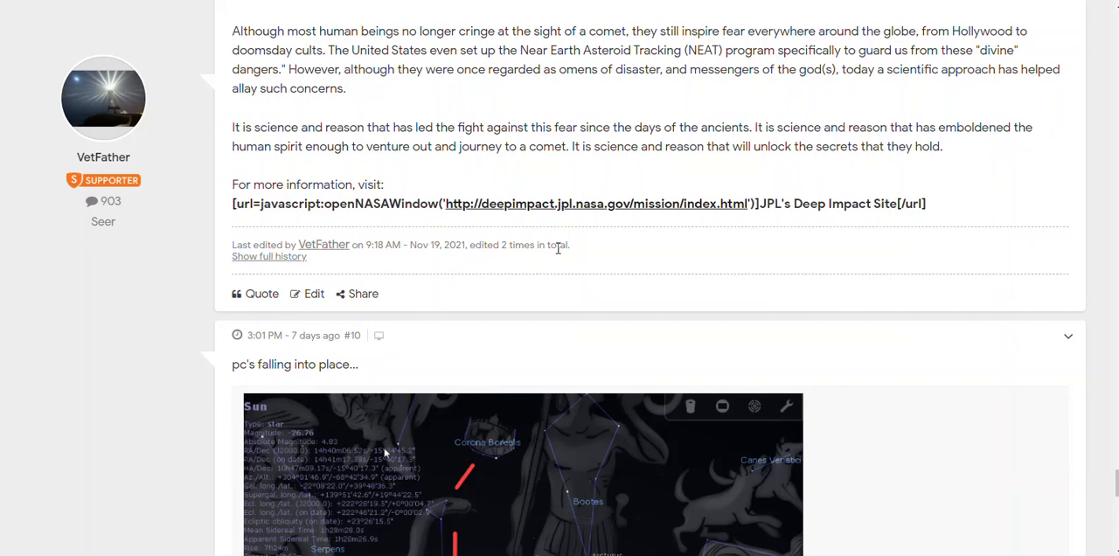
- Pass post #10's star chart and go to the thread's second page showing posts #12 and #13
scroll("down", 3)
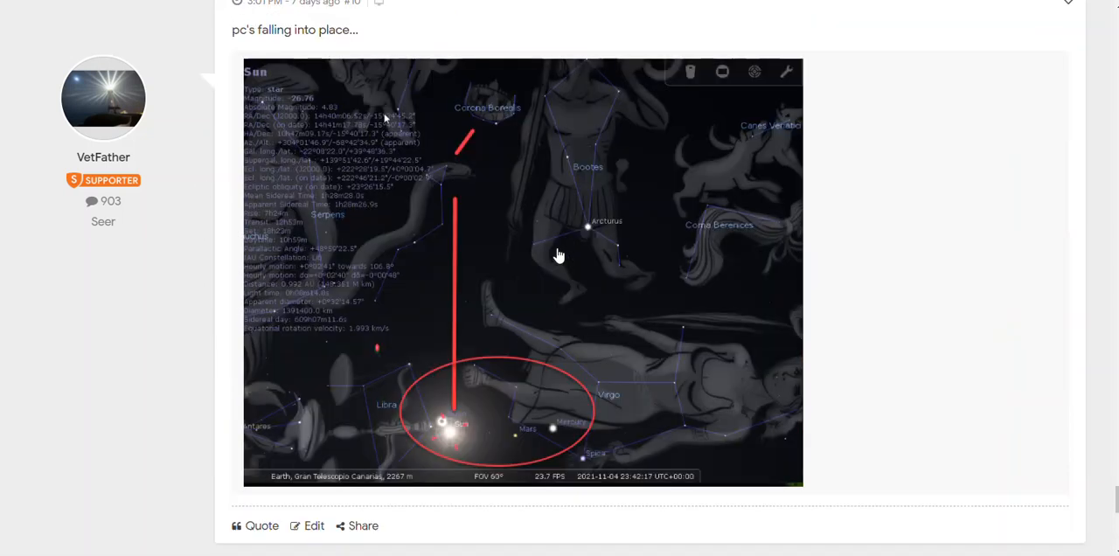
mouse_move(411, 444)
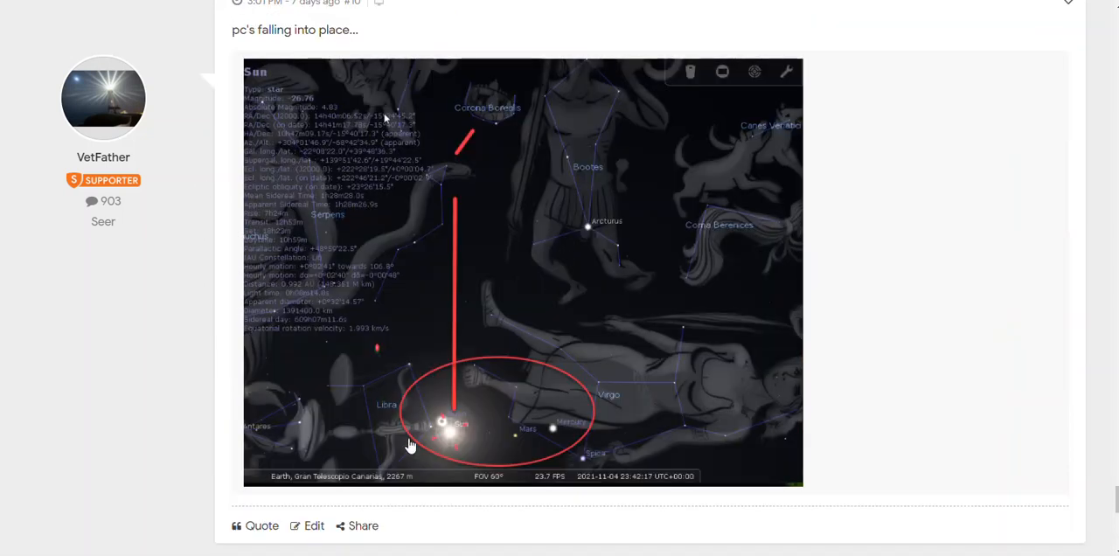
mouse_move(450, 183)
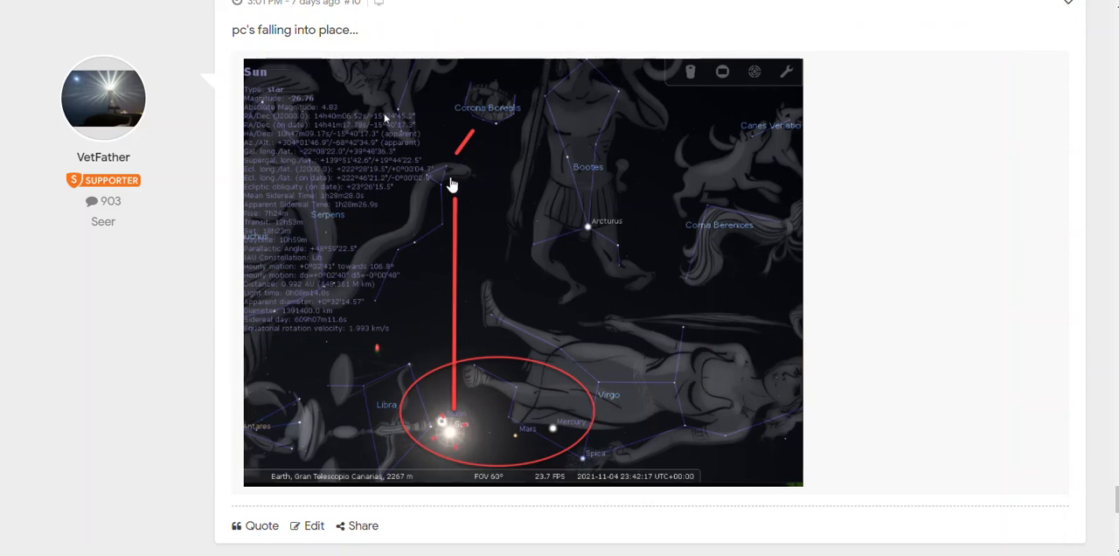
mouse_move(453, 168)
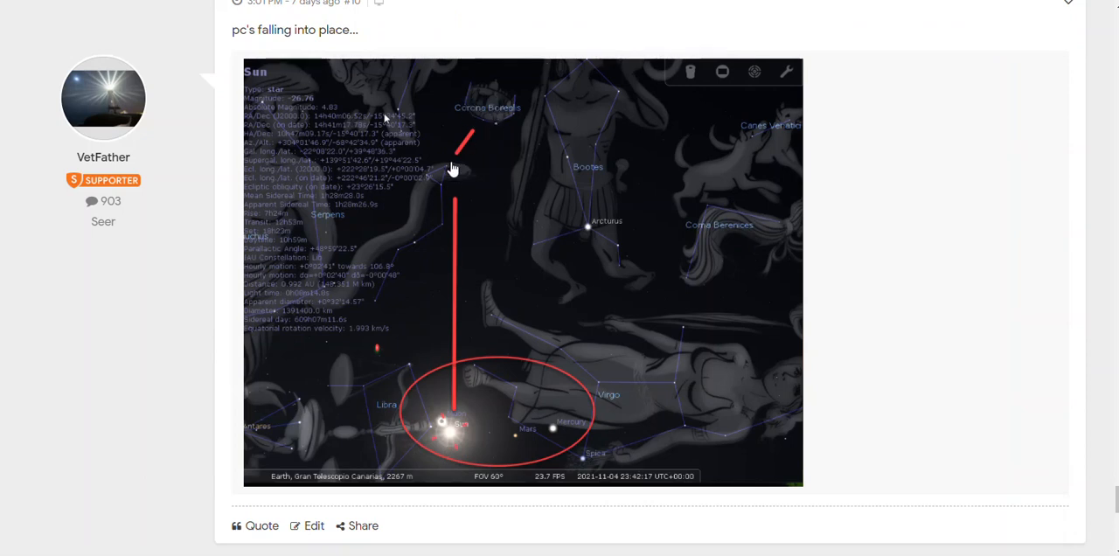
mouse_move(483, 409)
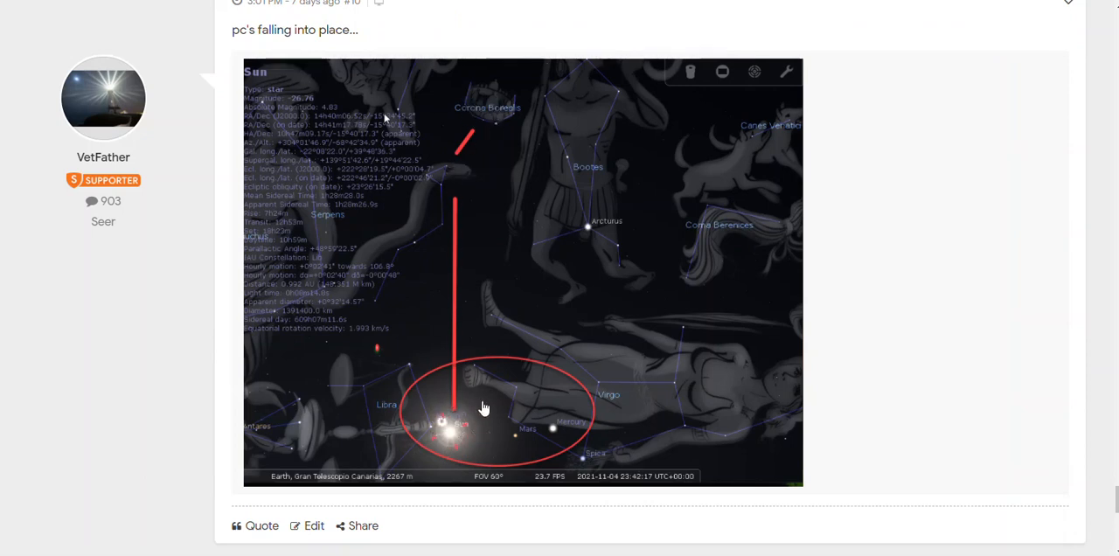
mouse_move(175, 411)
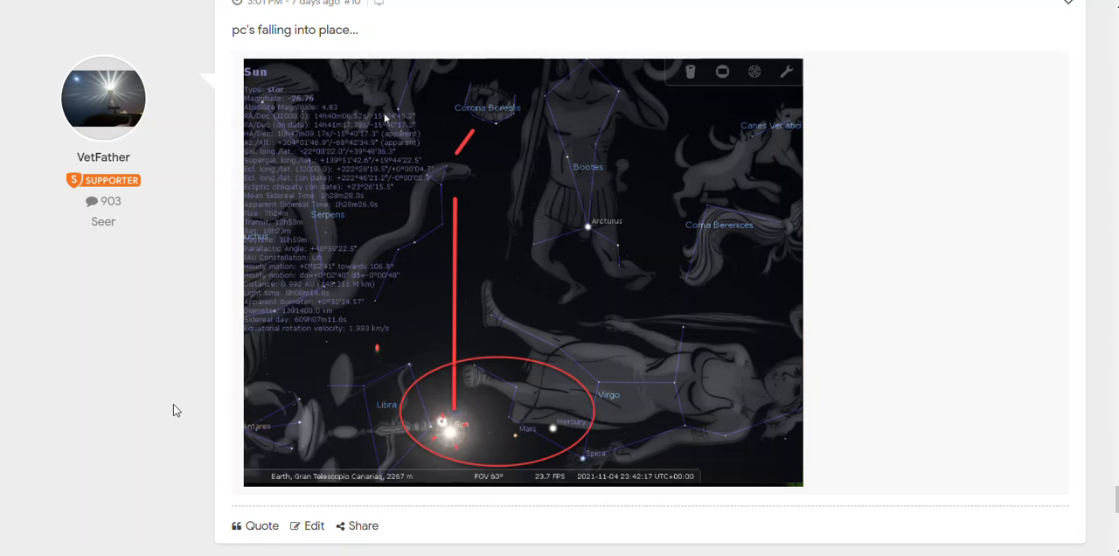
scroll("down", 3)
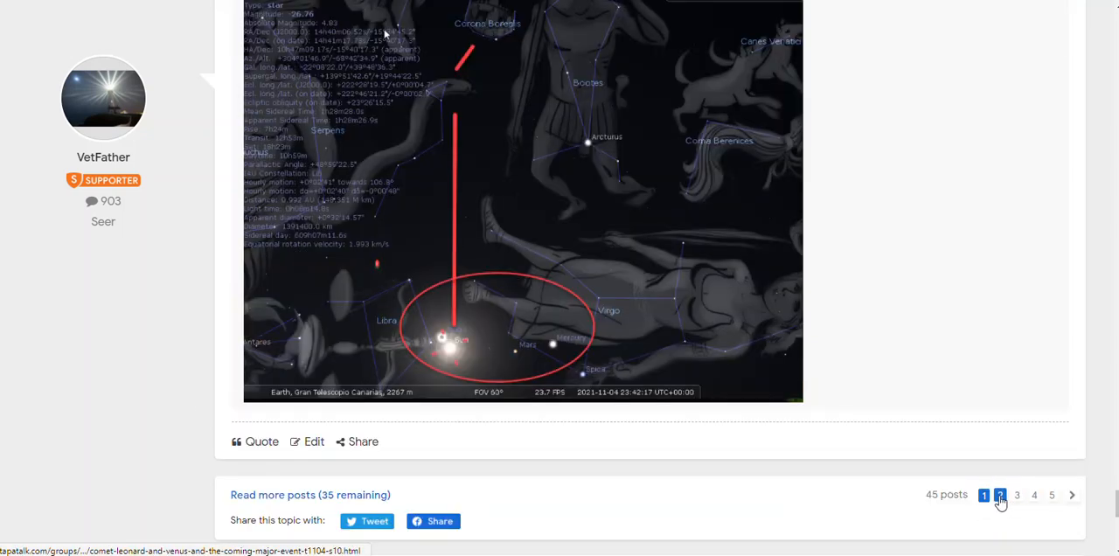
left_click(1000, 495)
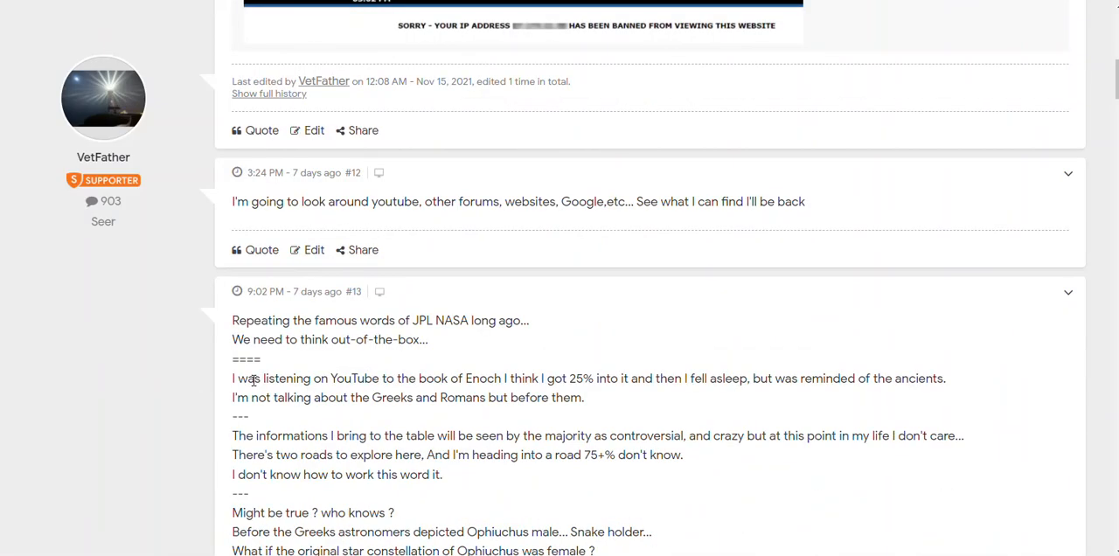
- Scroll post #13 to the siderealist.com link and the embedded Ophiuchus Starseeds video
scroll("down", 3)
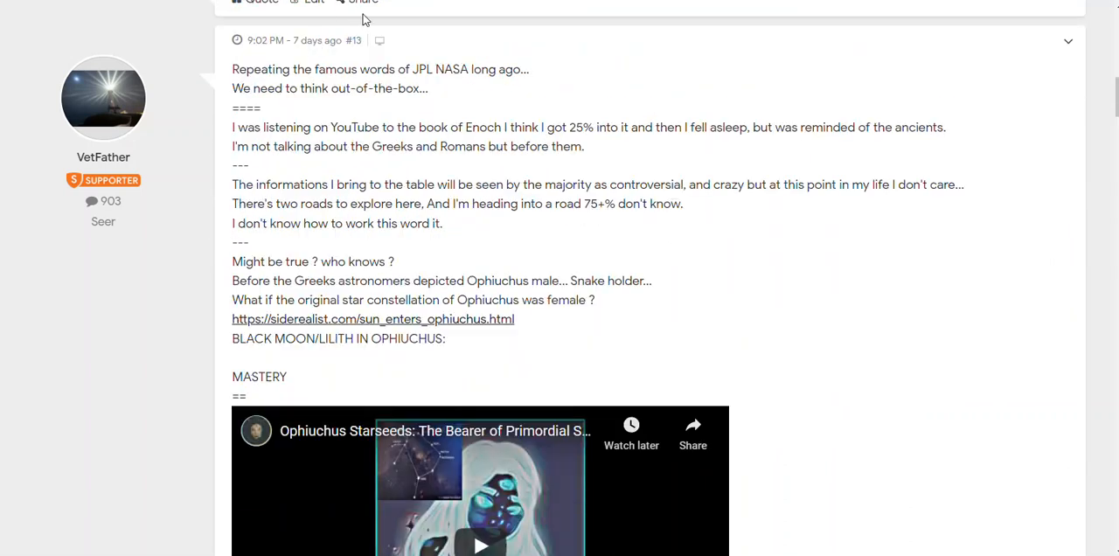
mouse_move(221, 318)
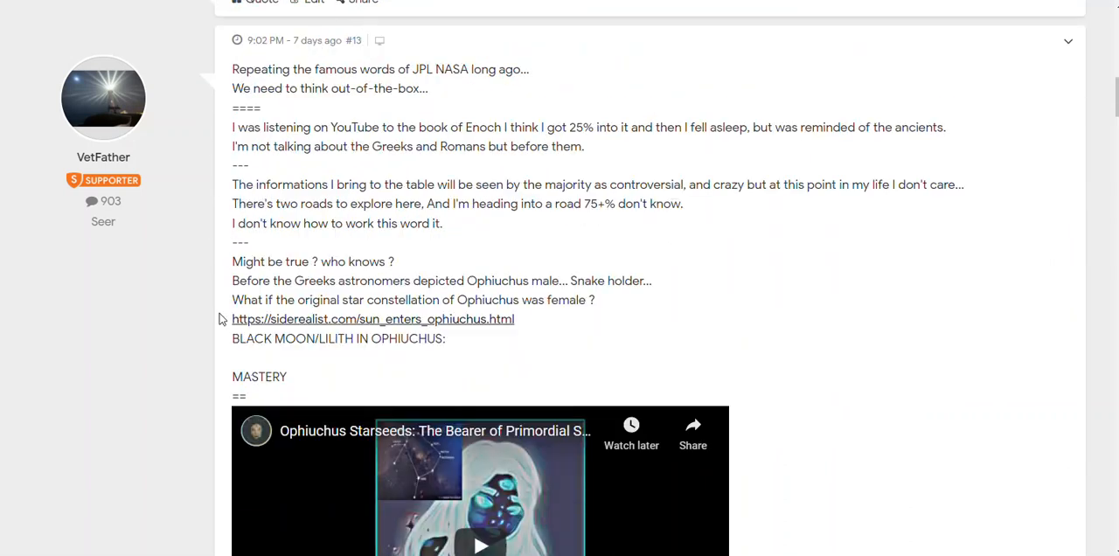
scroll("down", 3)
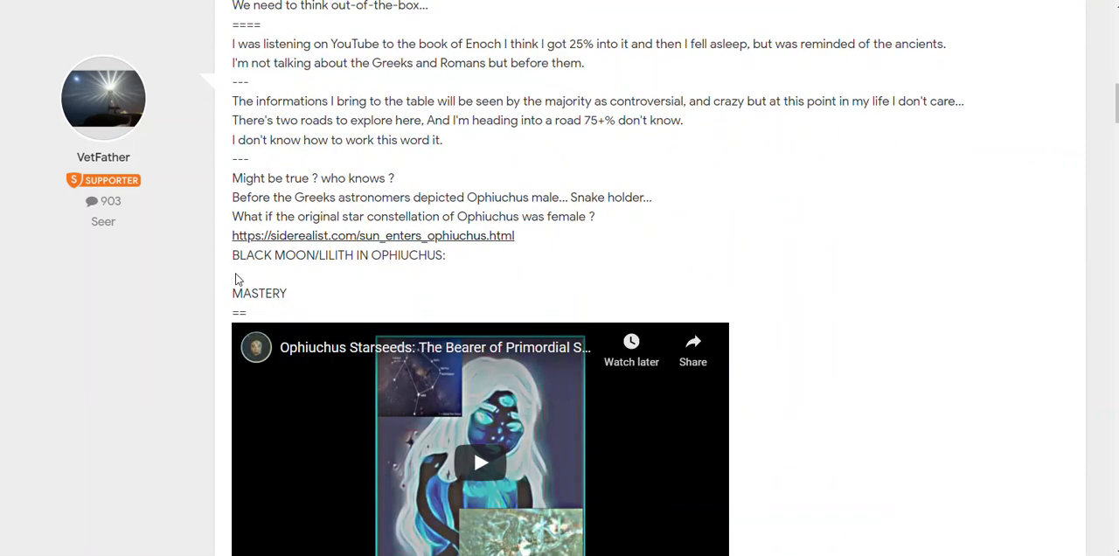
scroll("down", 3)
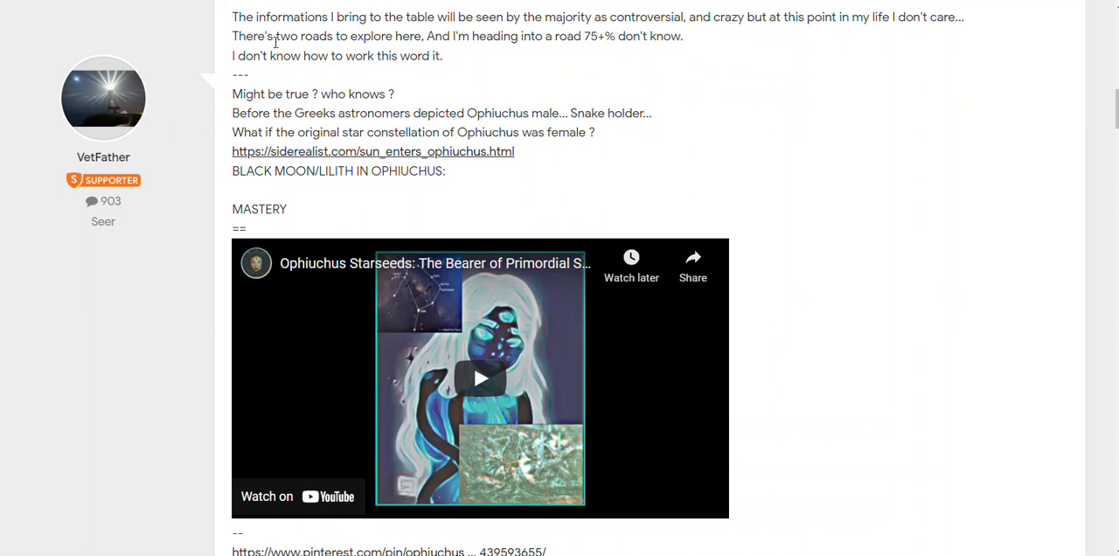
mouse_move(343, 129)
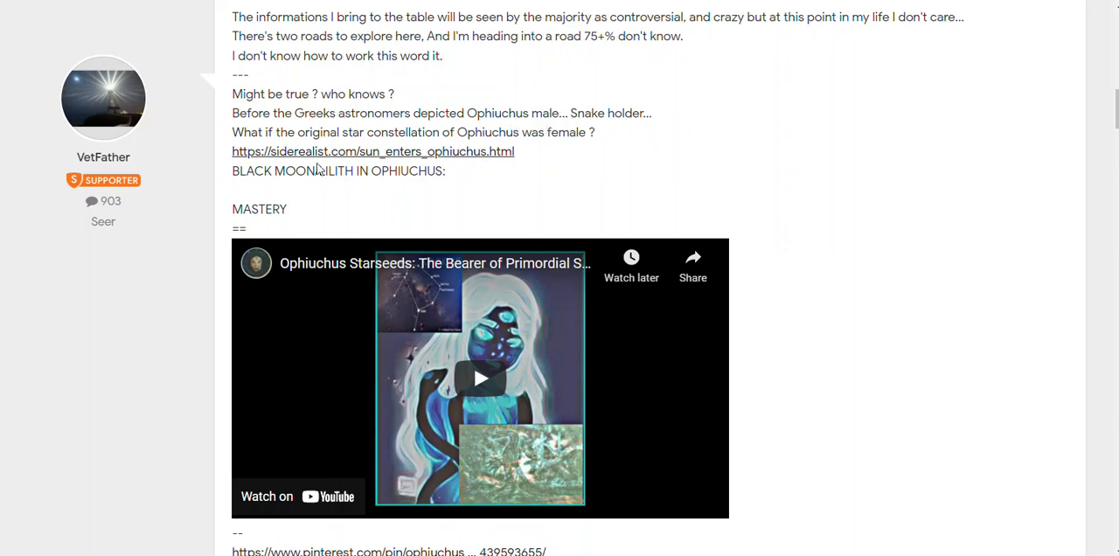
mouse_move(369, 146)
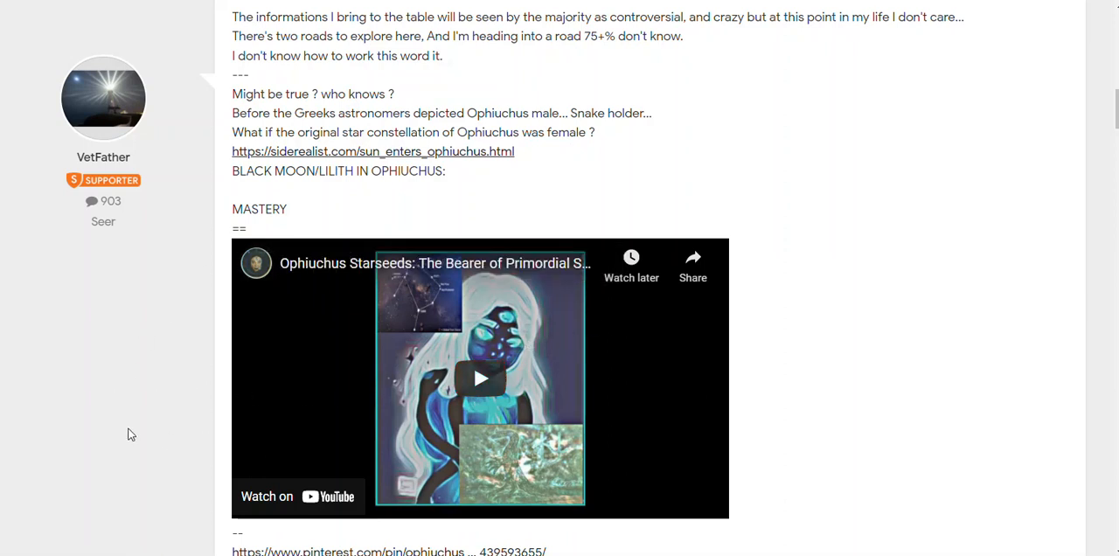
mouse_move(166, 405)
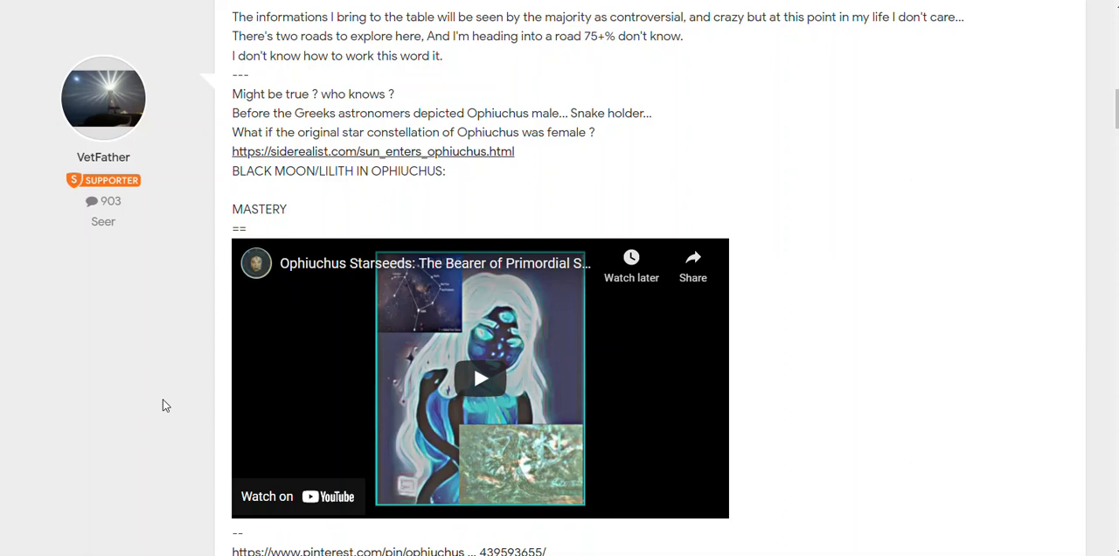
- View post #13's winged female Ophiuchus serpent-bearer statue and reach post #14
scroll("down", 3)
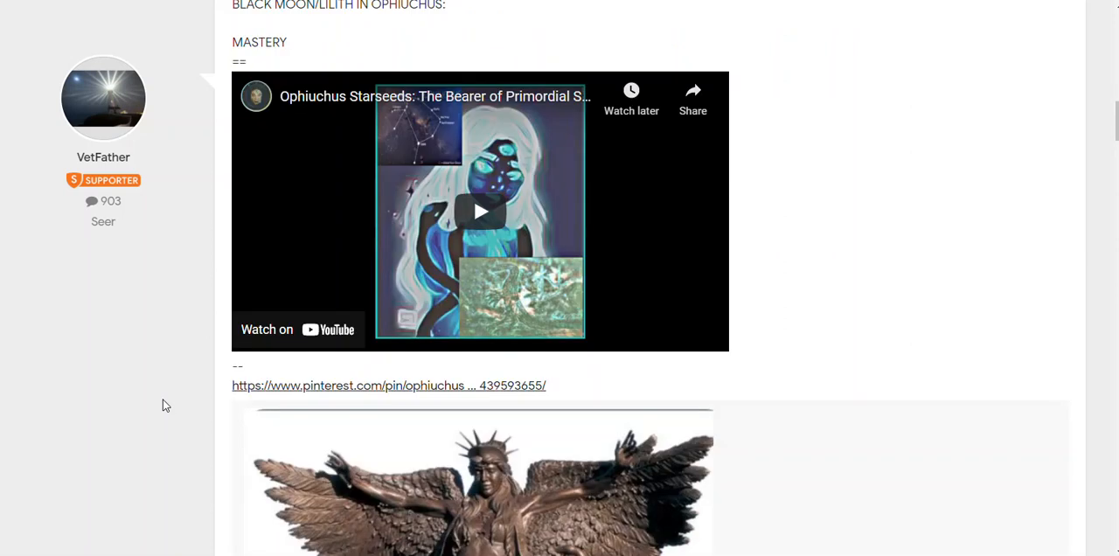
scroll("down", 3)
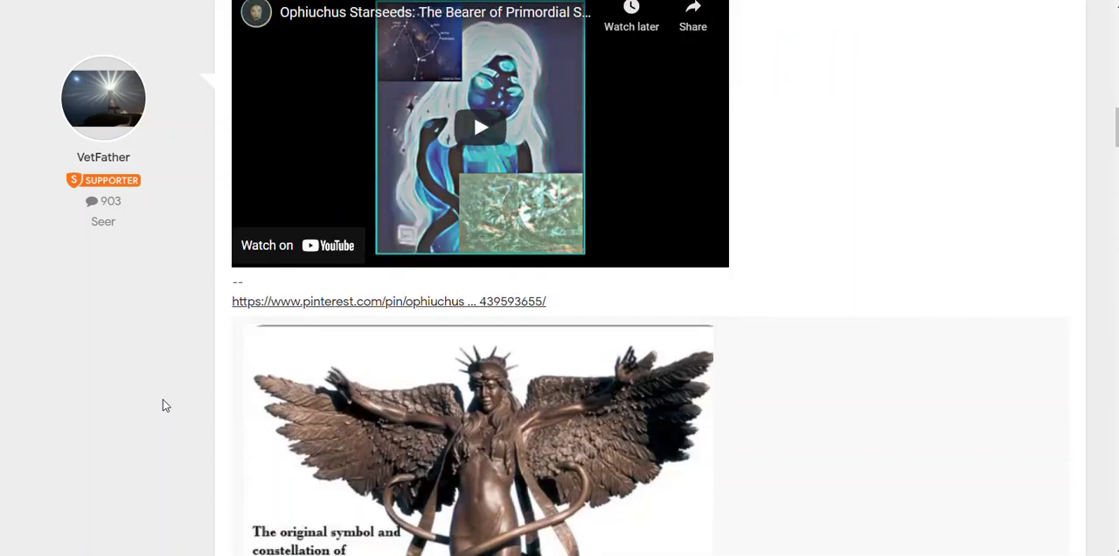
scroll("down", 3)
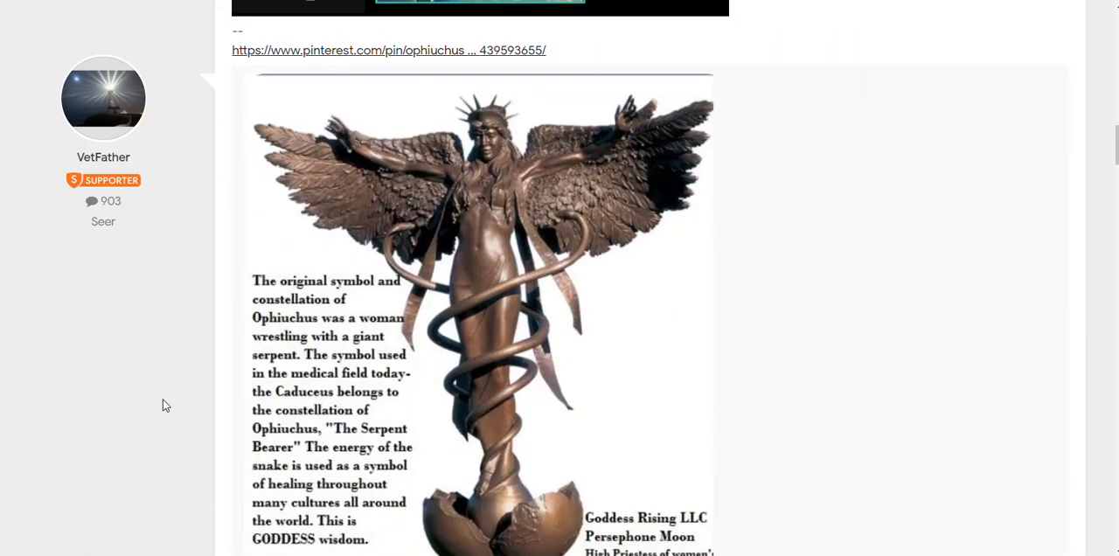
scroll("down", 3)
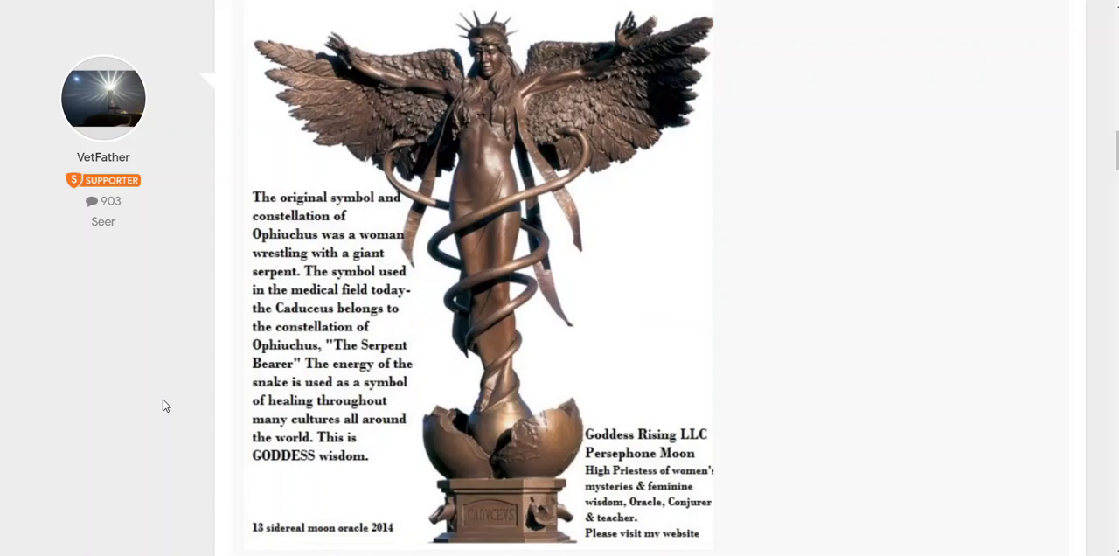
mouse_move(339, 231)
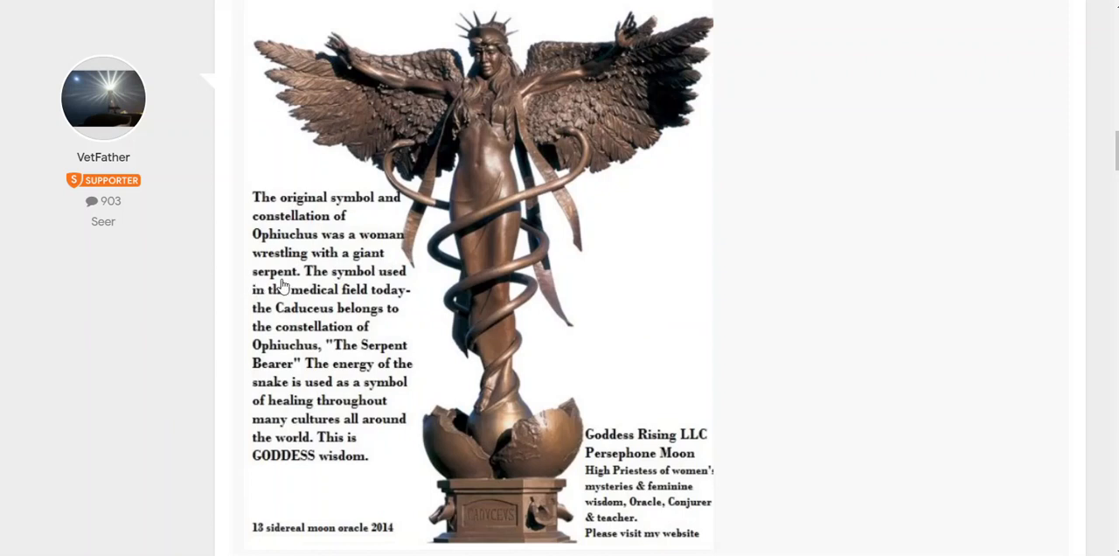
mouse_move(385, 290)
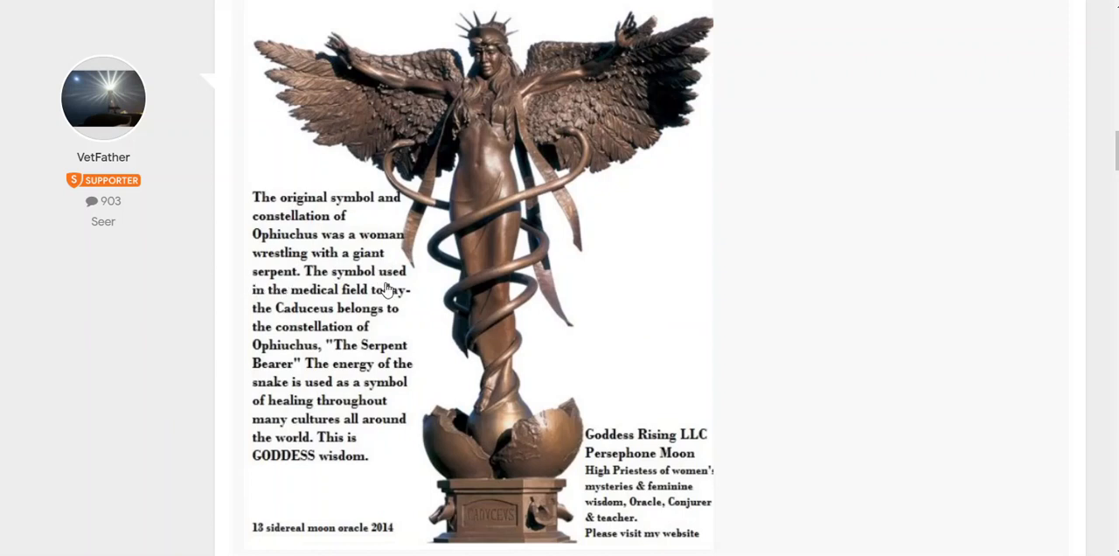
mouse_move(592, 66)
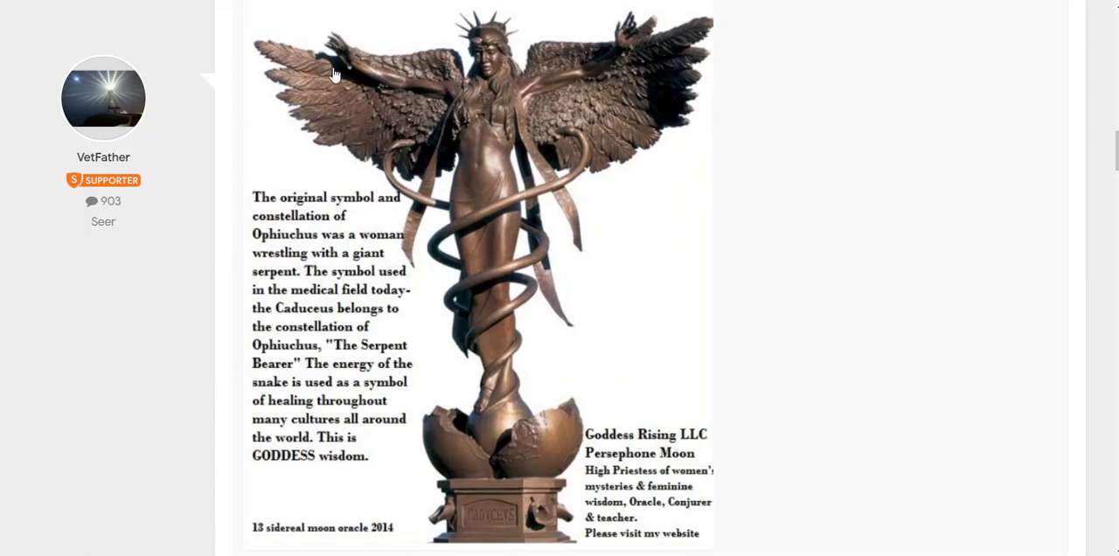
mouse_move(533, 507)
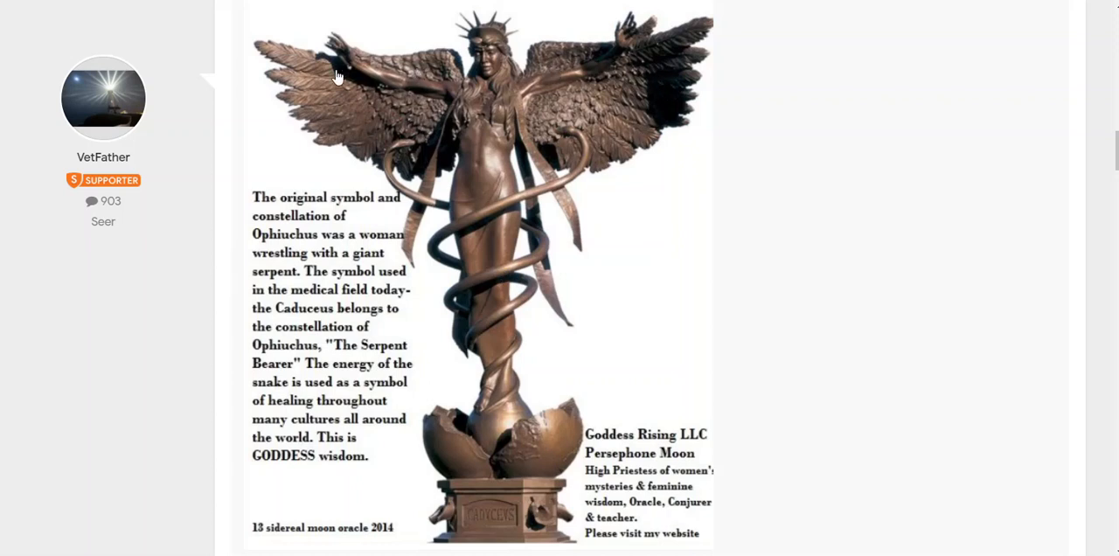
mouse_move(337, 77)
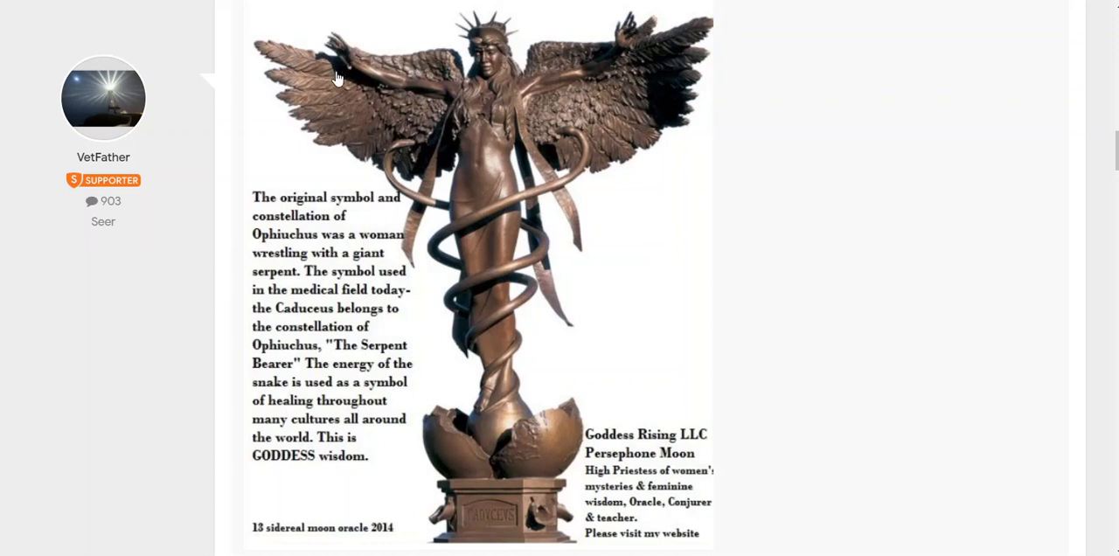
mouse_move(463, 38)
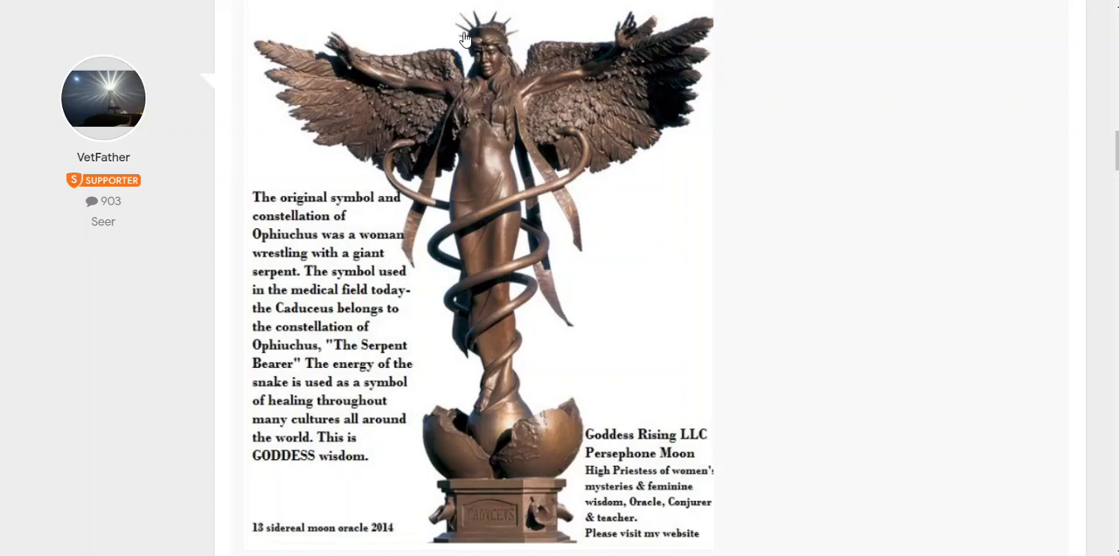
mouse_move(534, 29)
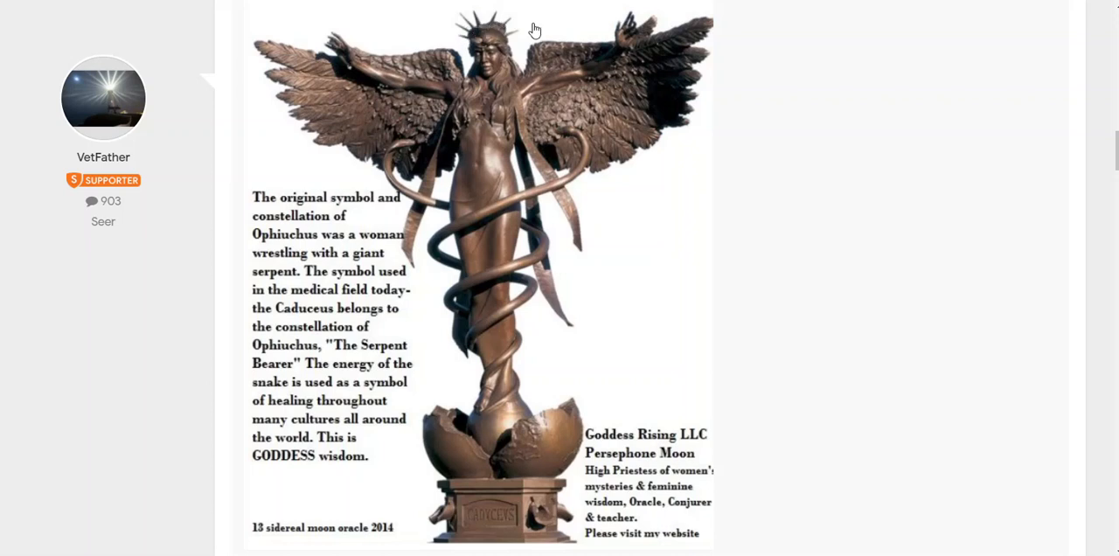
mouse_move(376, 119)
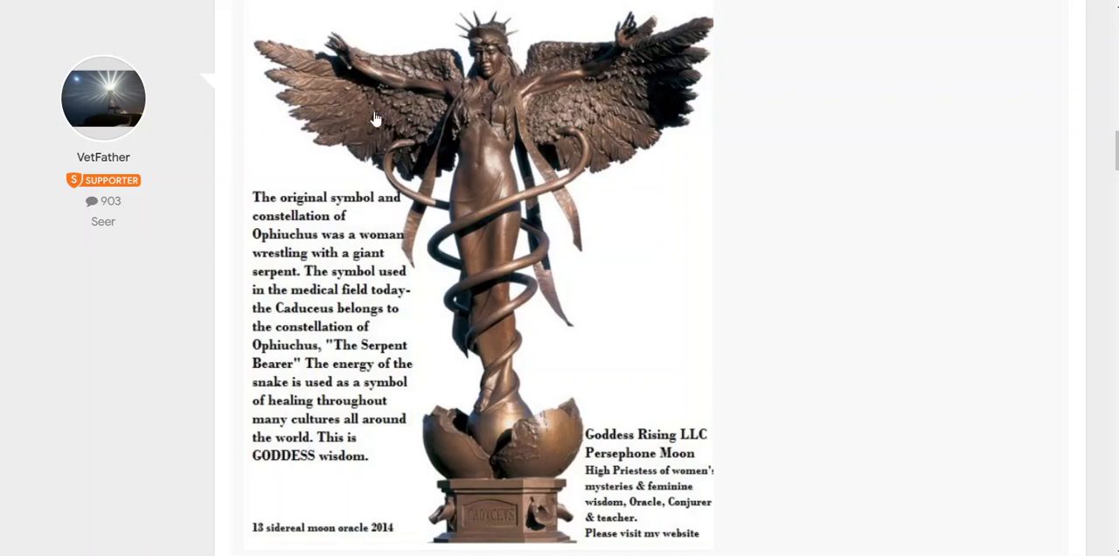
mouse_move(514, 469)
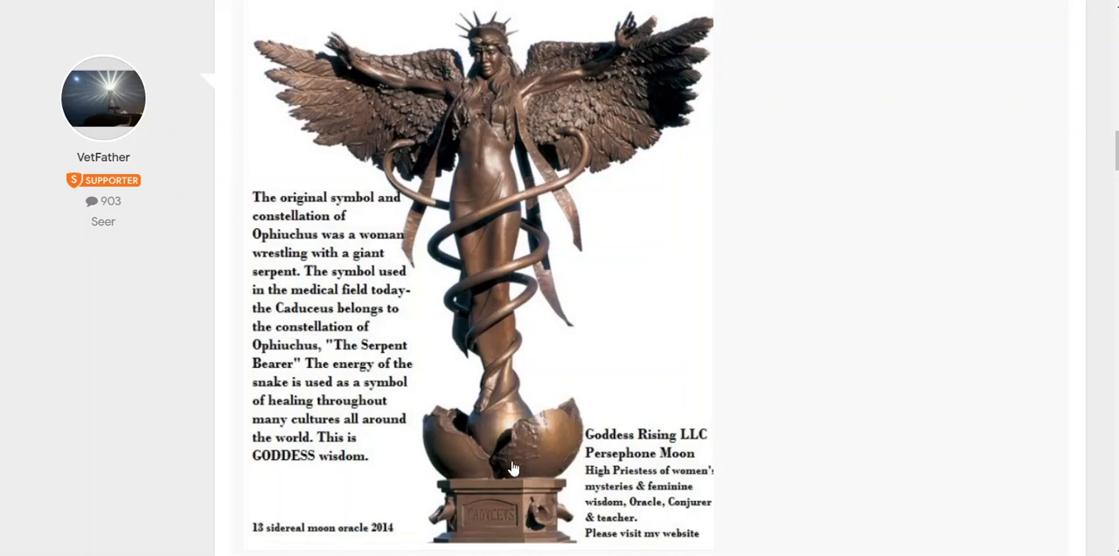
mouse_move(510, 469)
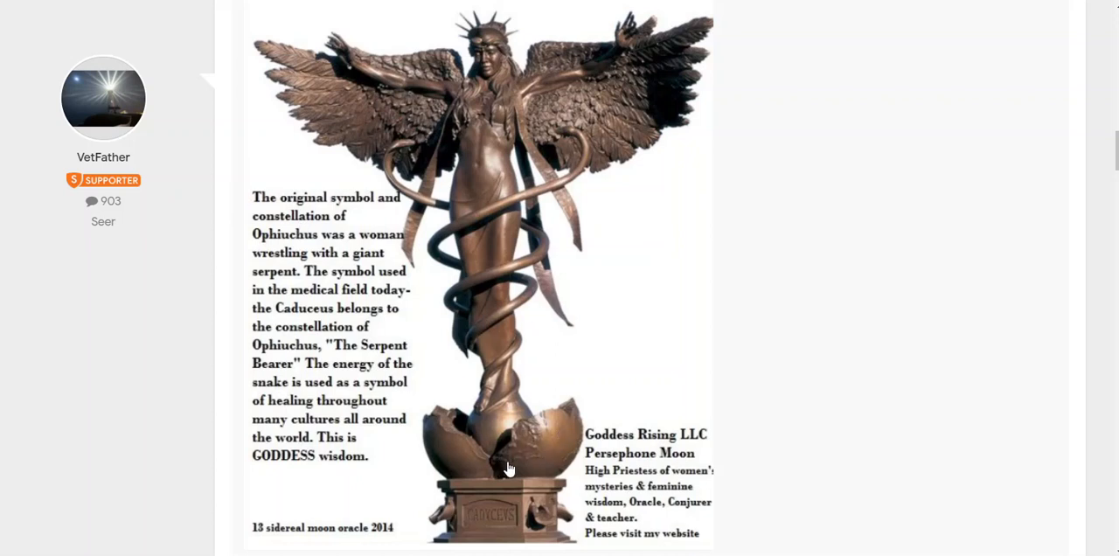
mouse_move(462, 54)
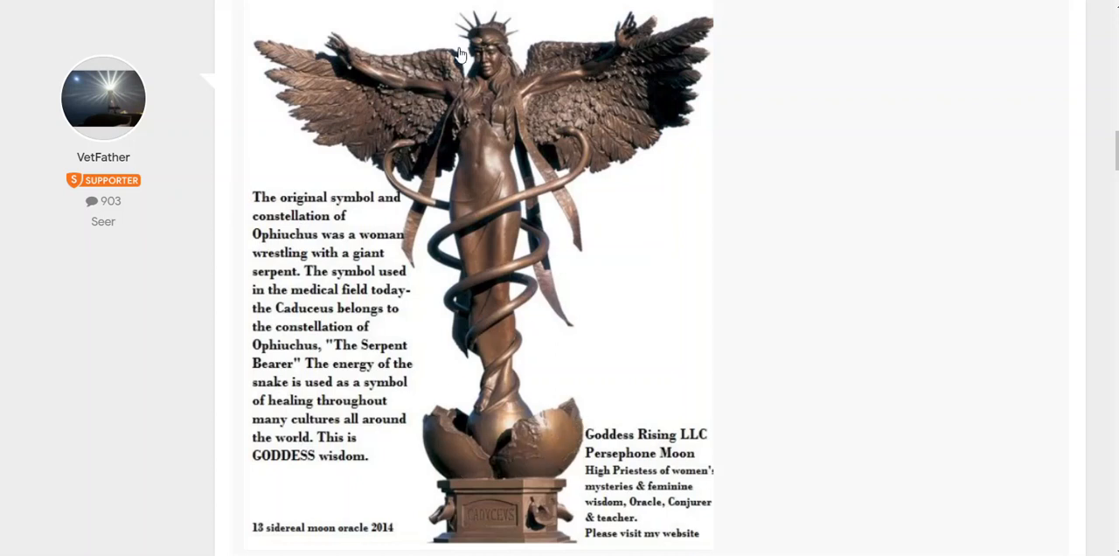
scroll("down", 3)
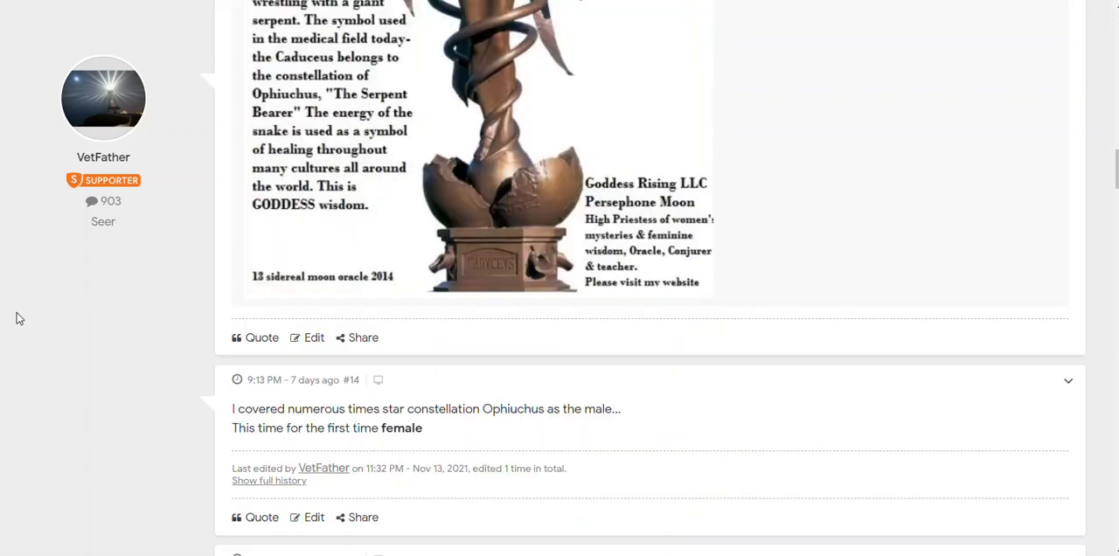
- Scroll past posts #14 and #15 to post #16 with the NASA JPL Venus talk video
scroll("down", 3)
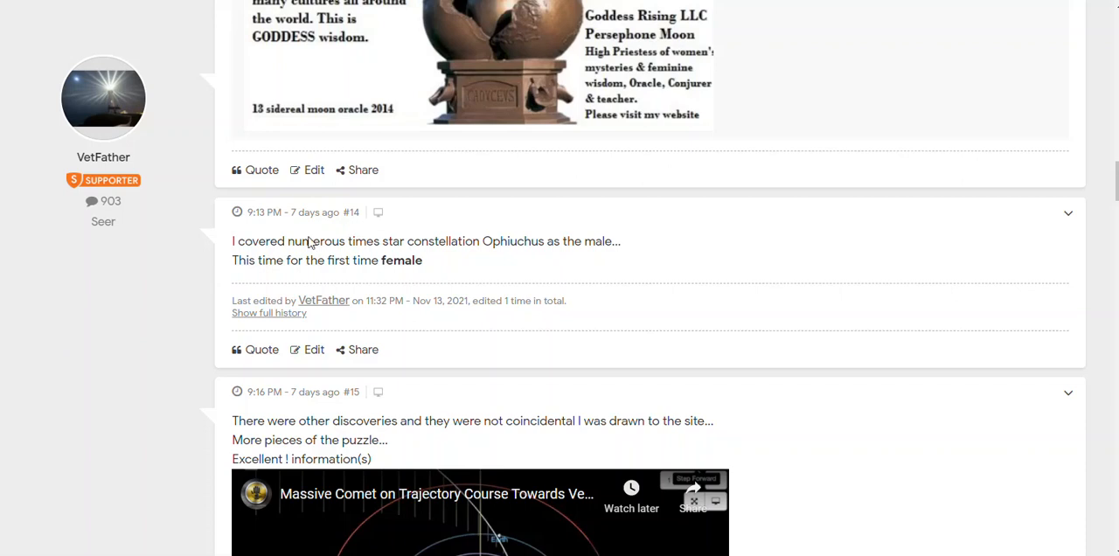
mouse_move(445, 255)
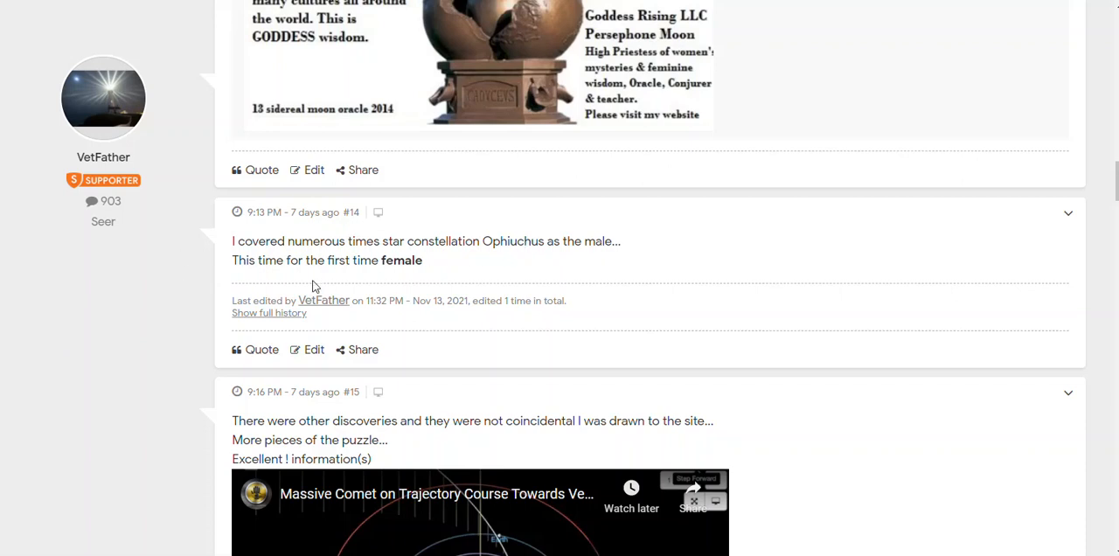
mouse_move(381, 276)
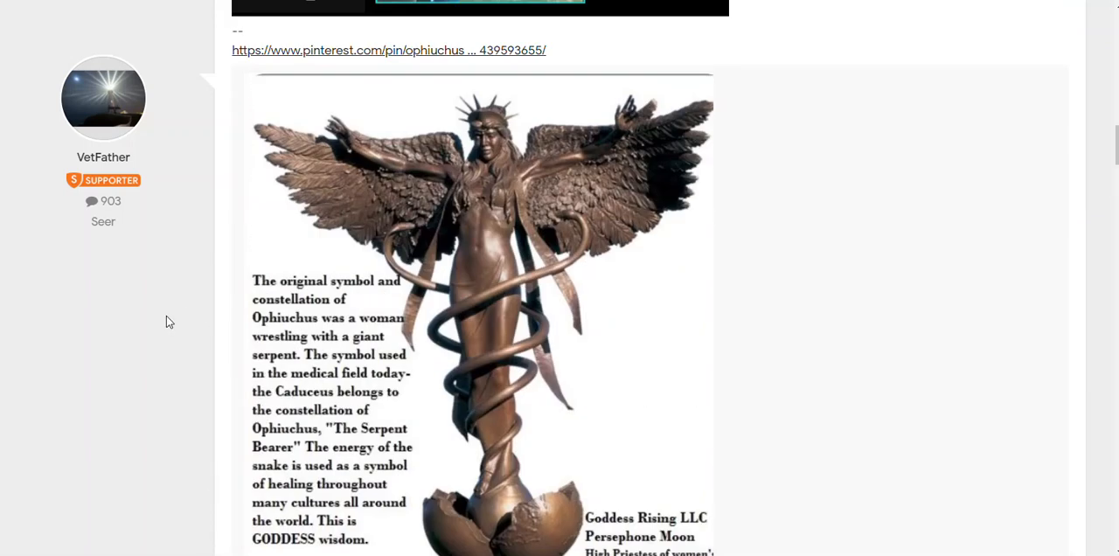
scroll("down", 3)
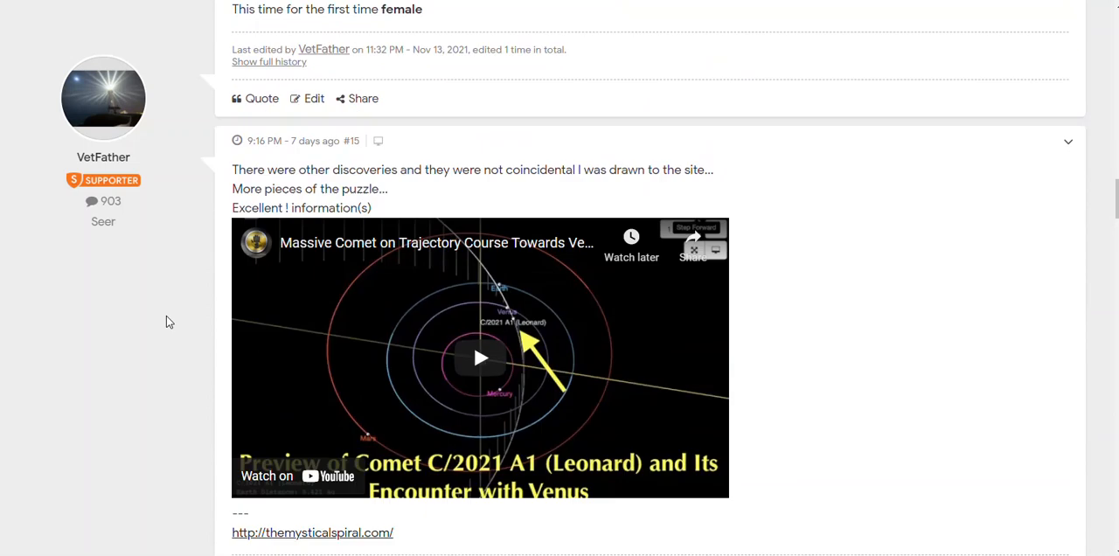
scroll("down", 3)
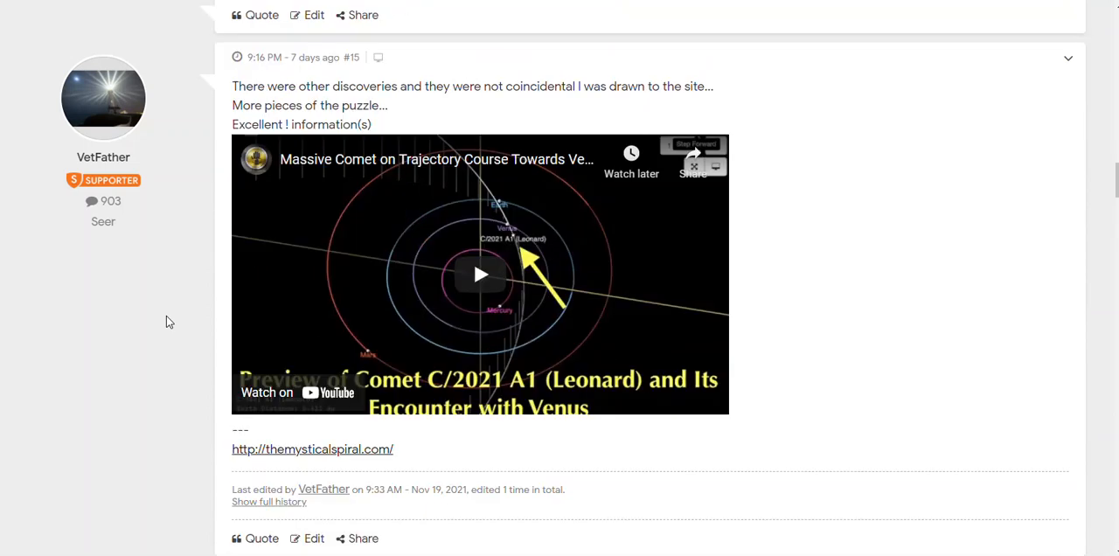
mouse_move(360, 172)
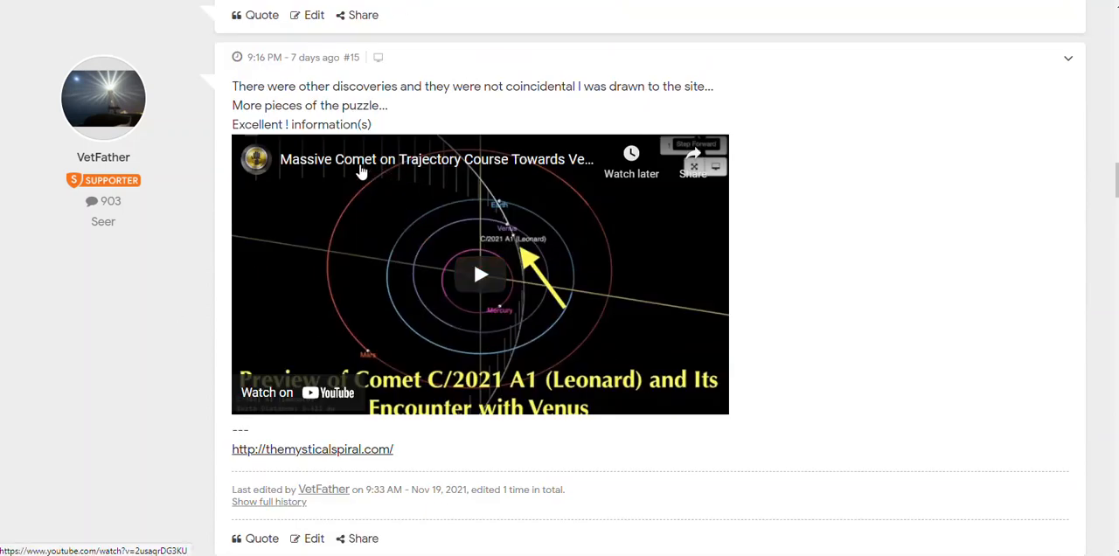
scroll("down", 3)
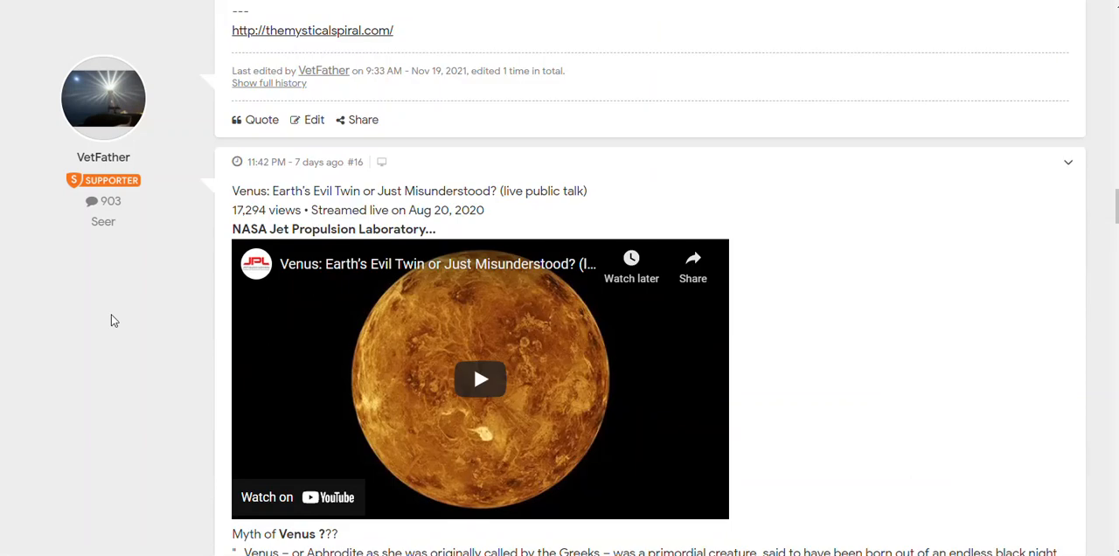
scroll("down", 3)
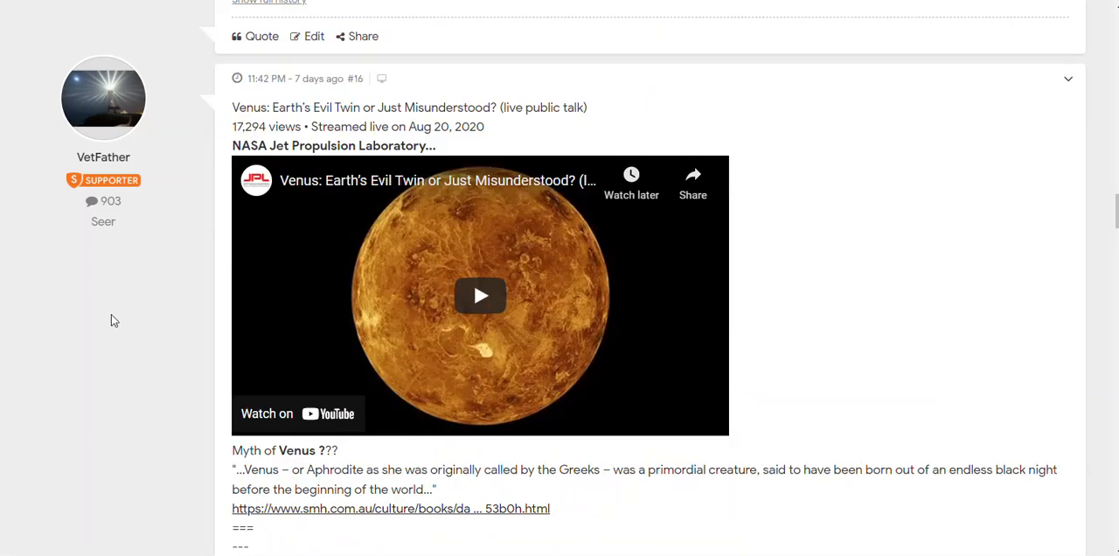